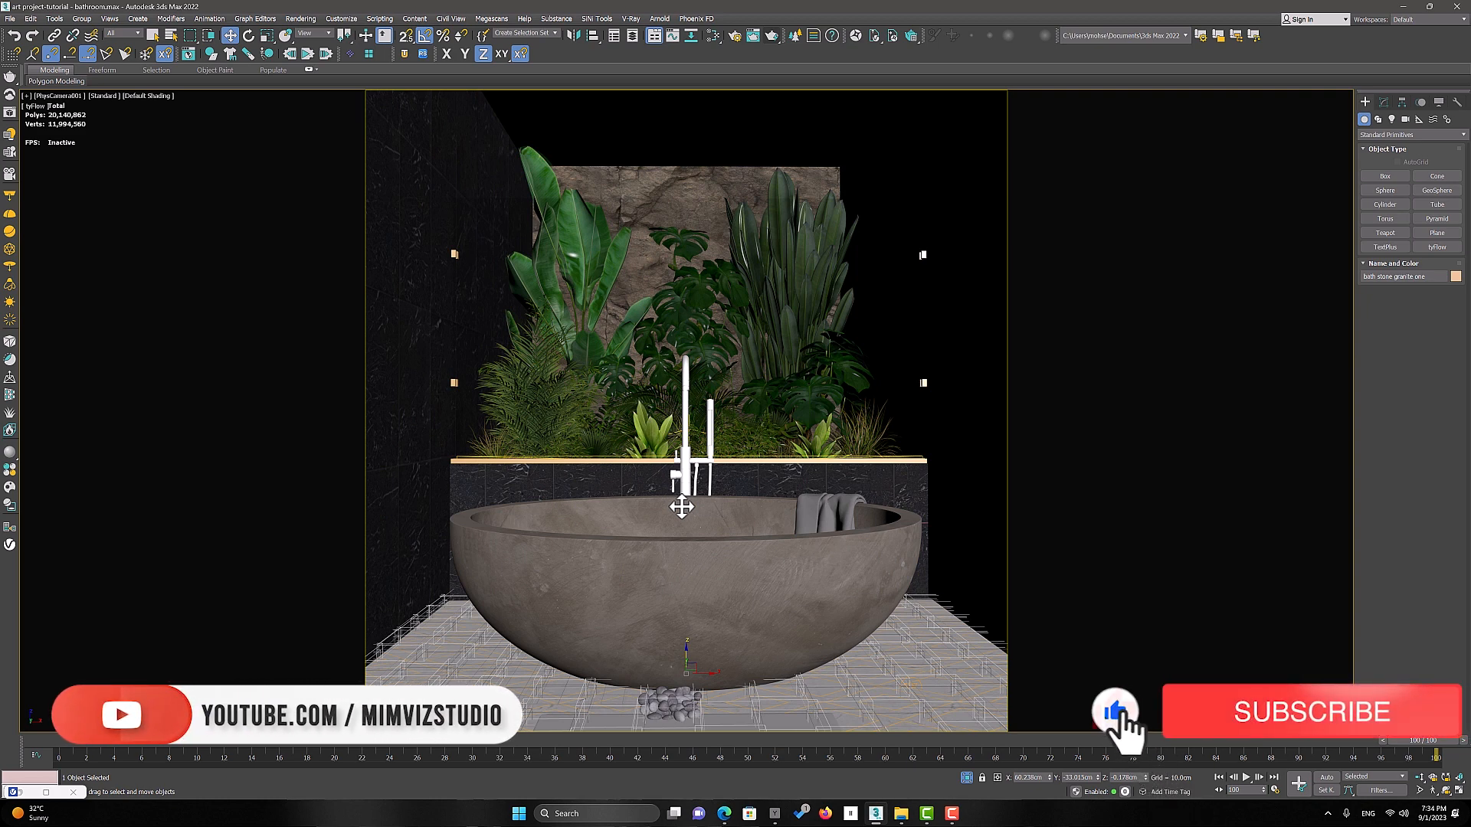
Step: Place the tyFlow006 icon beside the bathroom wall, panning the view up the wall
left_click(1307, 713)
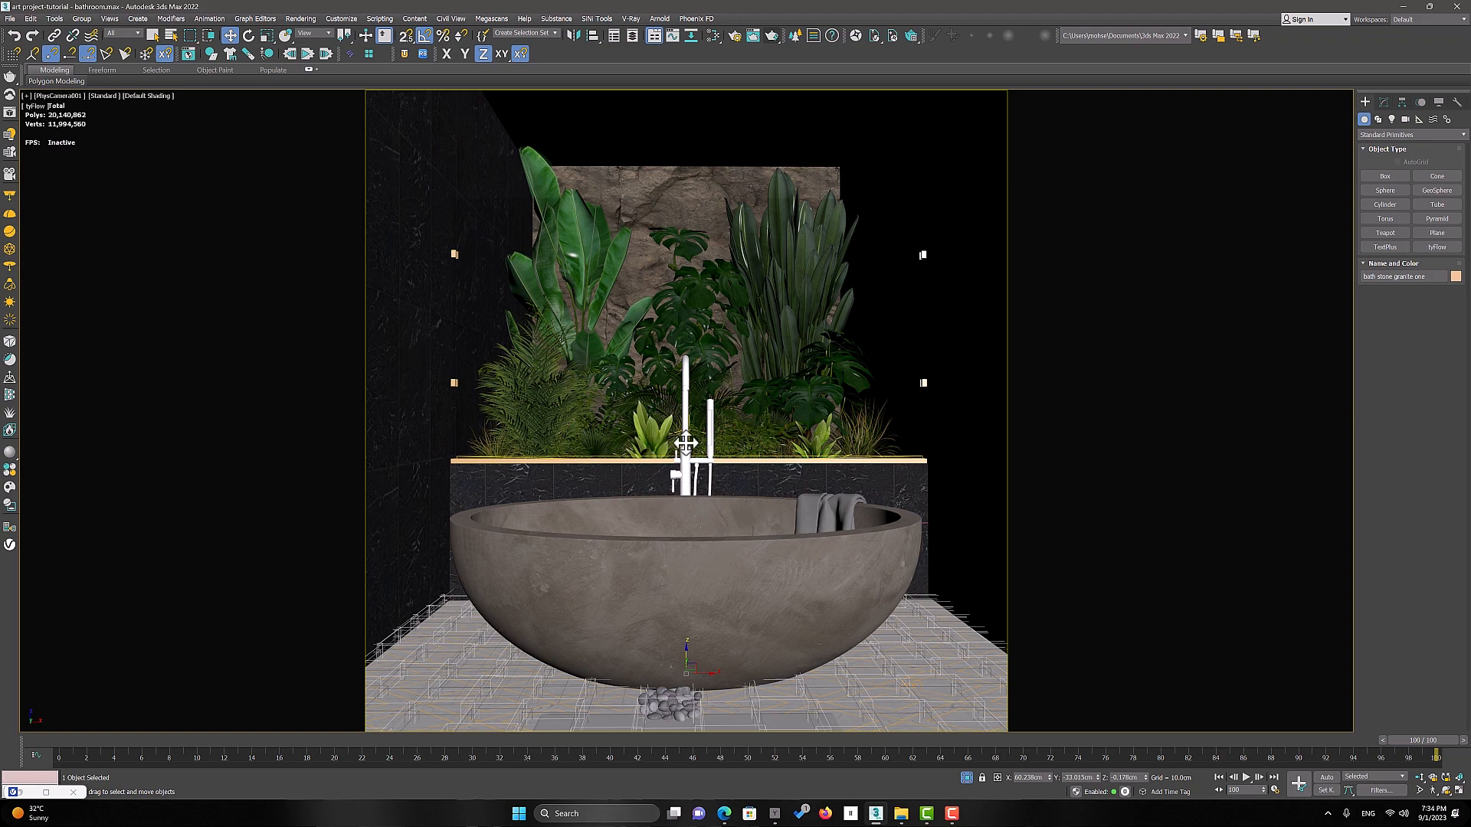
left_click_drag(685, 451, 684, 581)
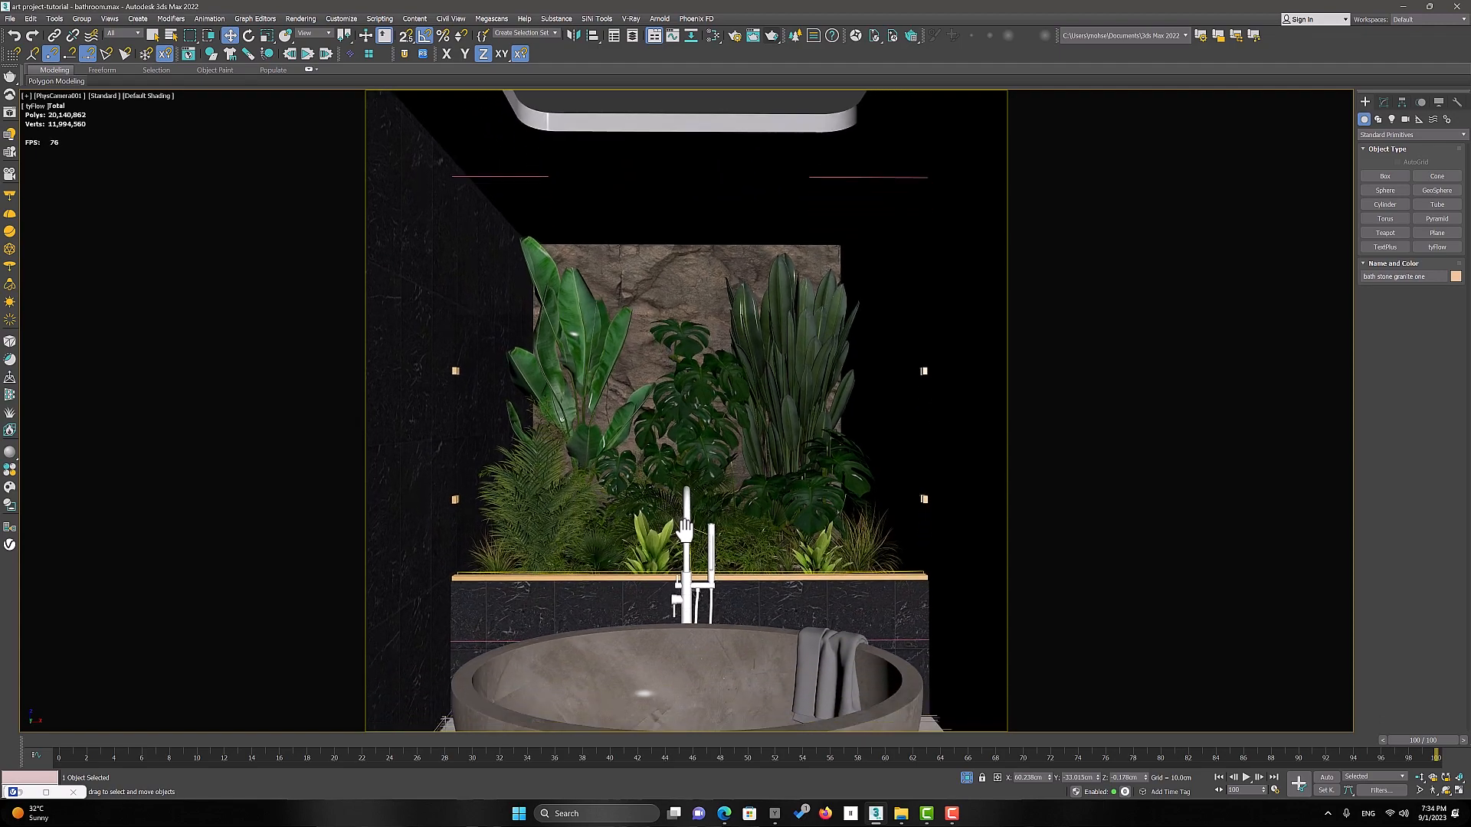
scroll("down", 3)
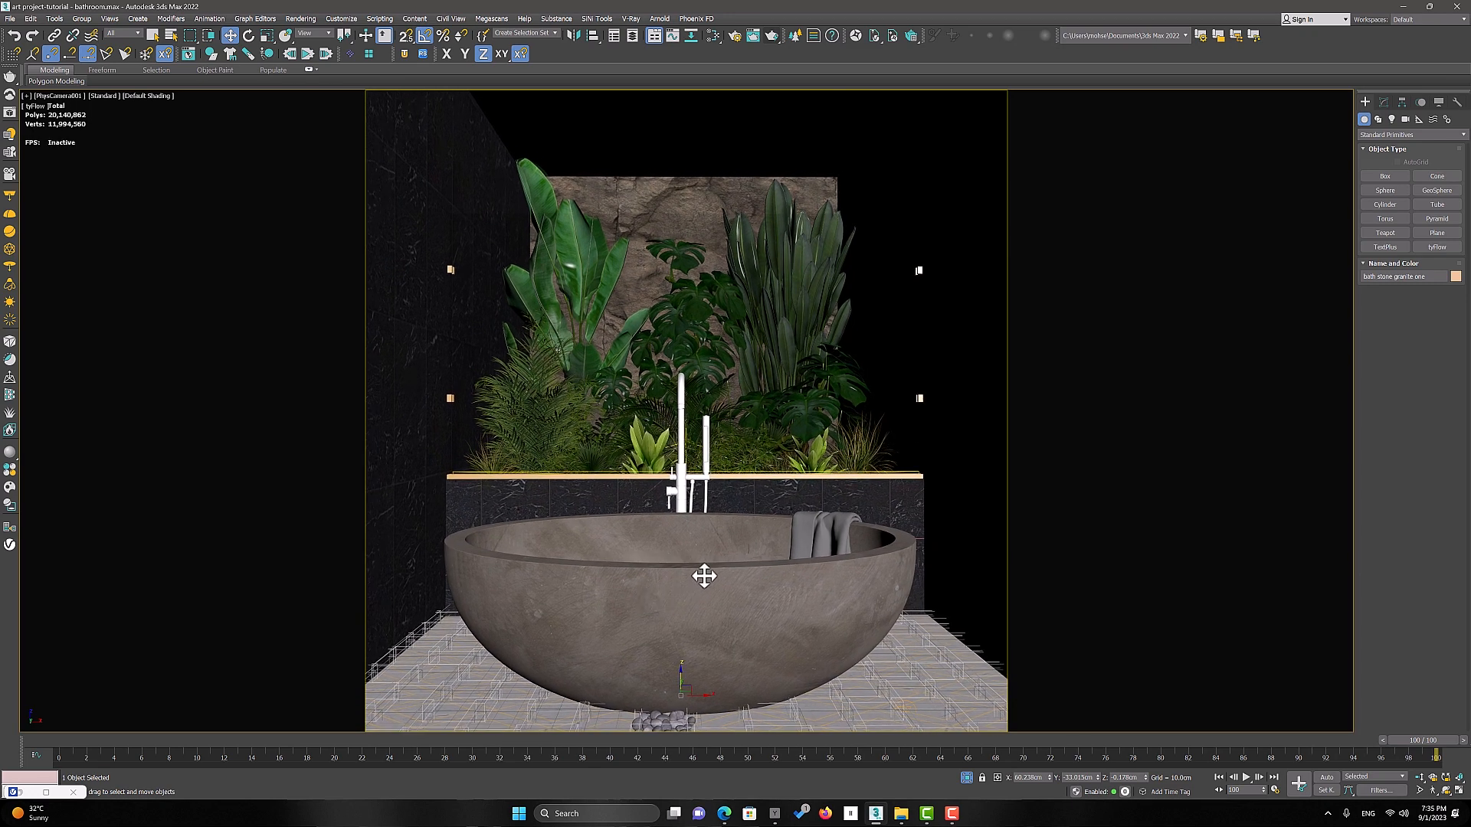
mouse_move(690, 540)
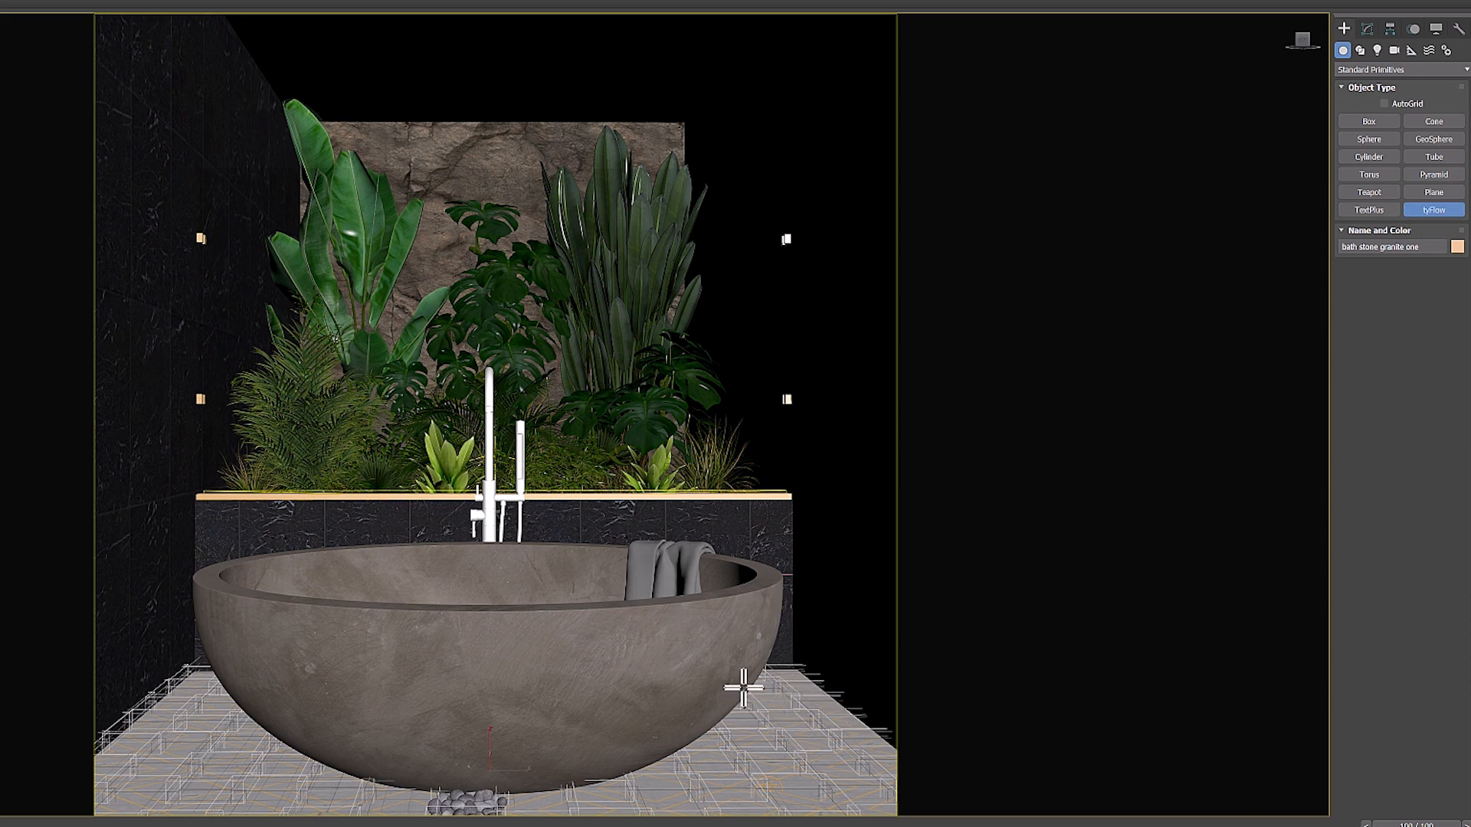
mouse_move(873, 682)
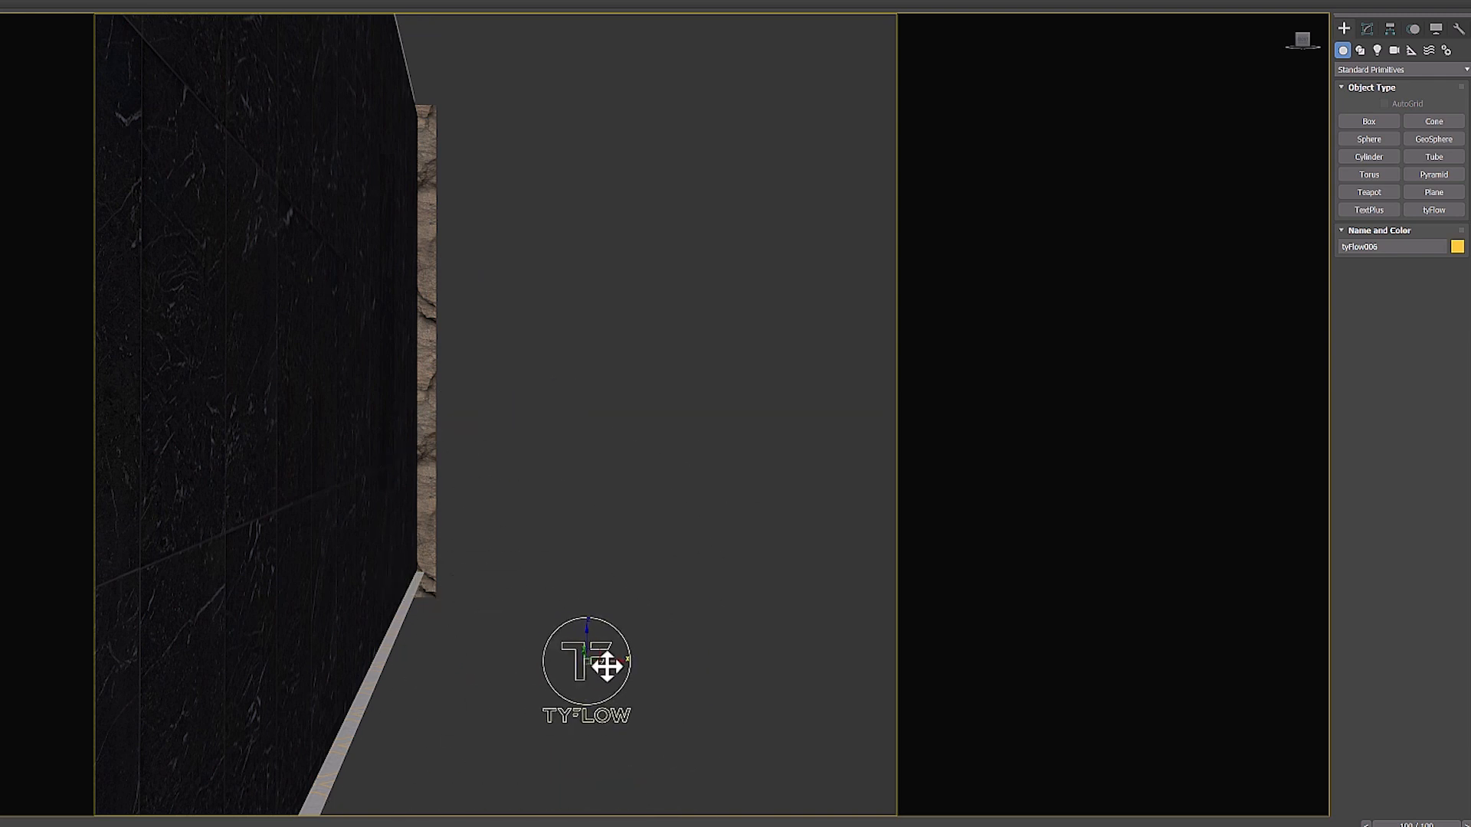
Step: Open tyFlow006's particle flow editor from the Modify panel and maximize it
left_click(1367, 29)
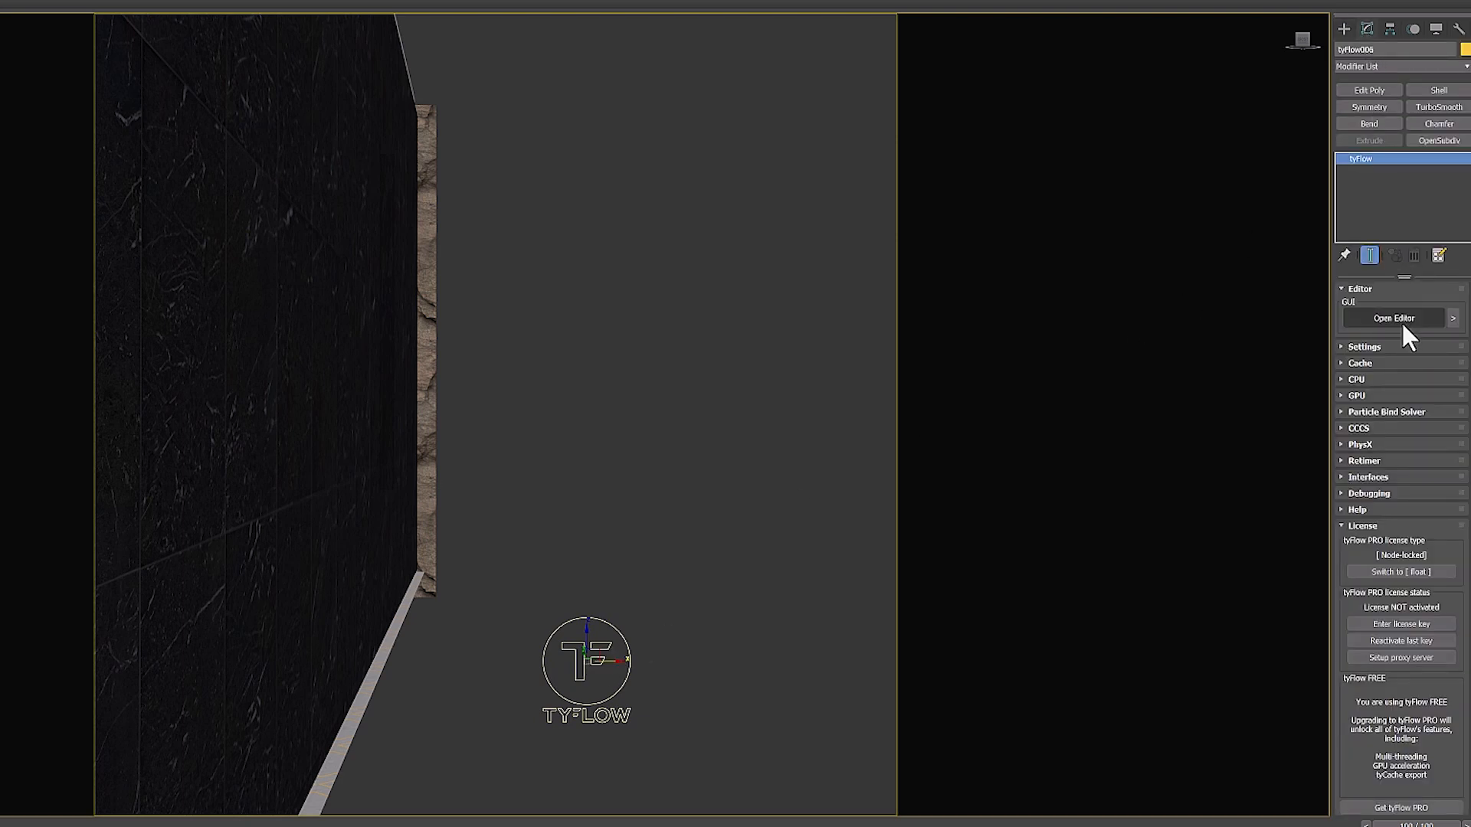
left_click(1392, 318)
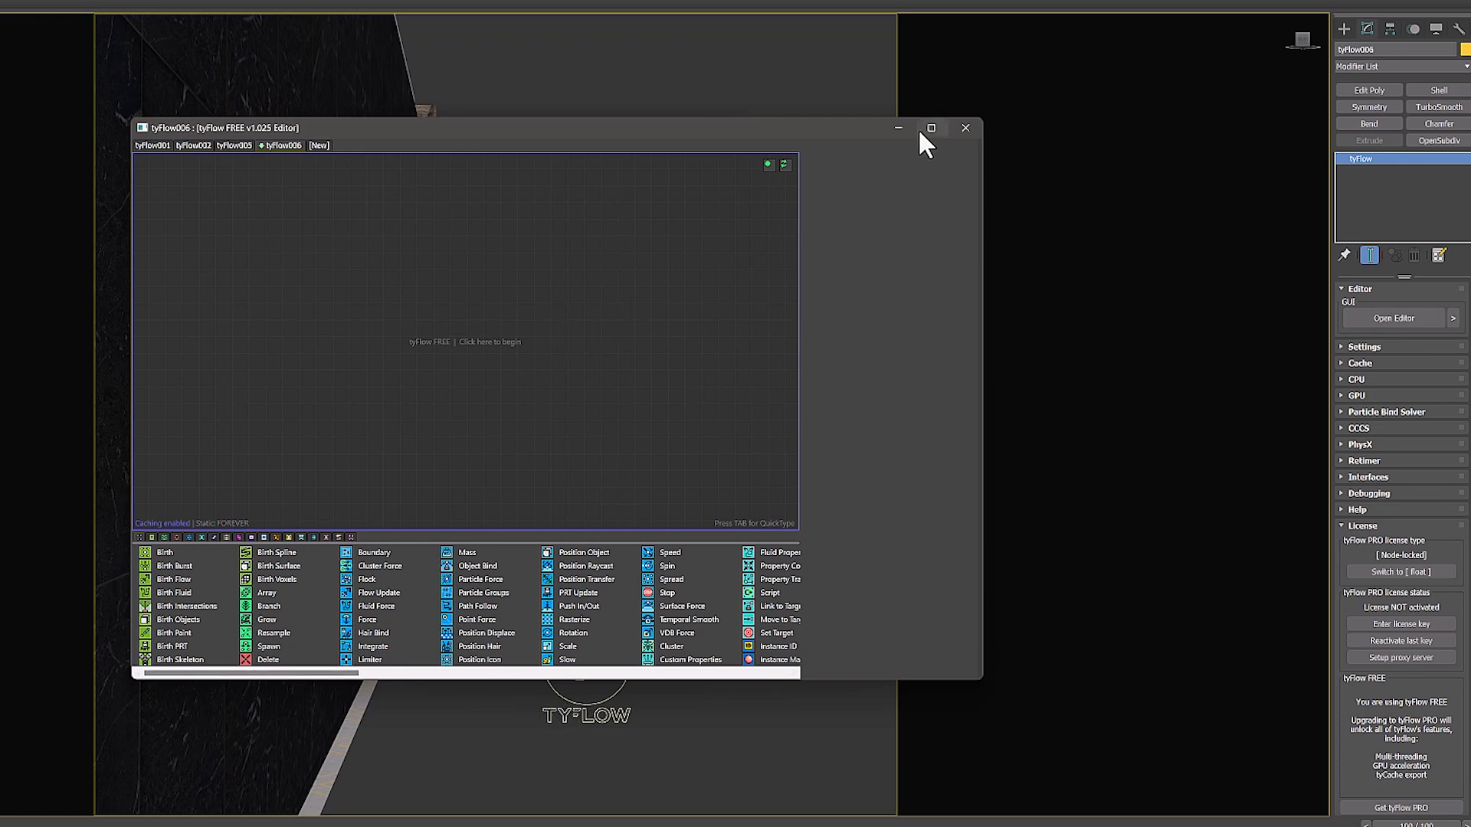
left_click(929, 129)
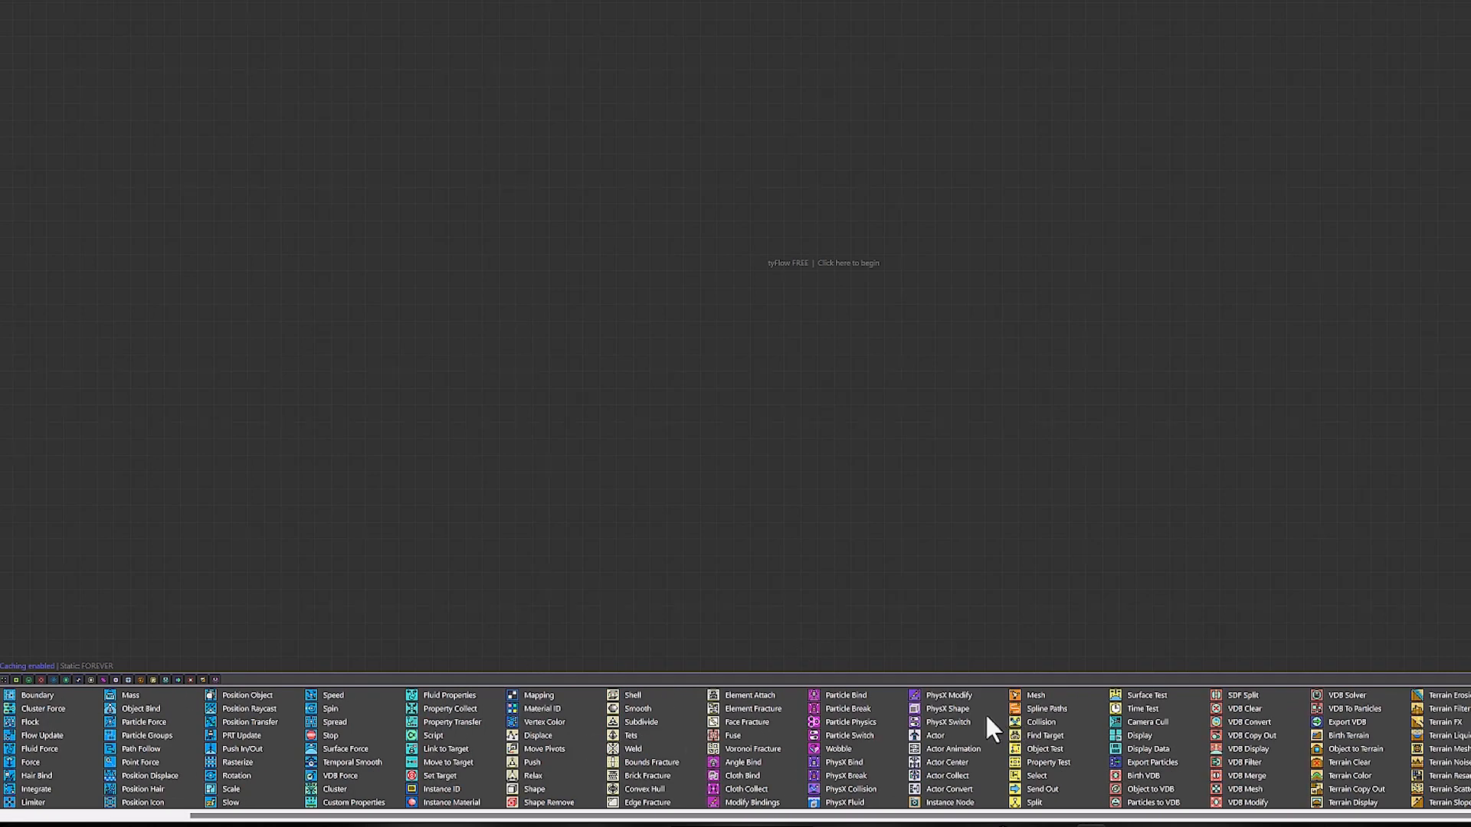
Step: Toggle the editor's operator list vertical, then back to a horizontal layout
scroll("left", 3)
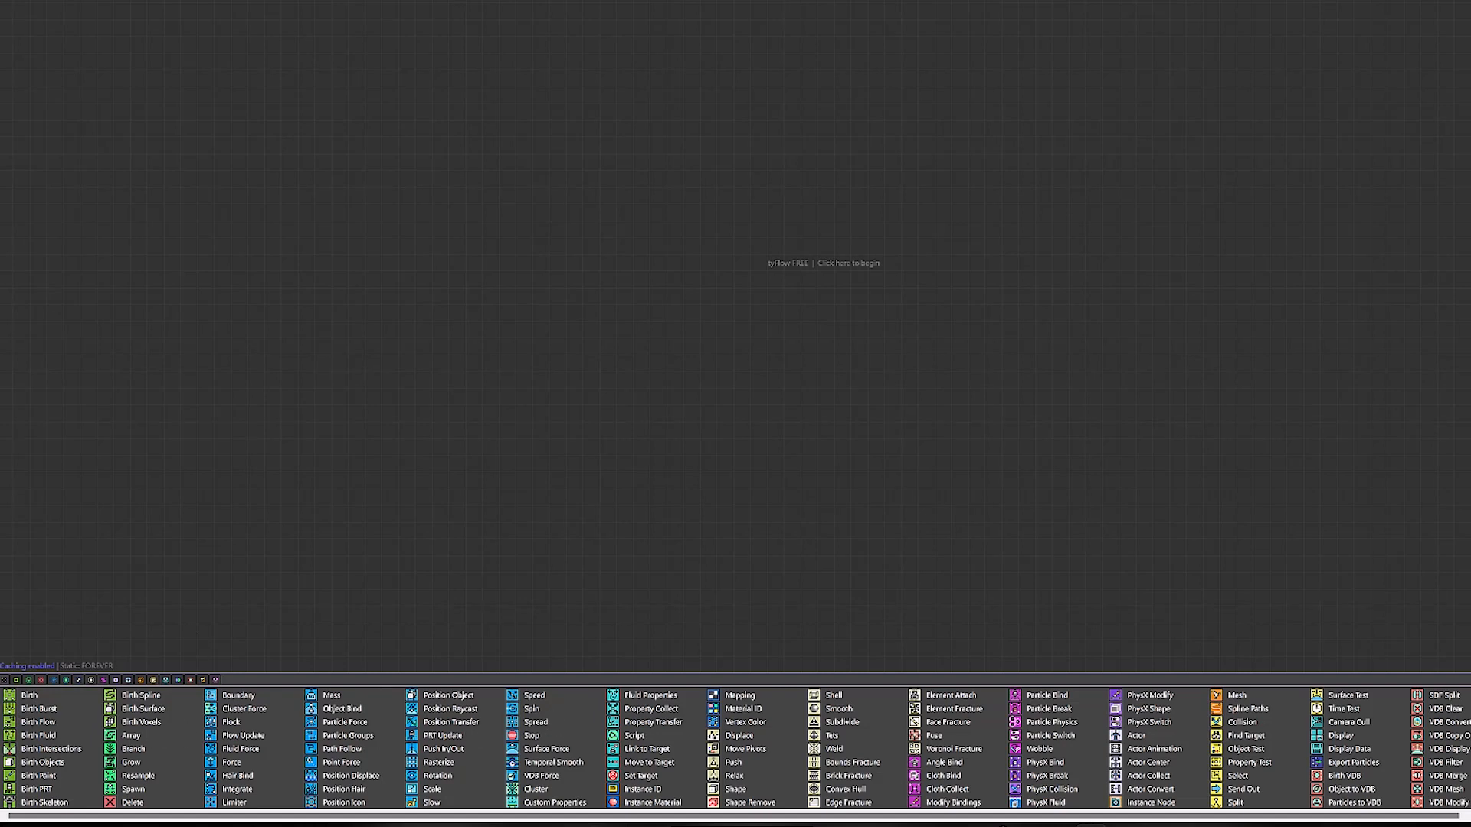
mouse_move(41, 735)
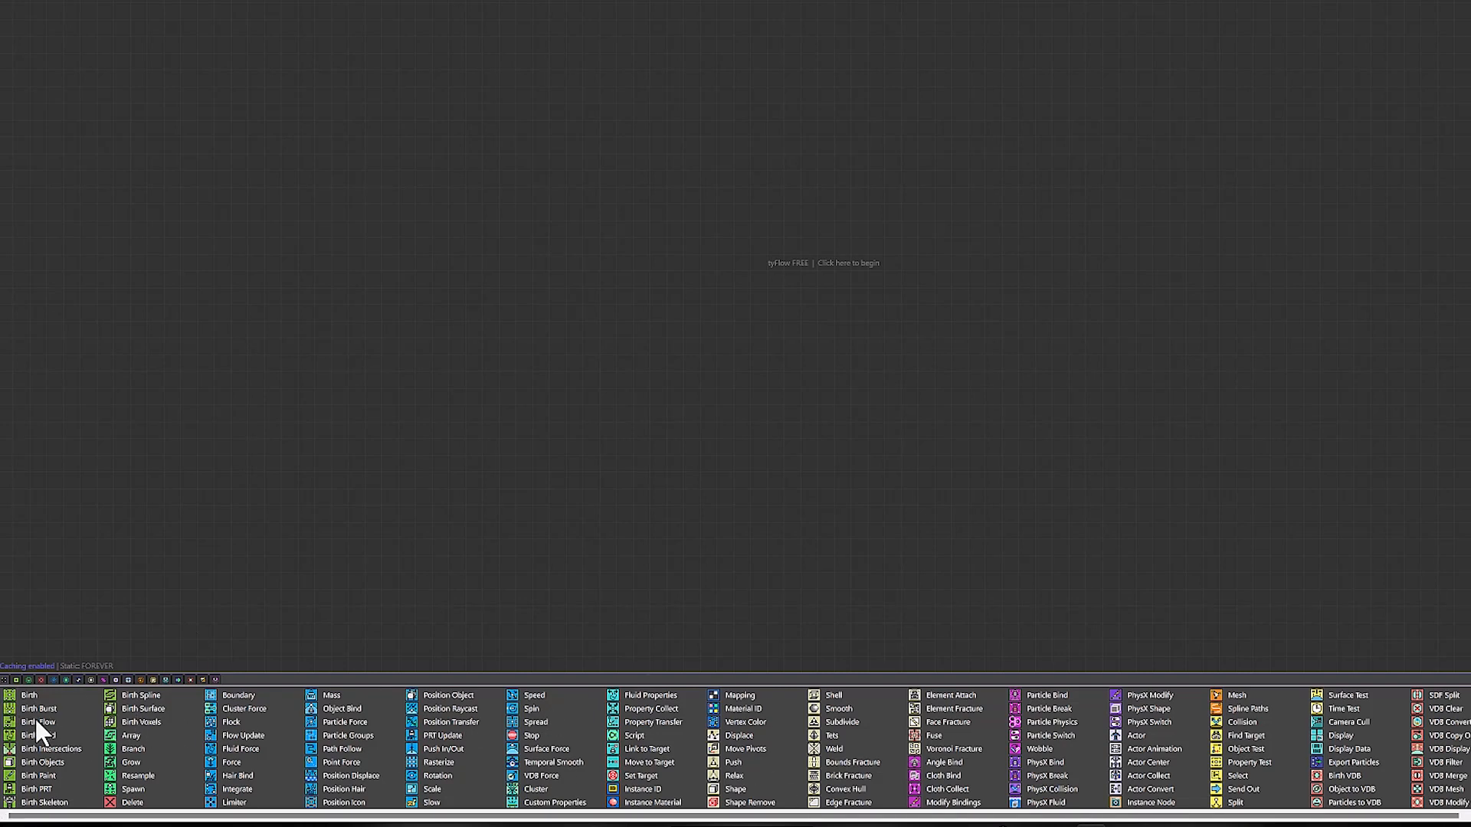
right_click(682, 263)
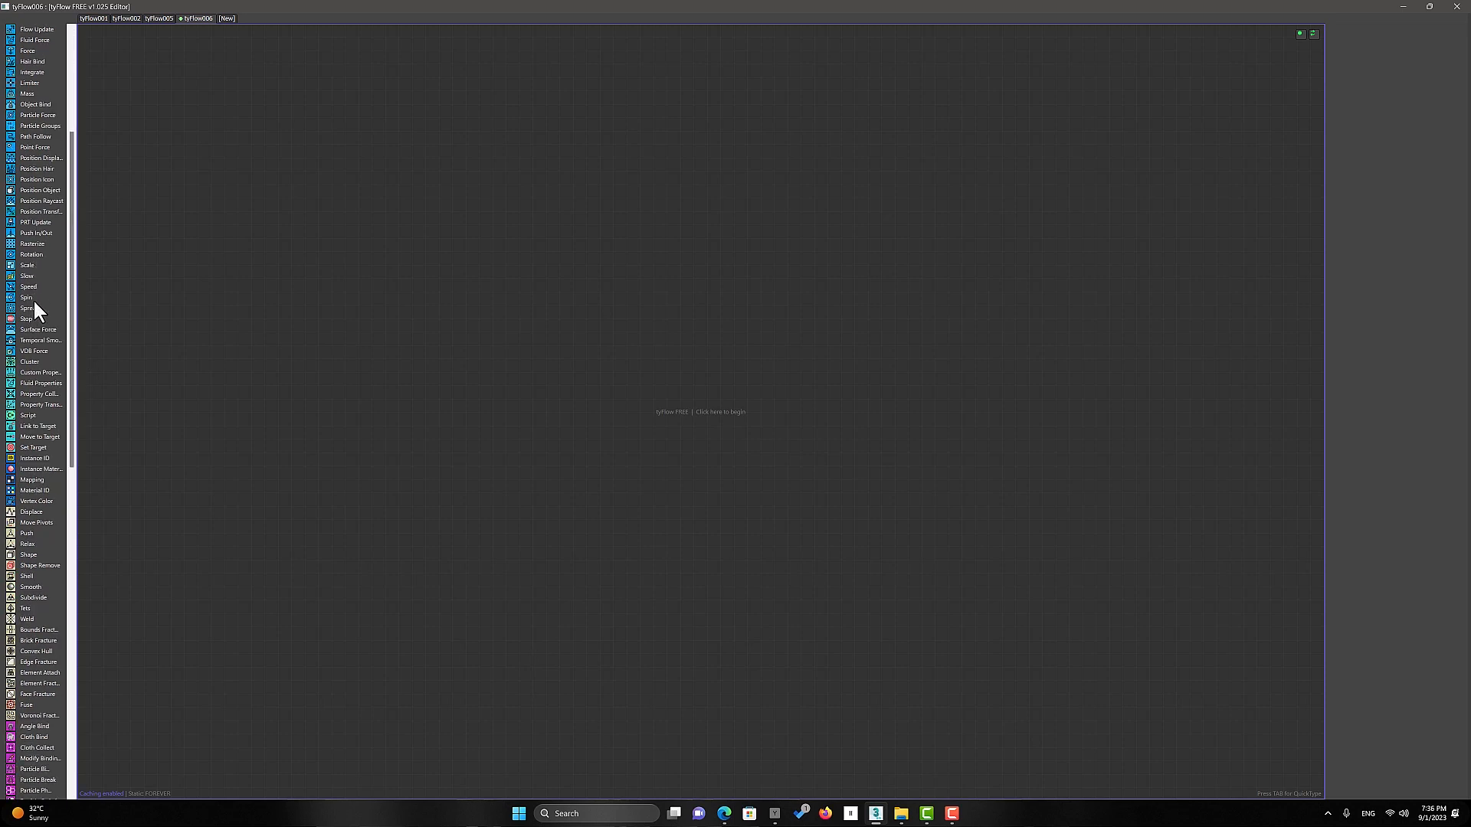
scroll("down", 3)
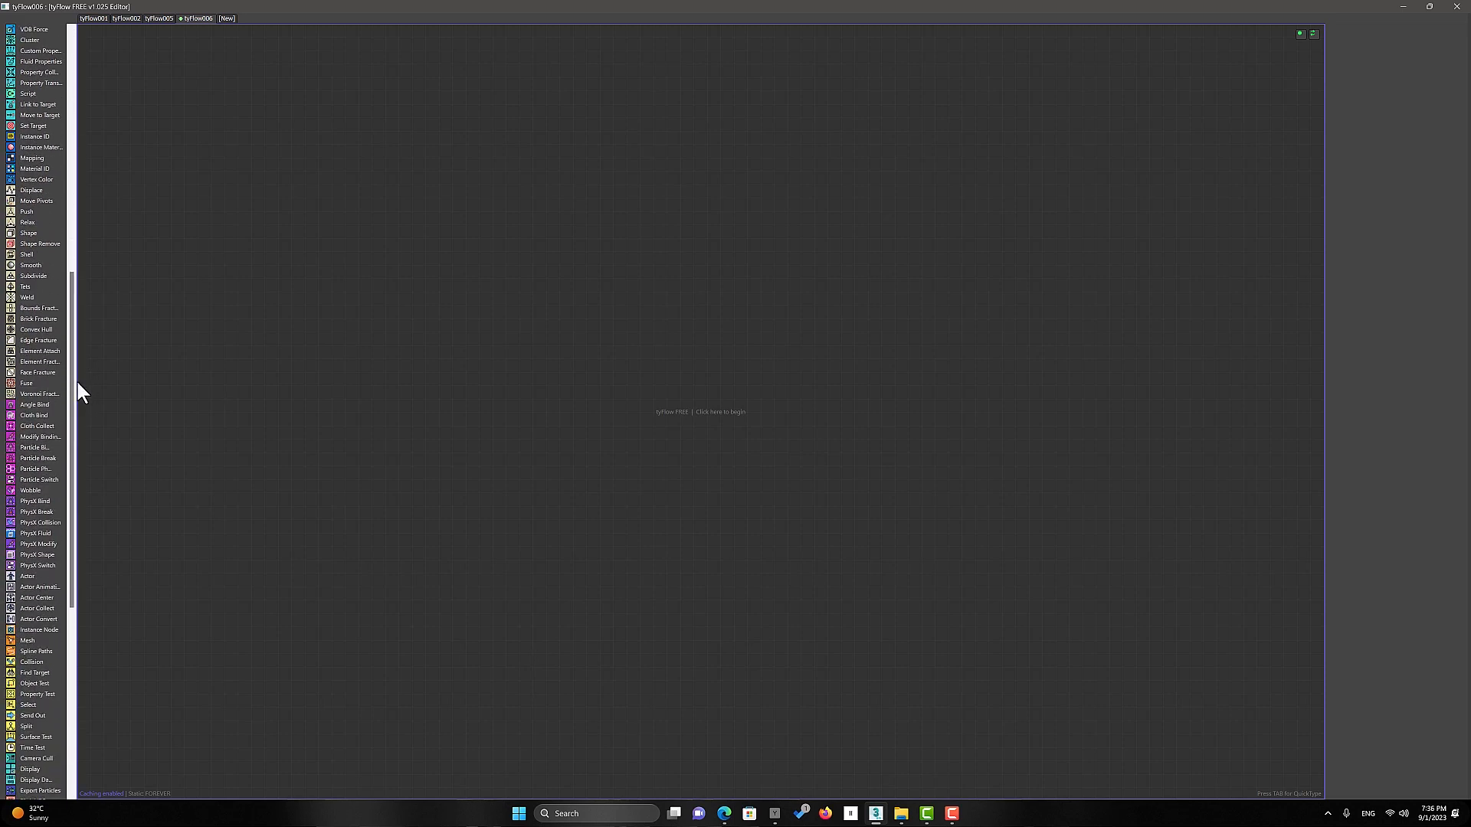
right_click(435, 408)
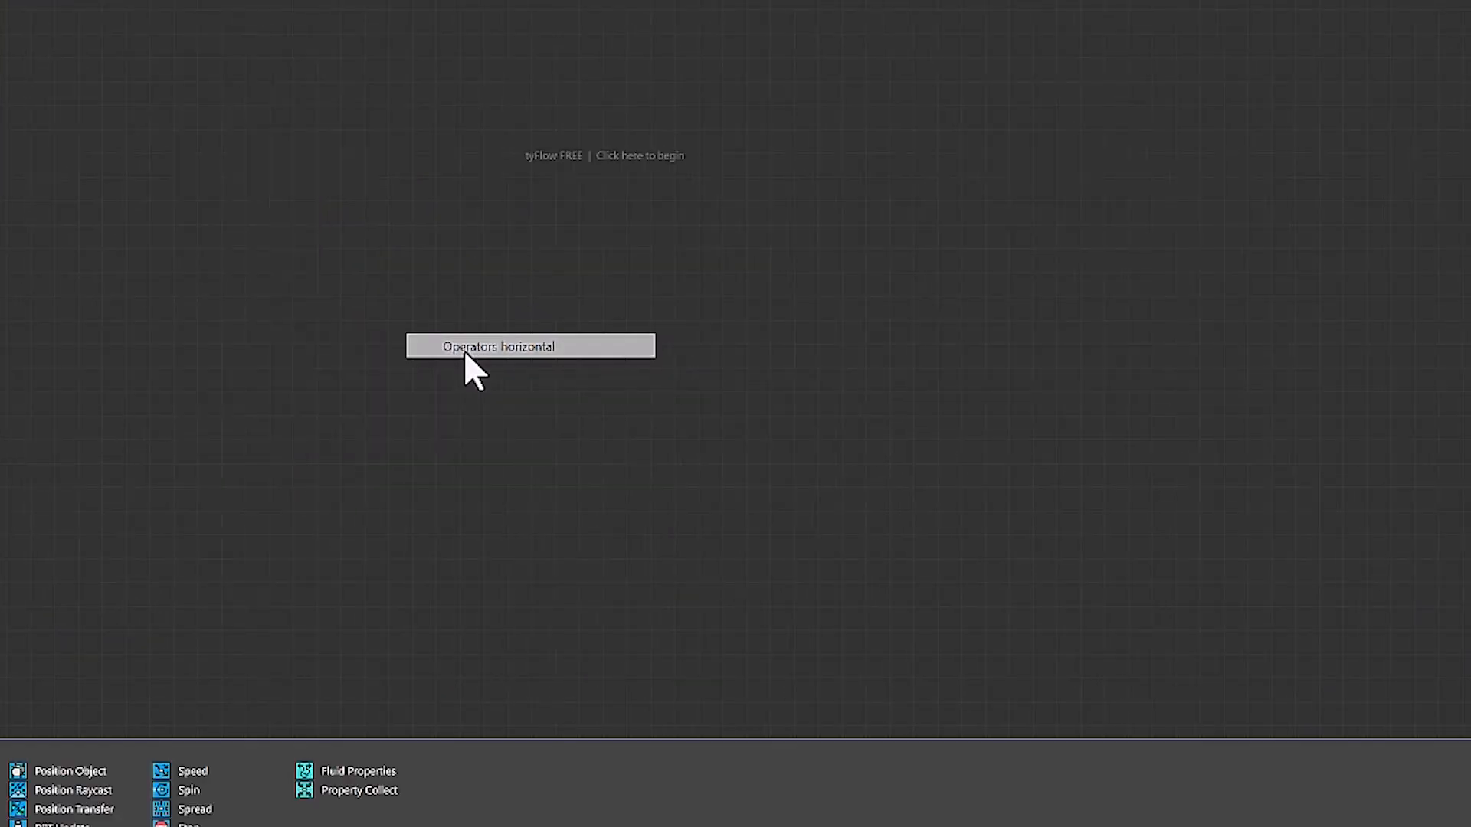
right_click(530, 347)
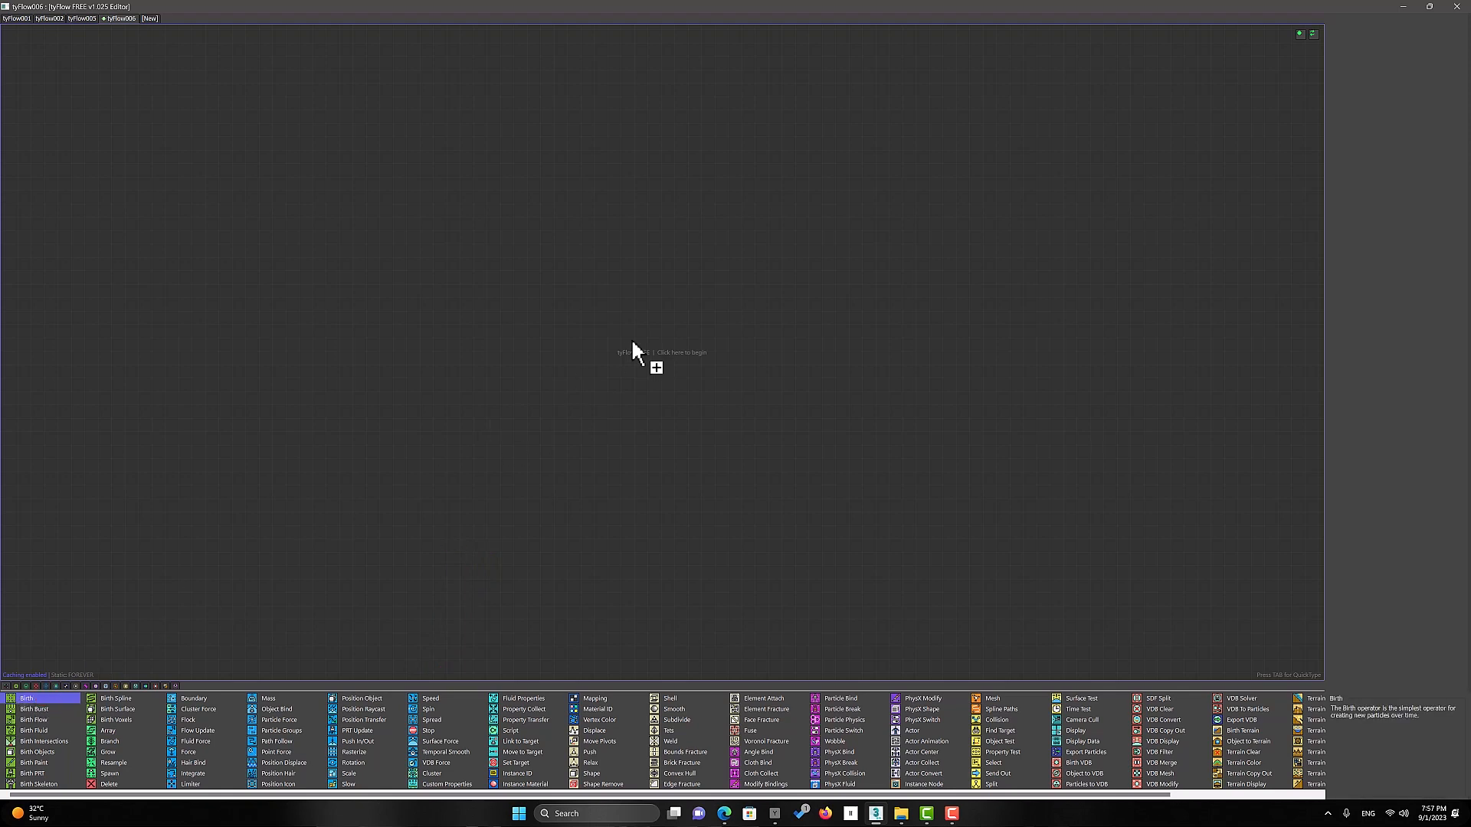
Step: Create Event_001 with a Birth operator and try the QuickType operator search
left_click(663, 352)
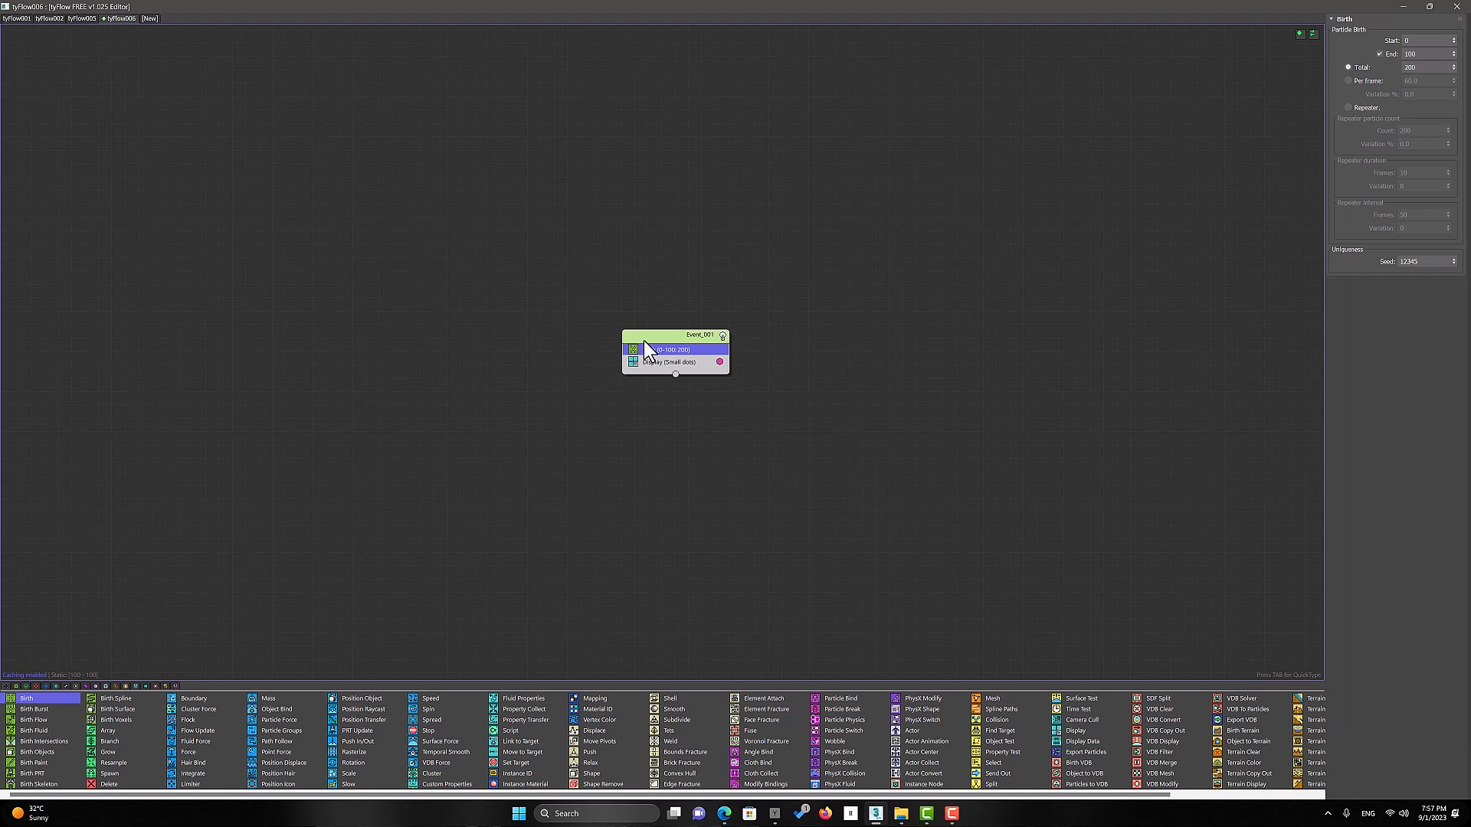
key("Tab")
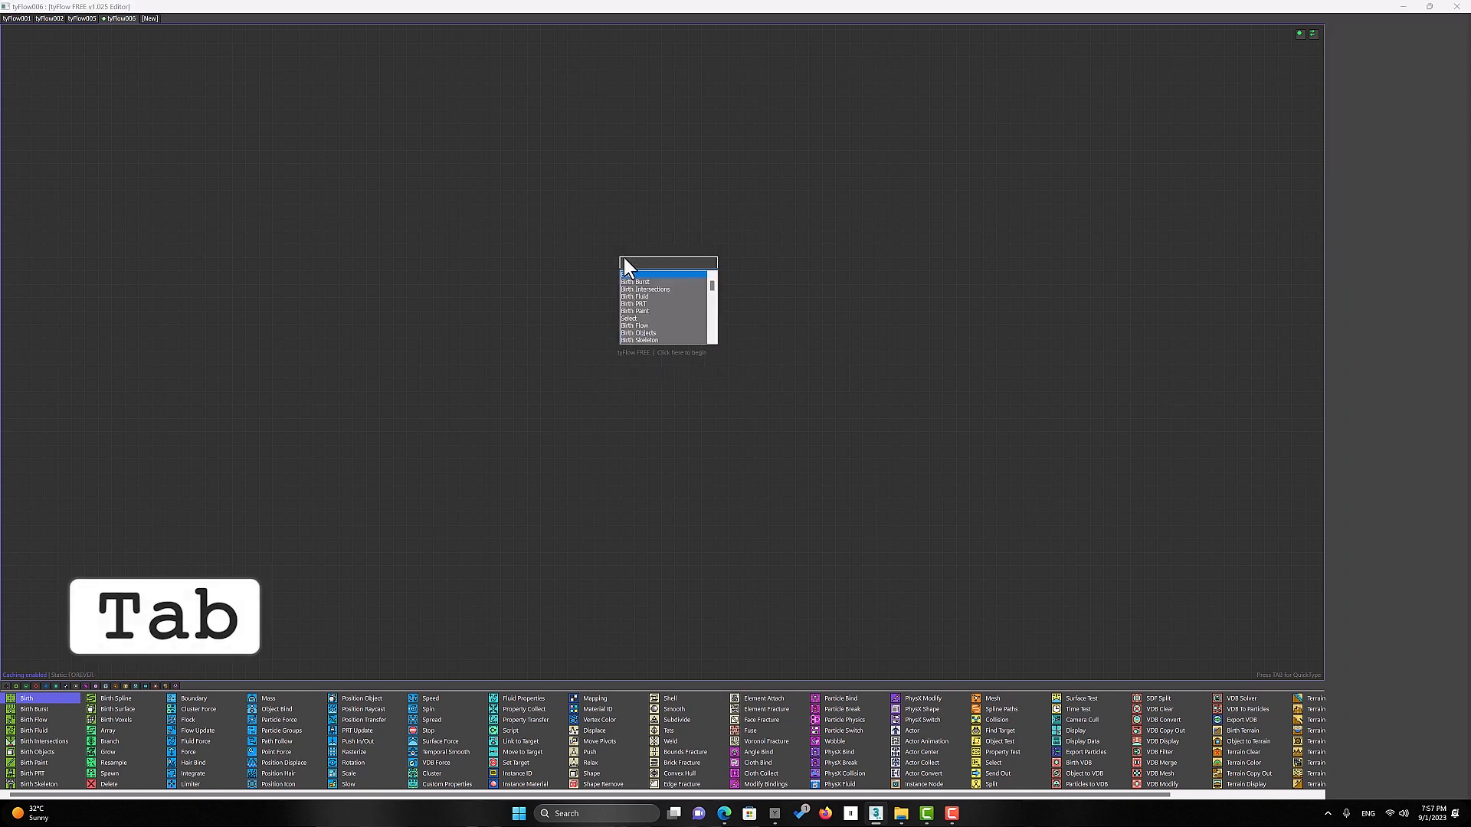
type("b")
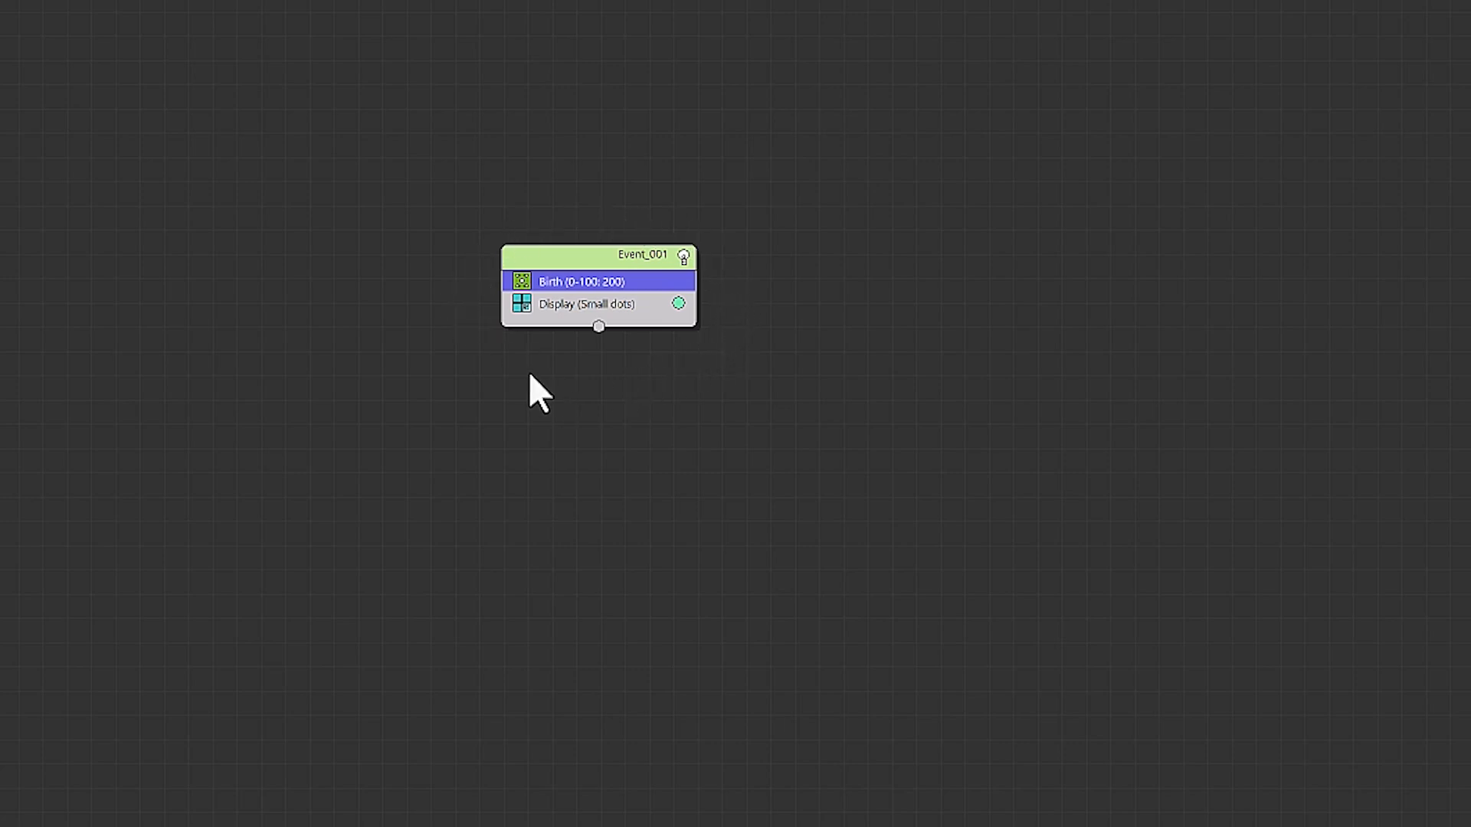
mouse_move(607, 229)
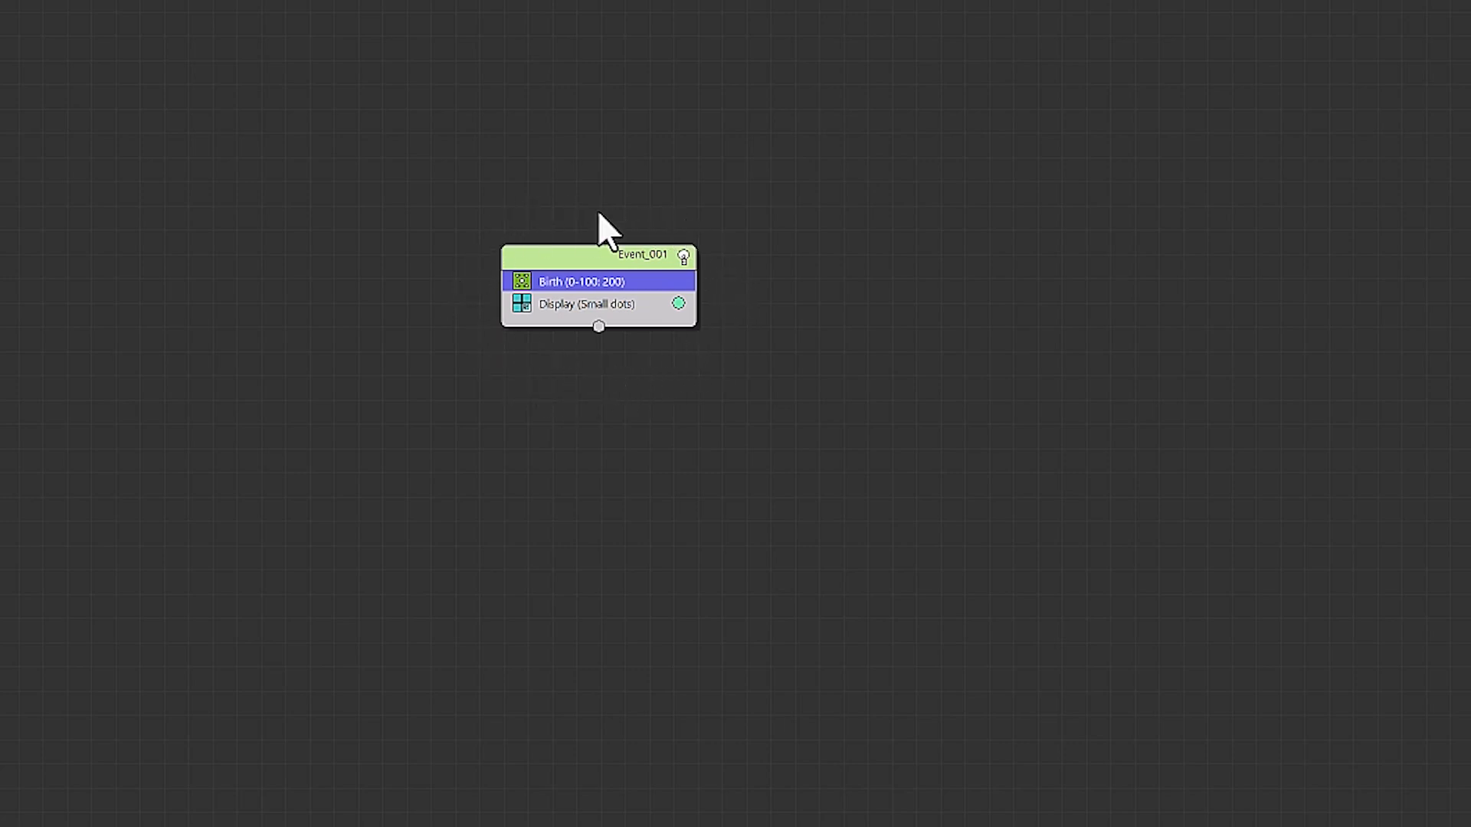
mouse_move(563, 481)
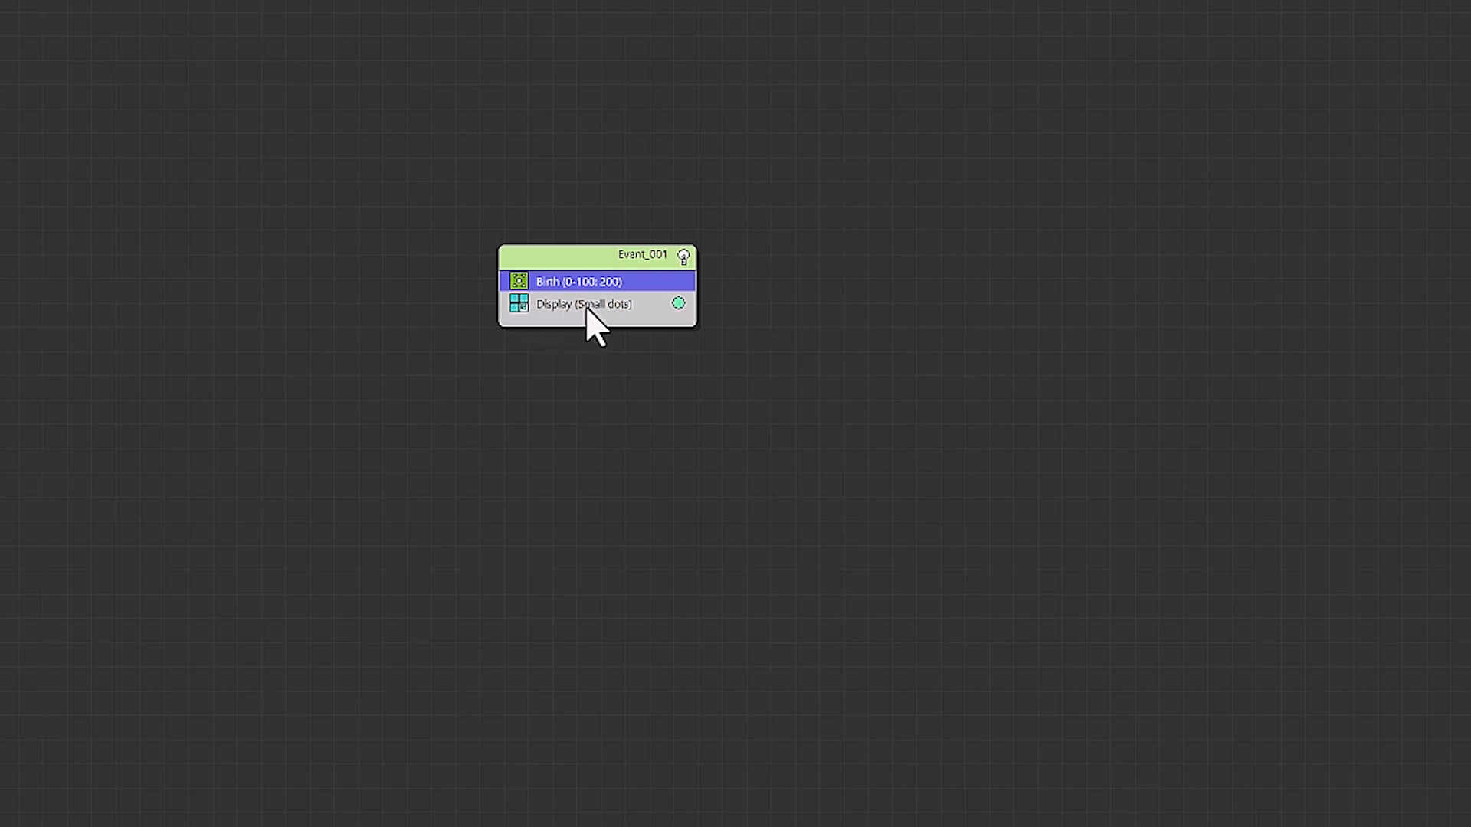
Step: Minimize the tyFlow editor to return to the bathroom camera view
left_click(583, 304)
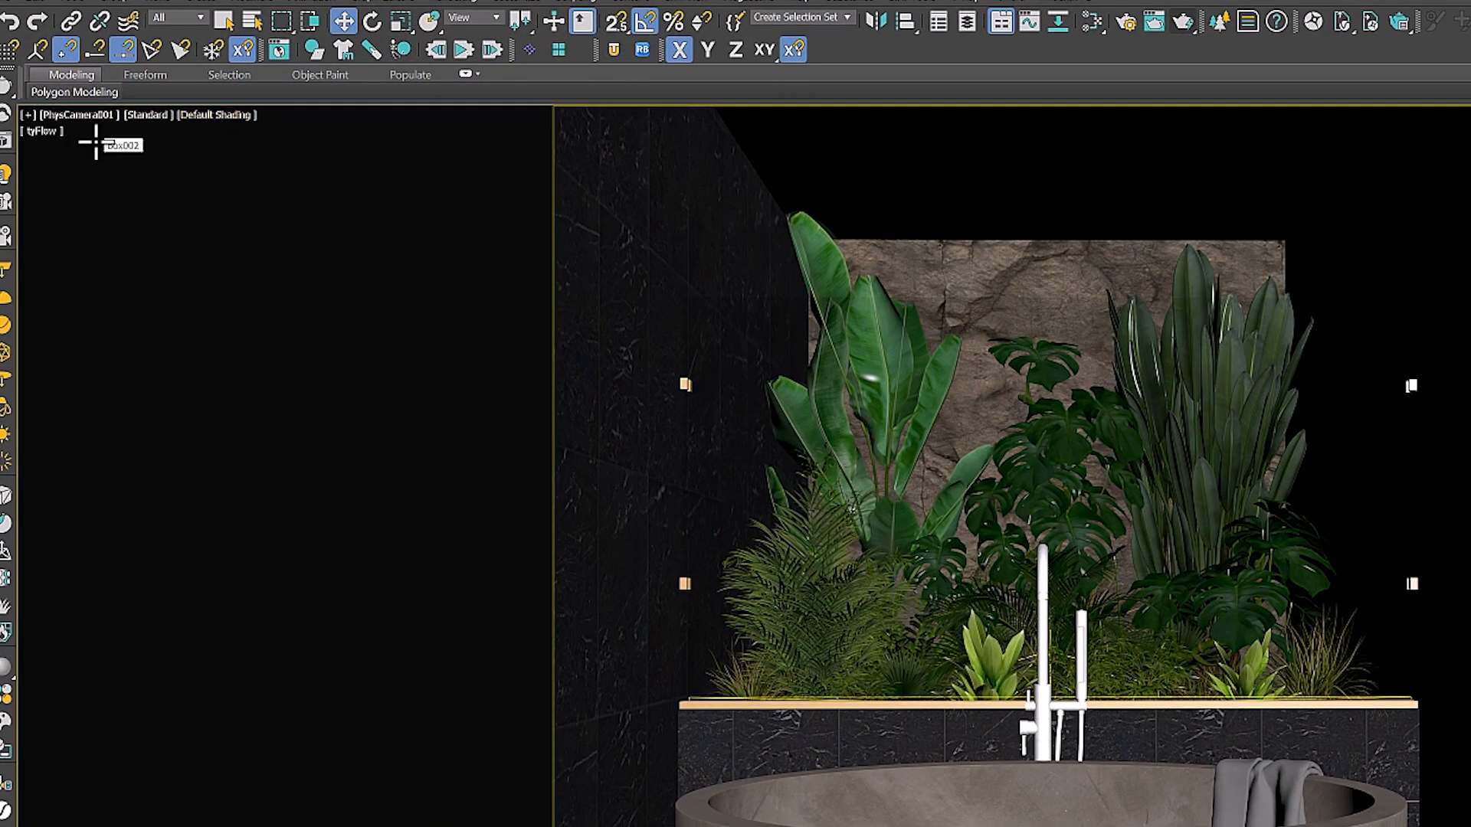
mouse_move(72, 157)
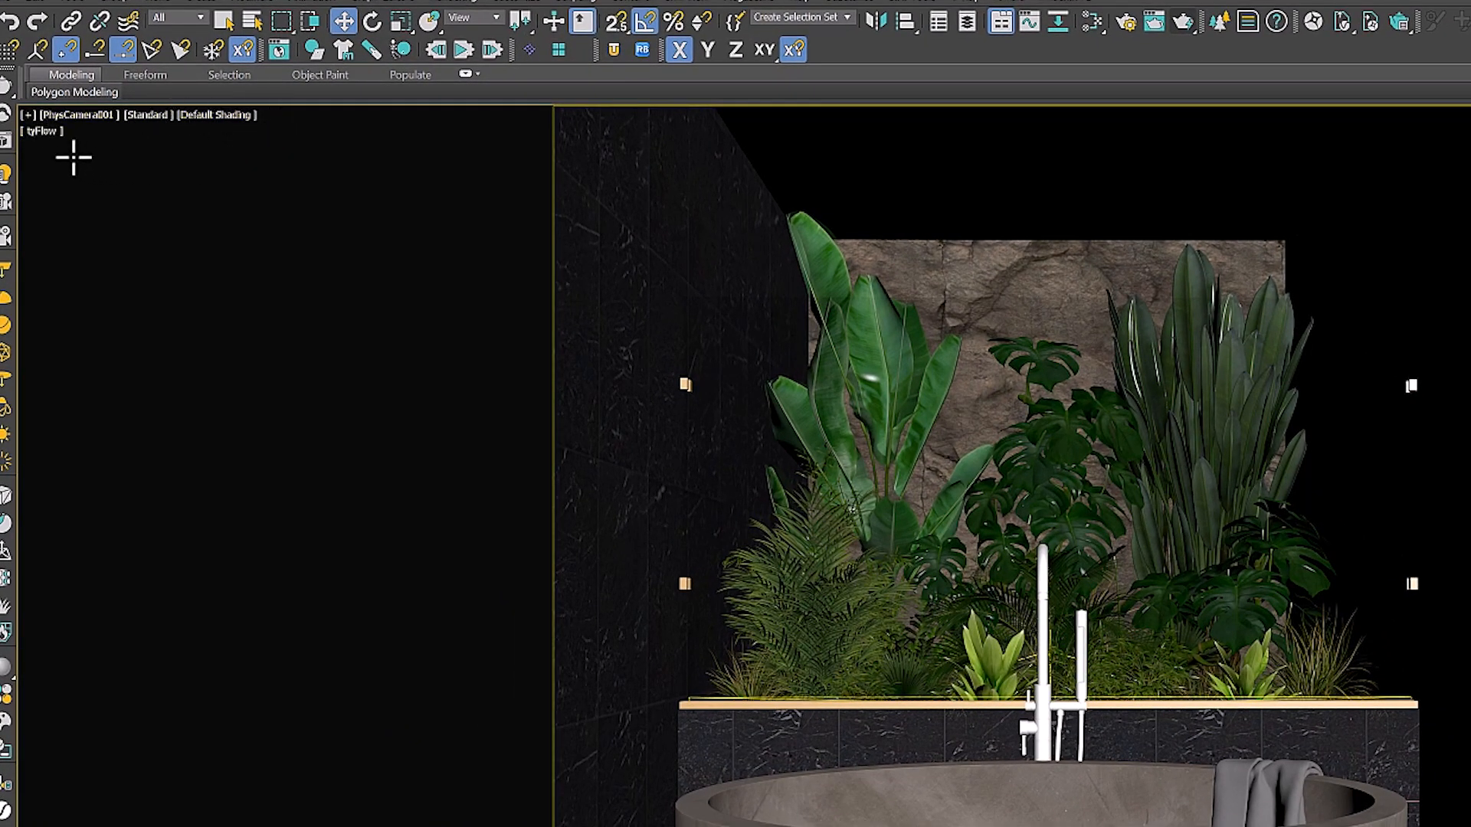
mouse_move(46, 150)
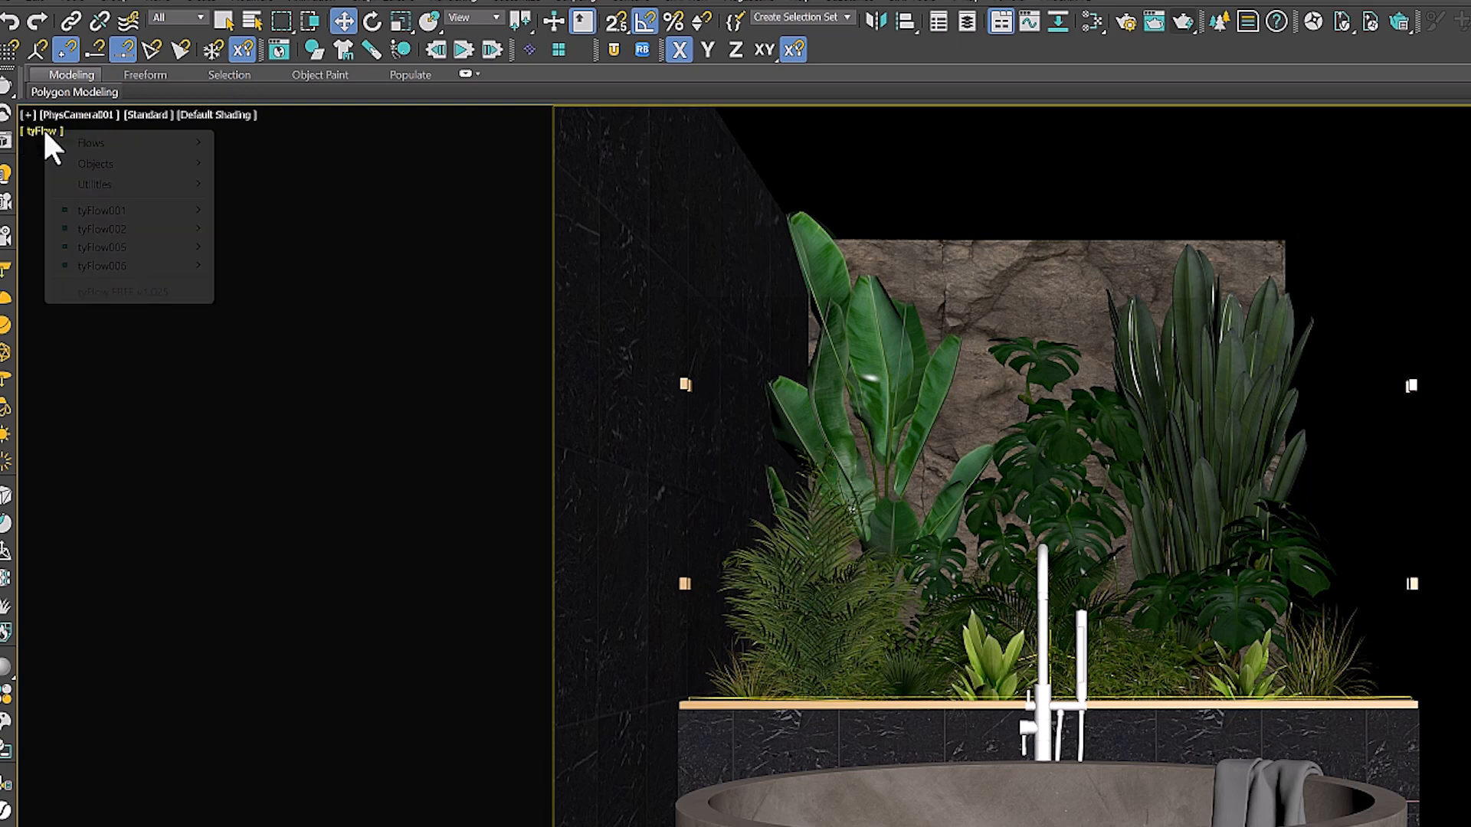
mouse_move(95, 163)
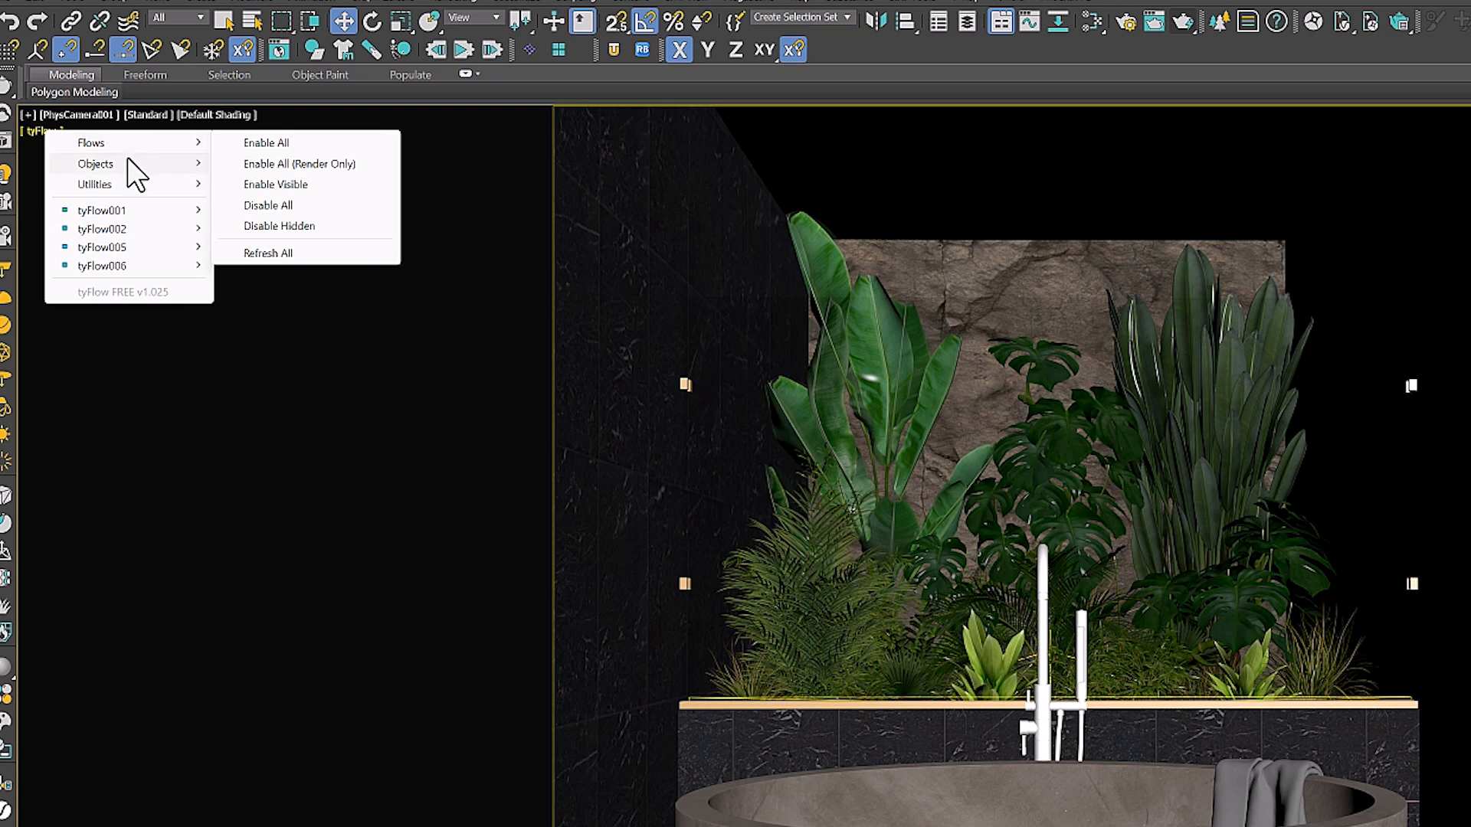
mouse_move(93, 184)
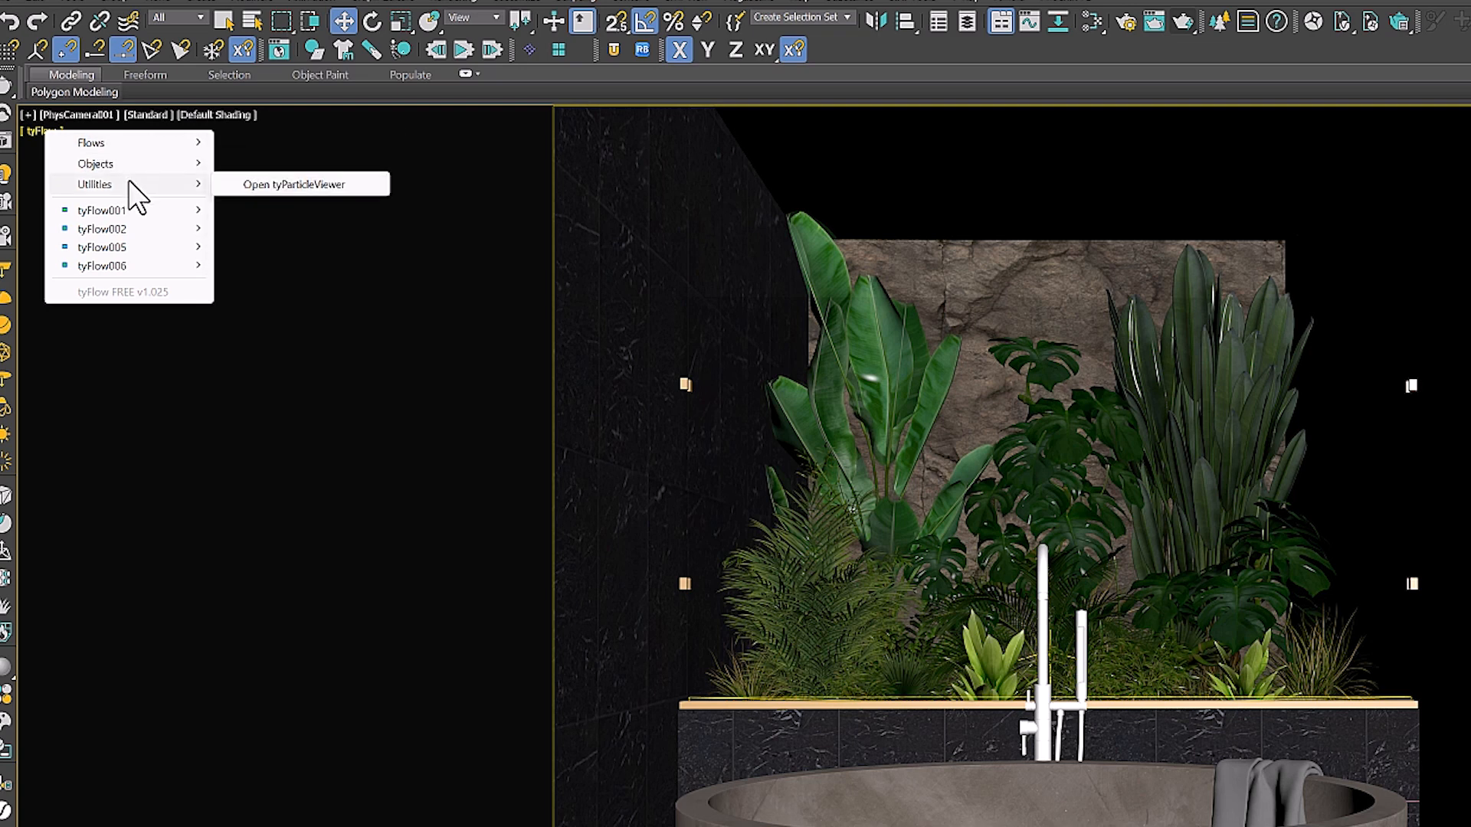
mouse_move(101, 229)
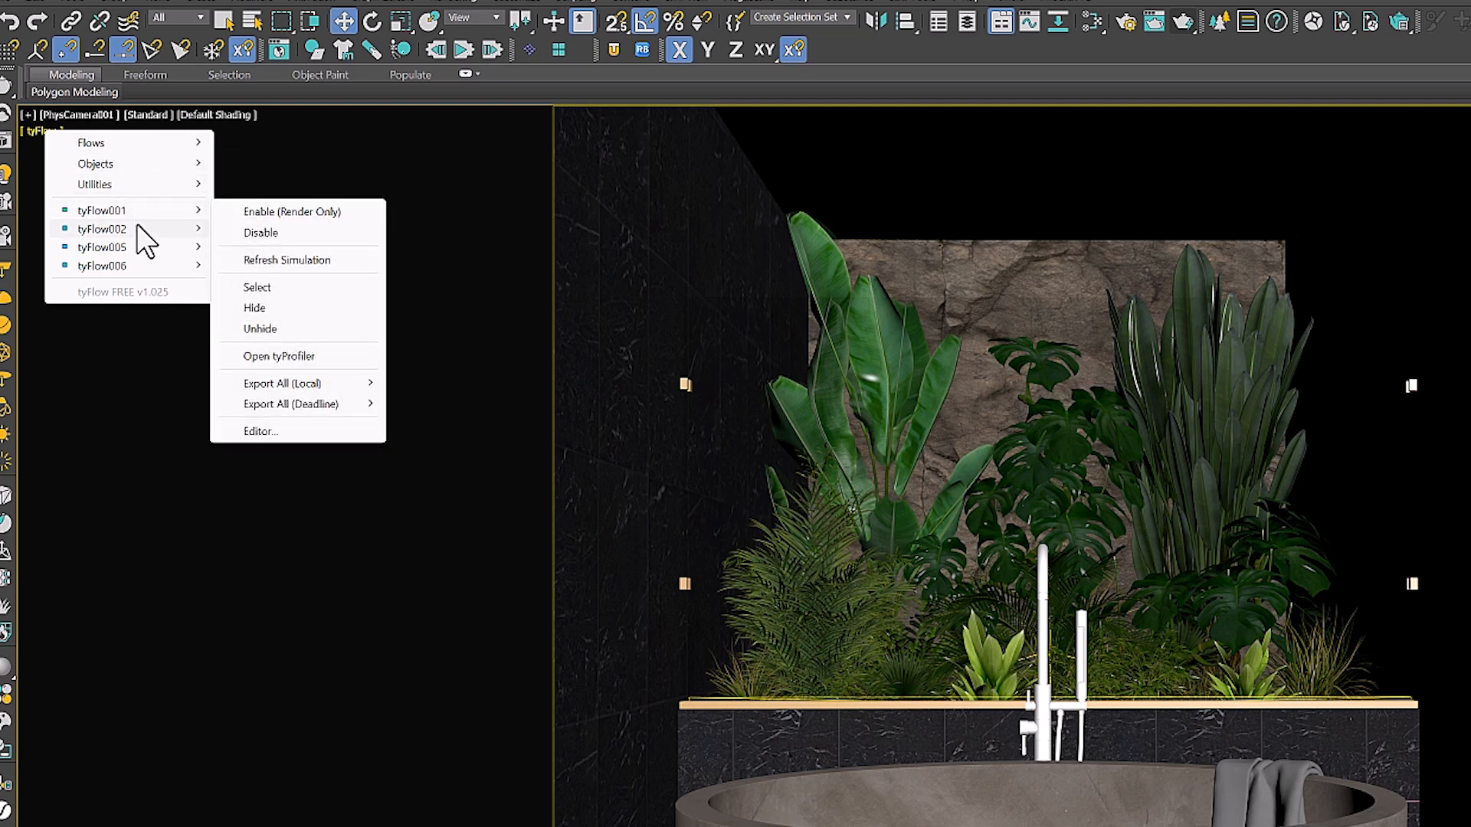
mouse_move(93, 183)
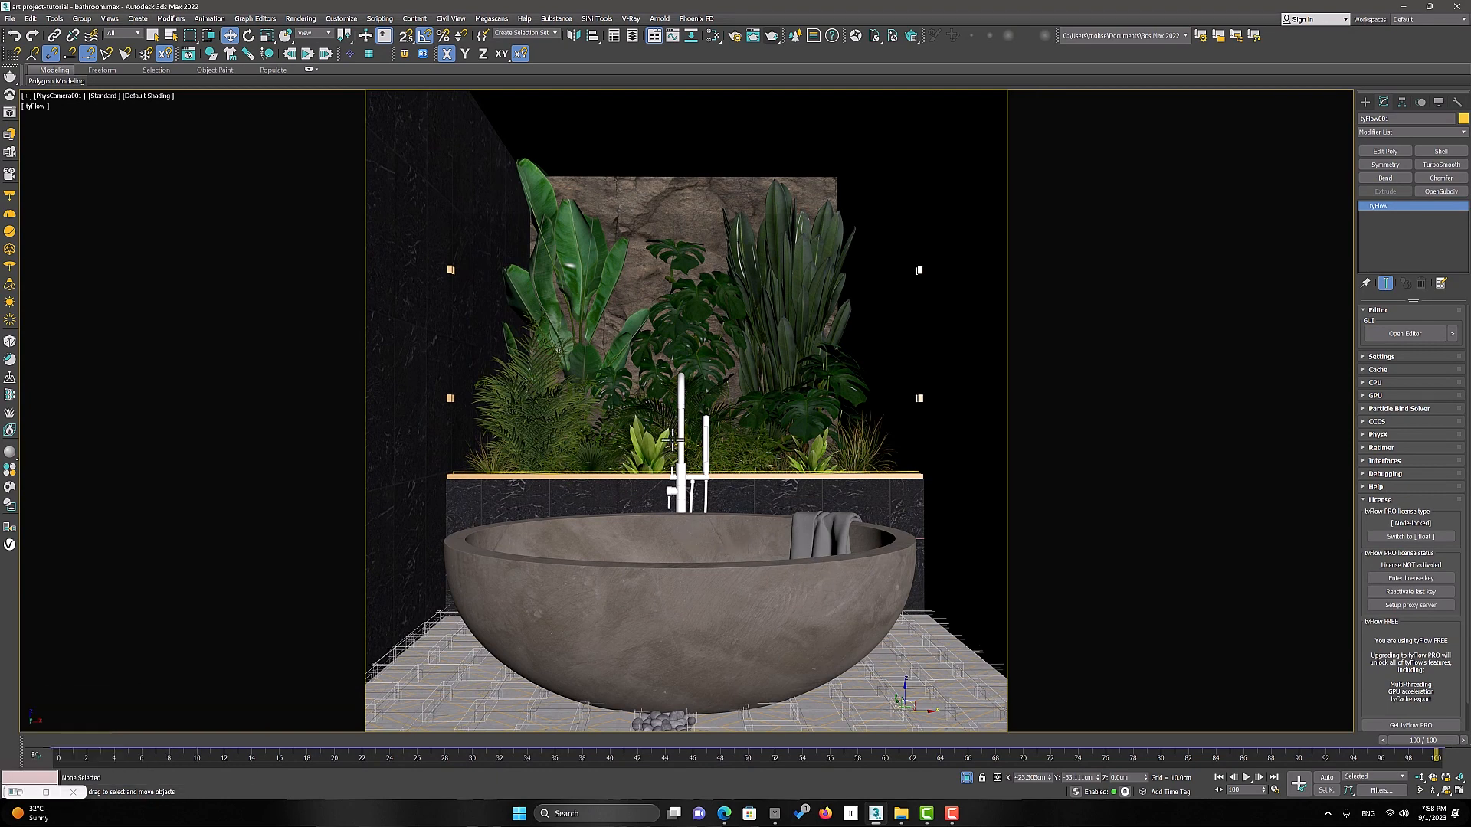
mouse_move(723, 544)
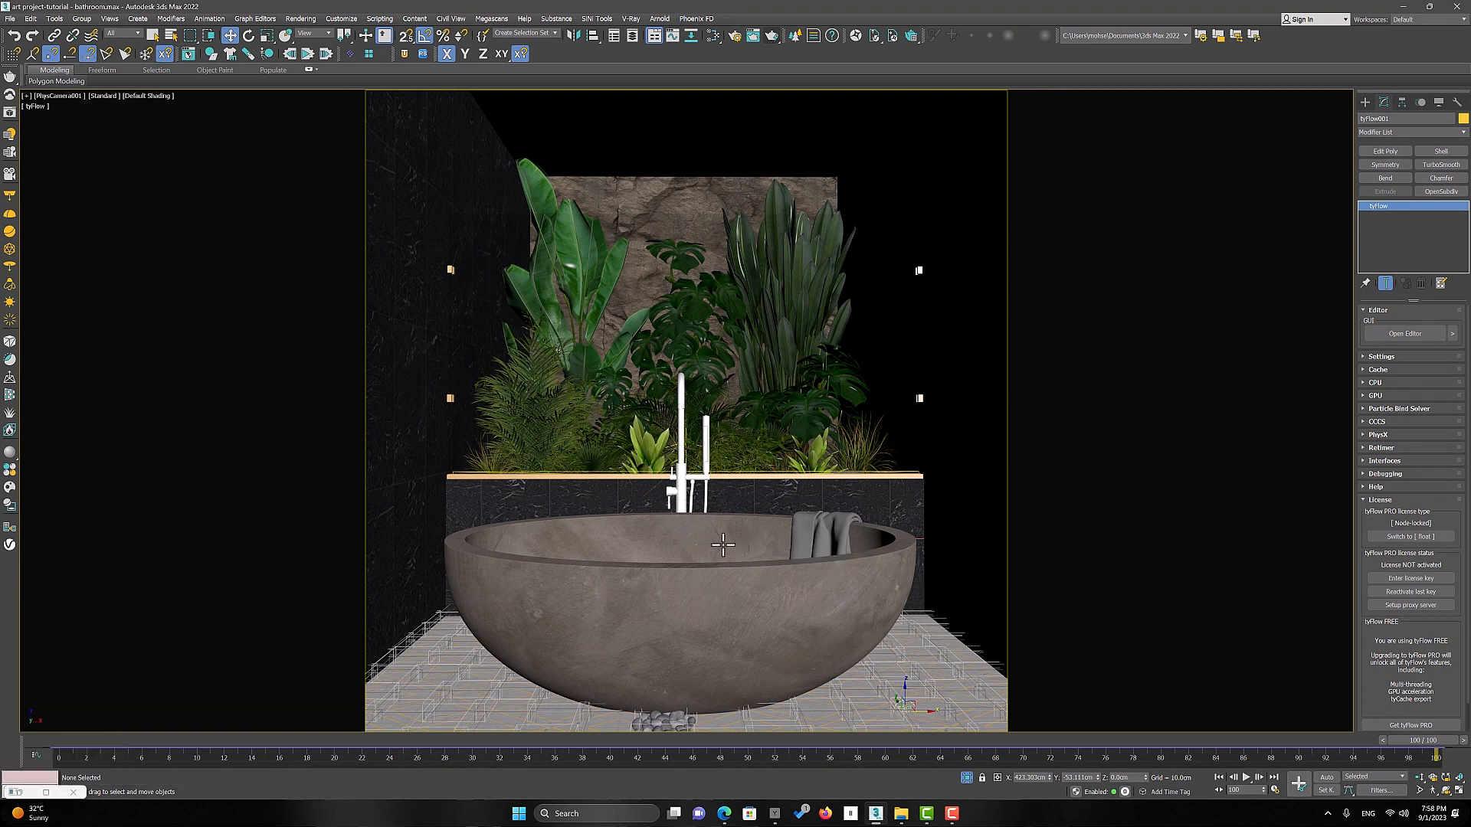
mouse_move(61, 797)
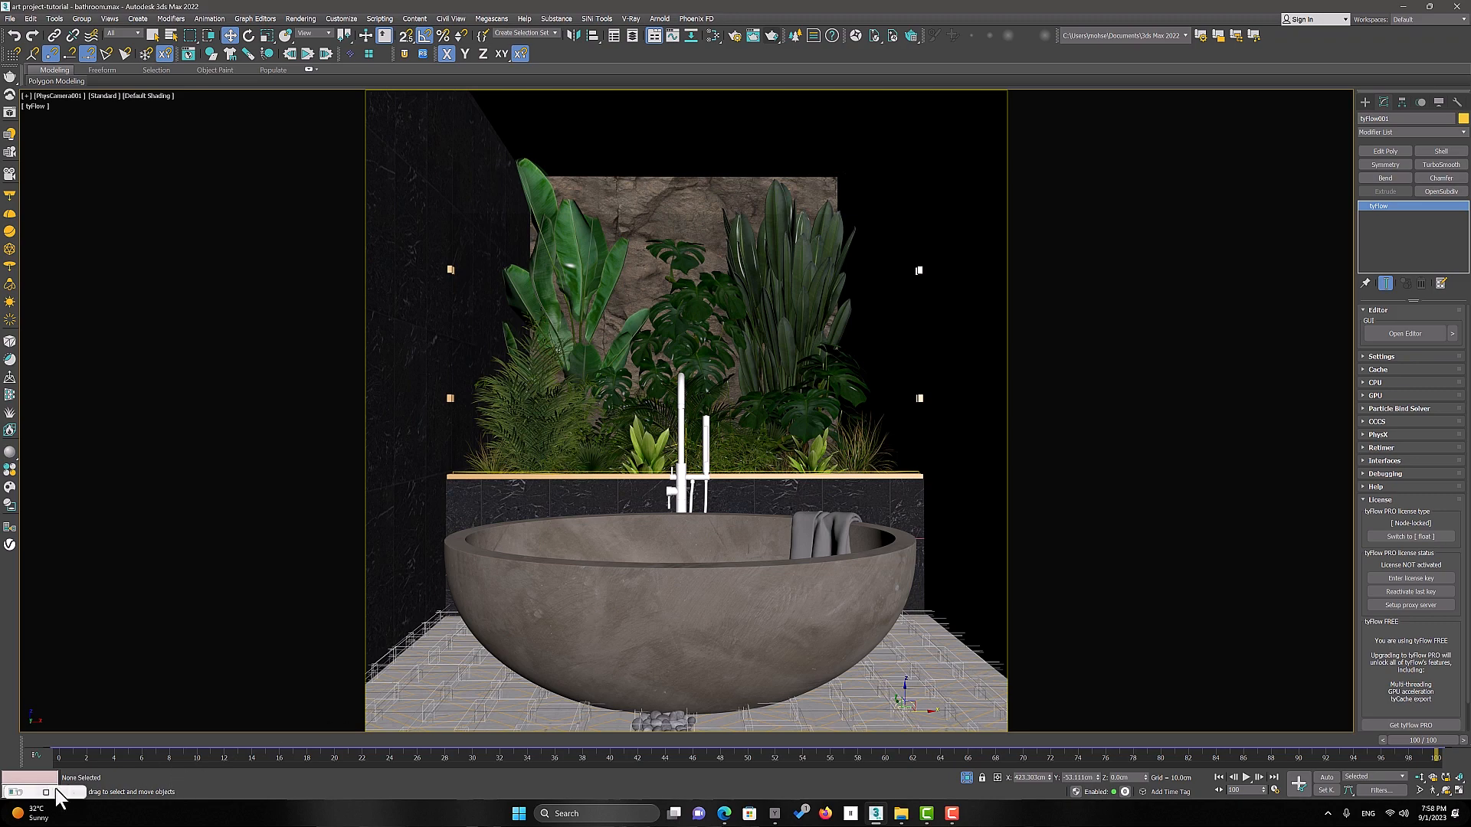
Step: In Event_001's Birth operator, set Start 0, End 100 and Total 200
left_click(1404, 334)
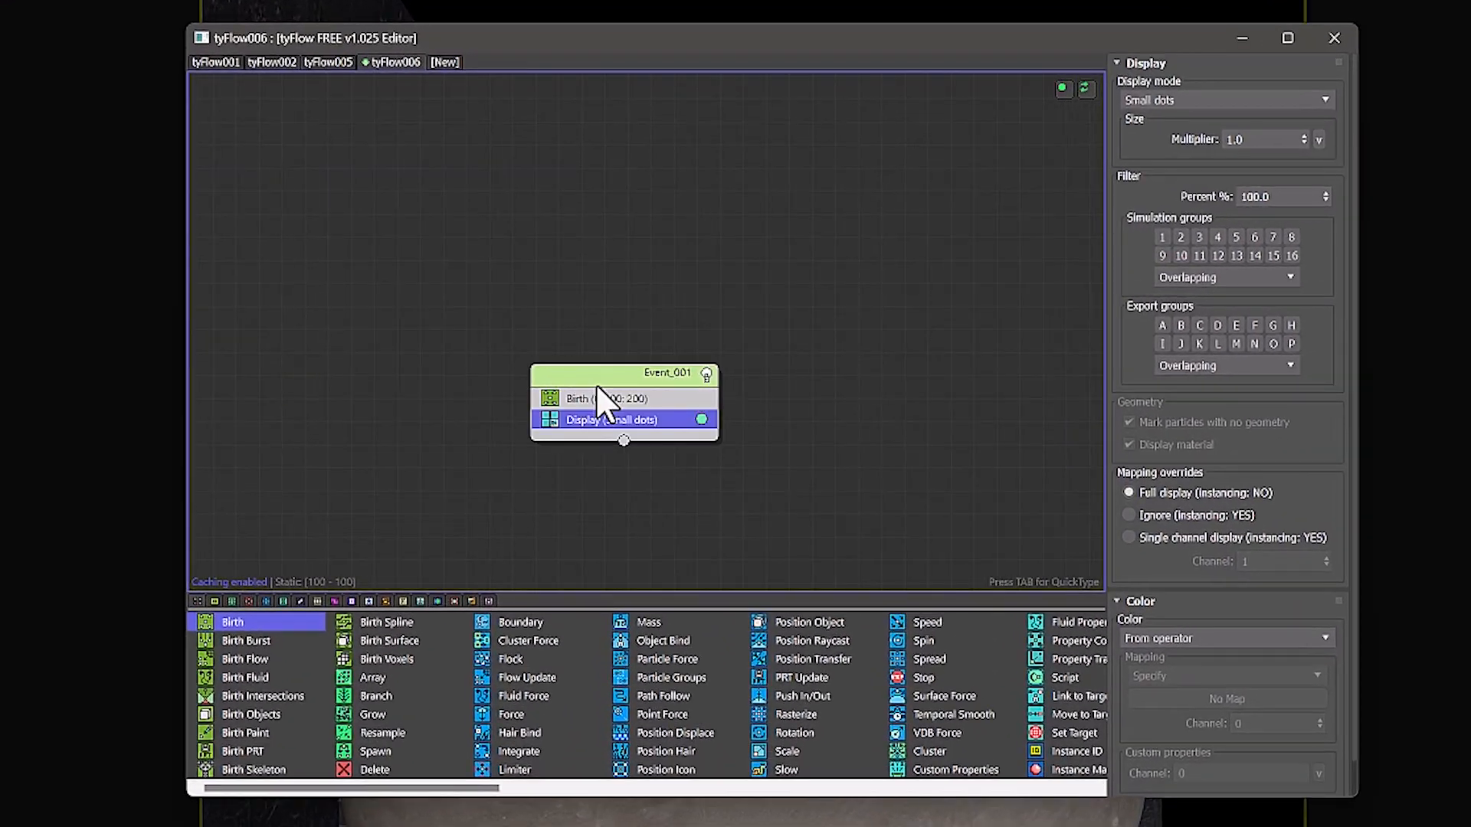
left_click(610, 399)
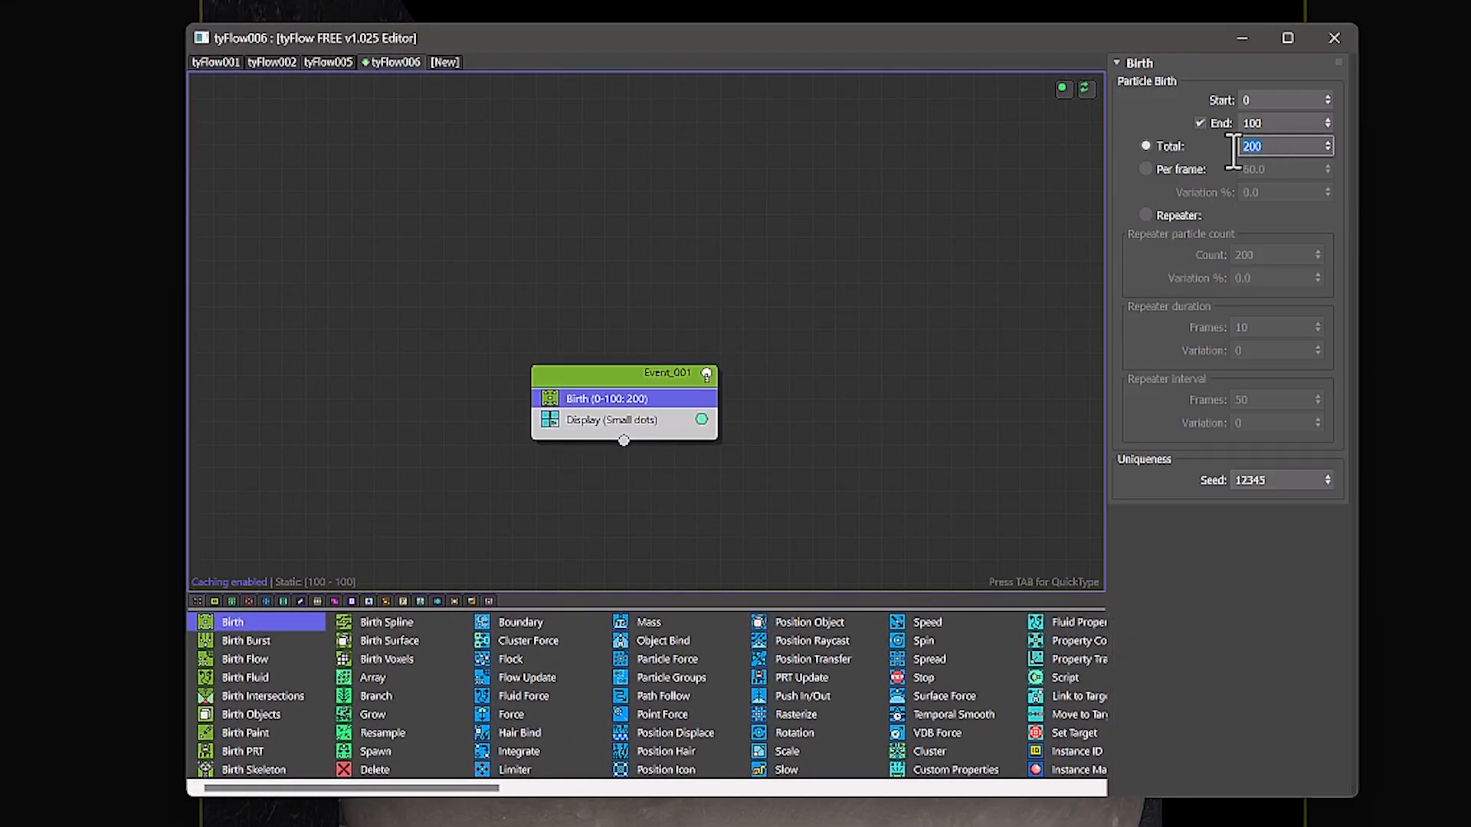
left_click(1283, 122)
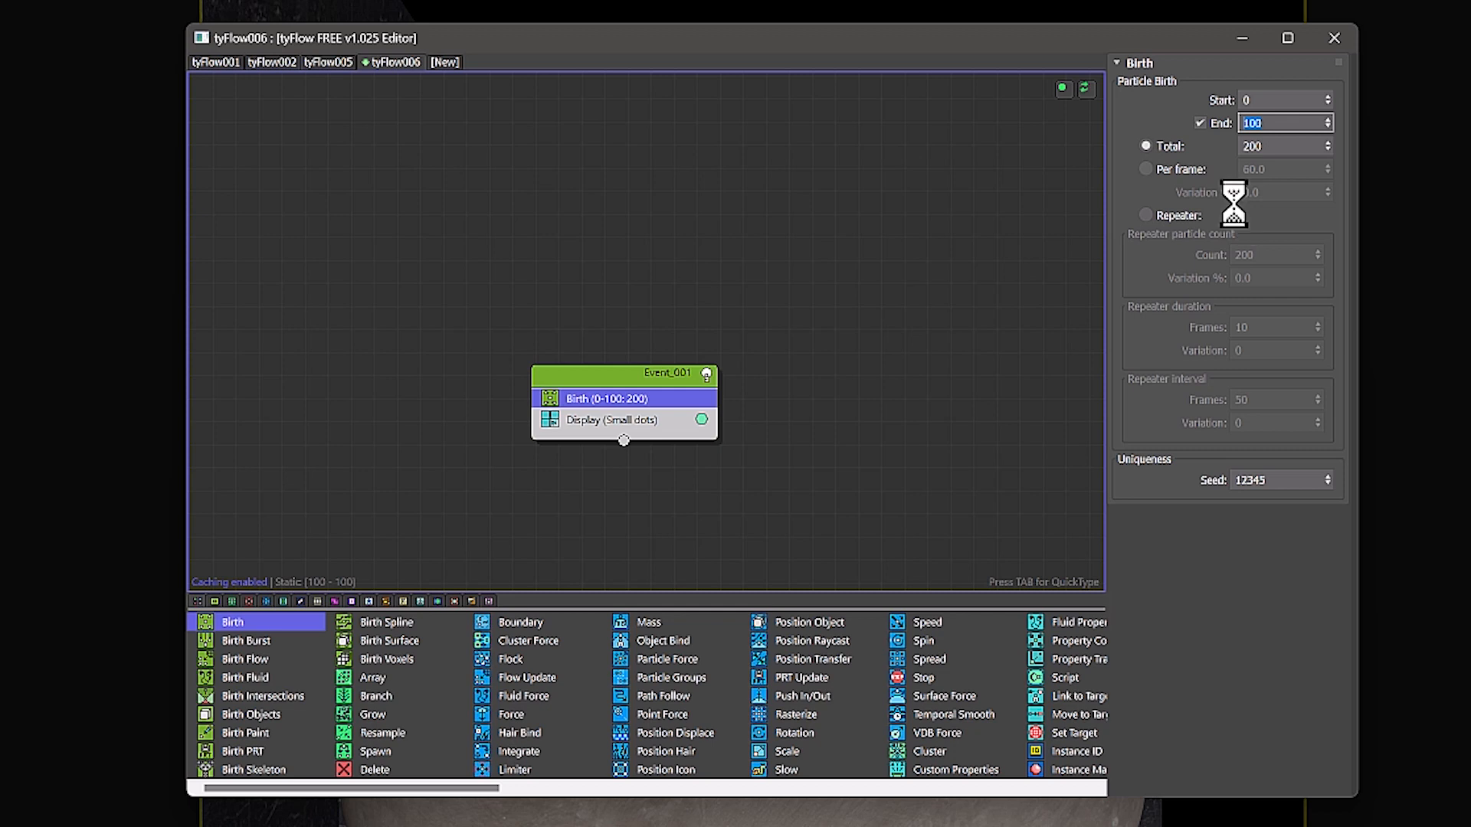
mouse_move(1265, 91)
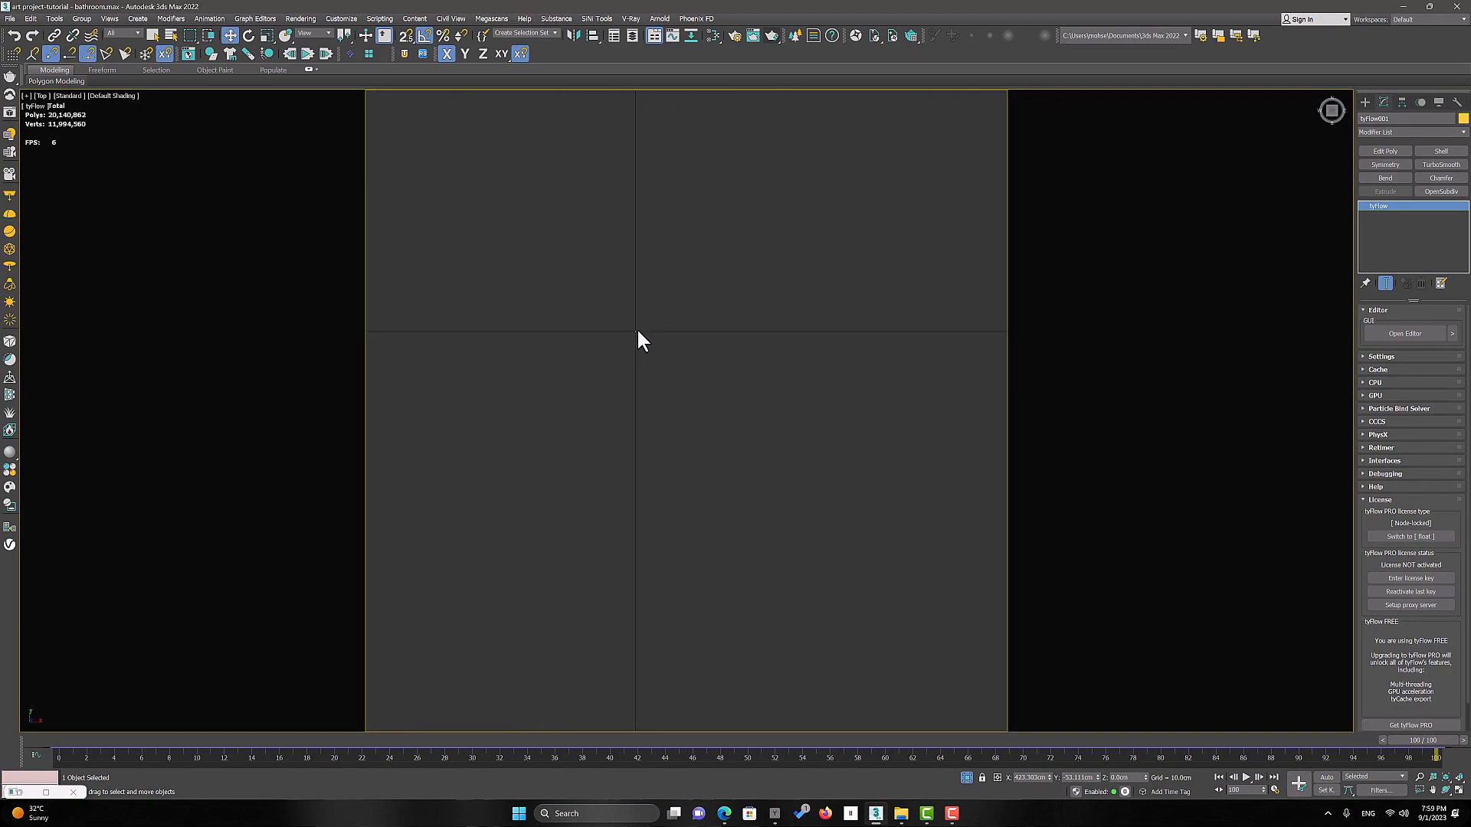
mouse_move(563, 467)
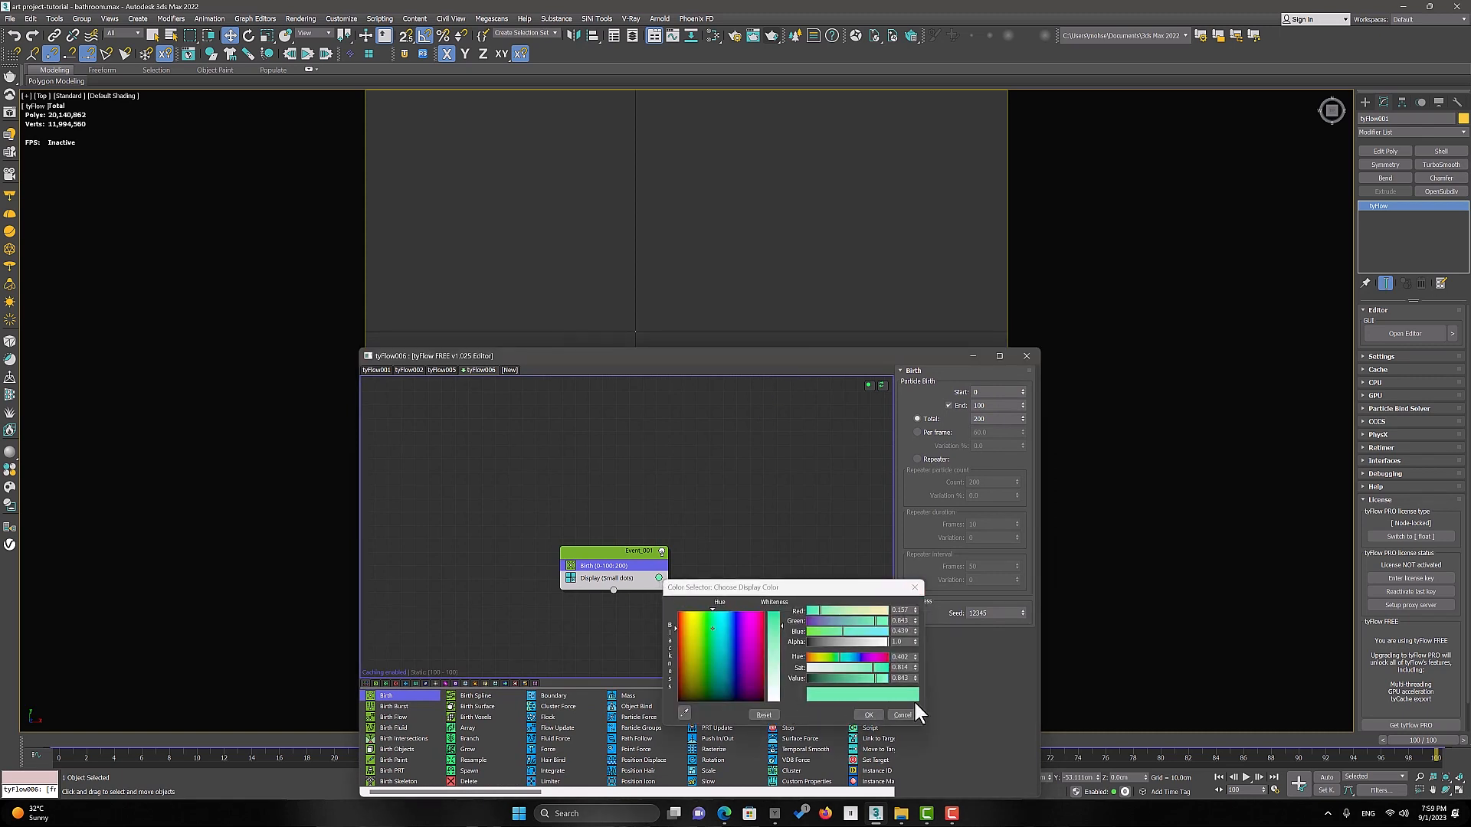
Step: Set the Display operator's particle colour to pink
left_click(902, 714)
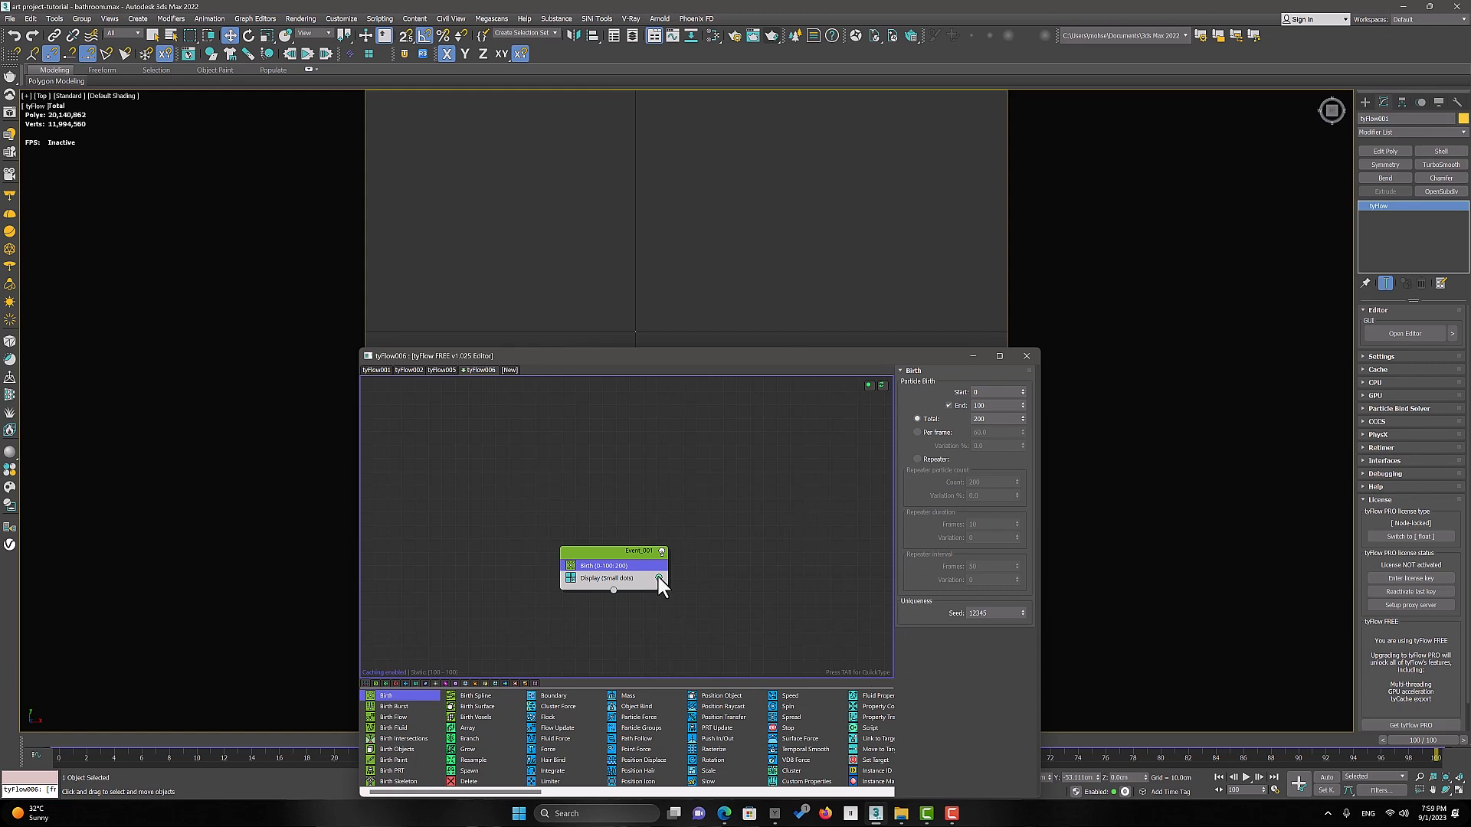
left_click(656, 577)
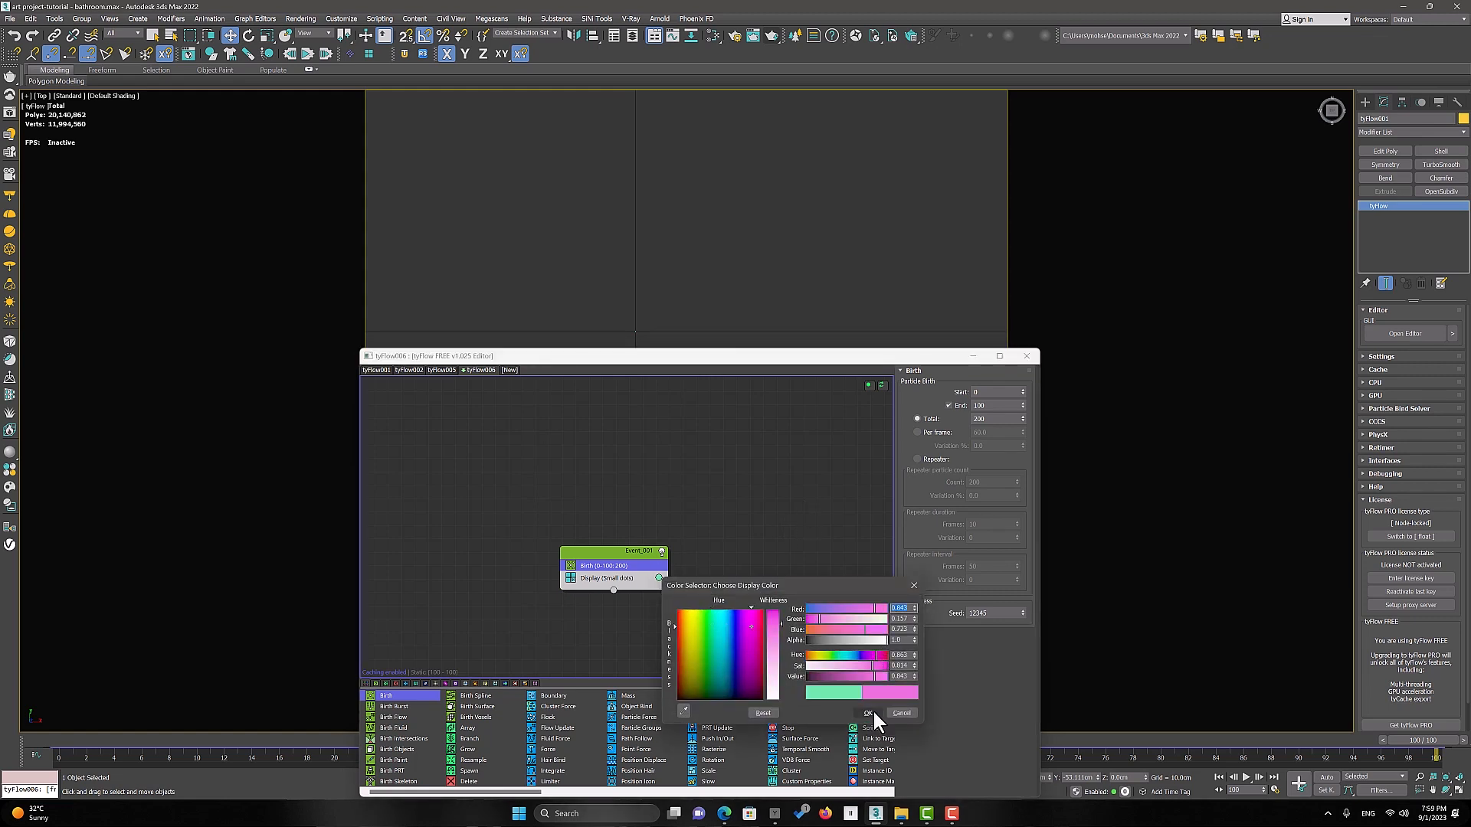
left_click(868, 714)
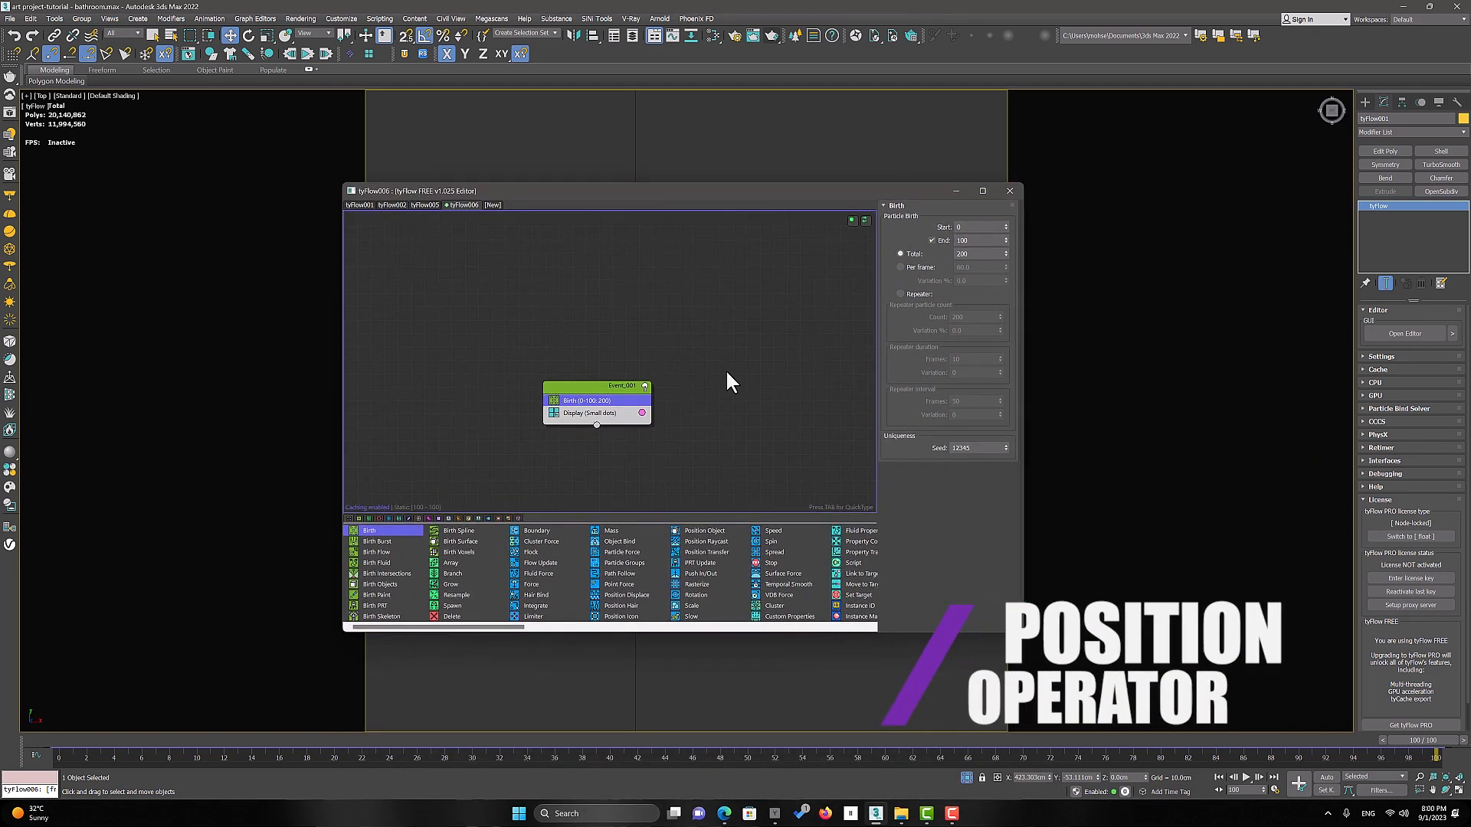
mouse_move(589, 438)
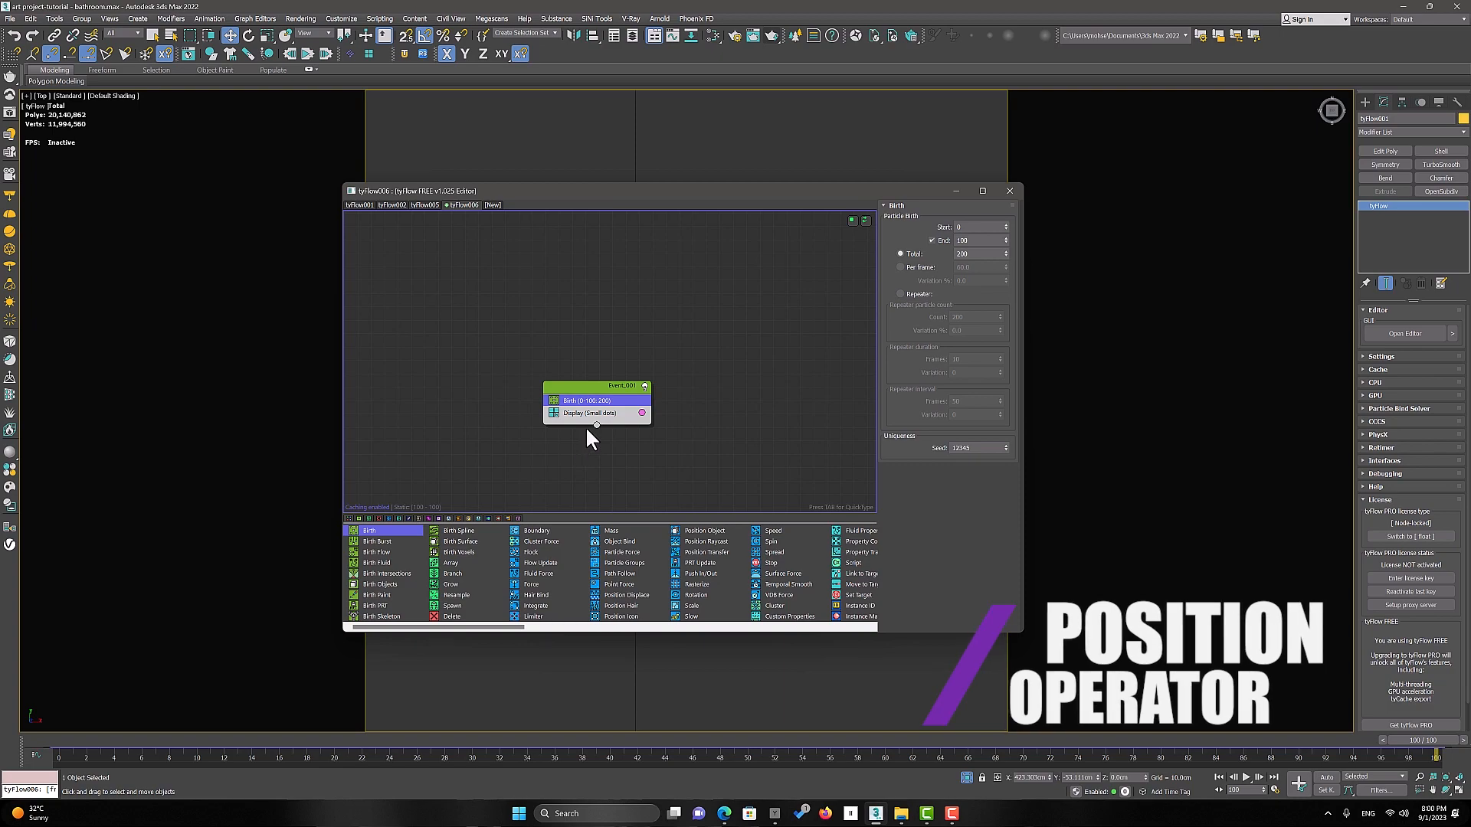
Step: Add a Position Icon operator via the 'pos' search and clear its deleted icon entry
right_click(596, 401)
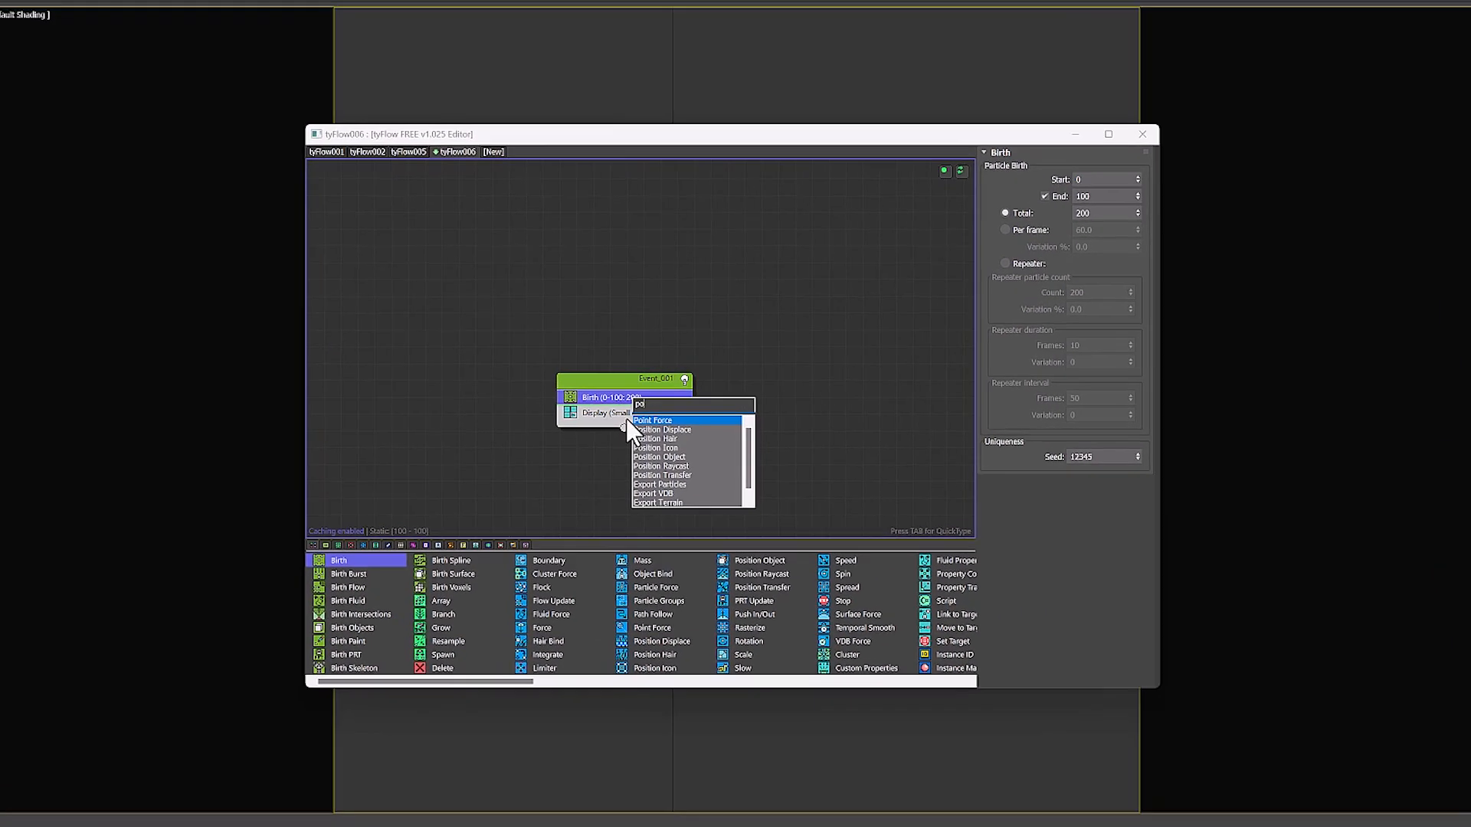
type("pos")
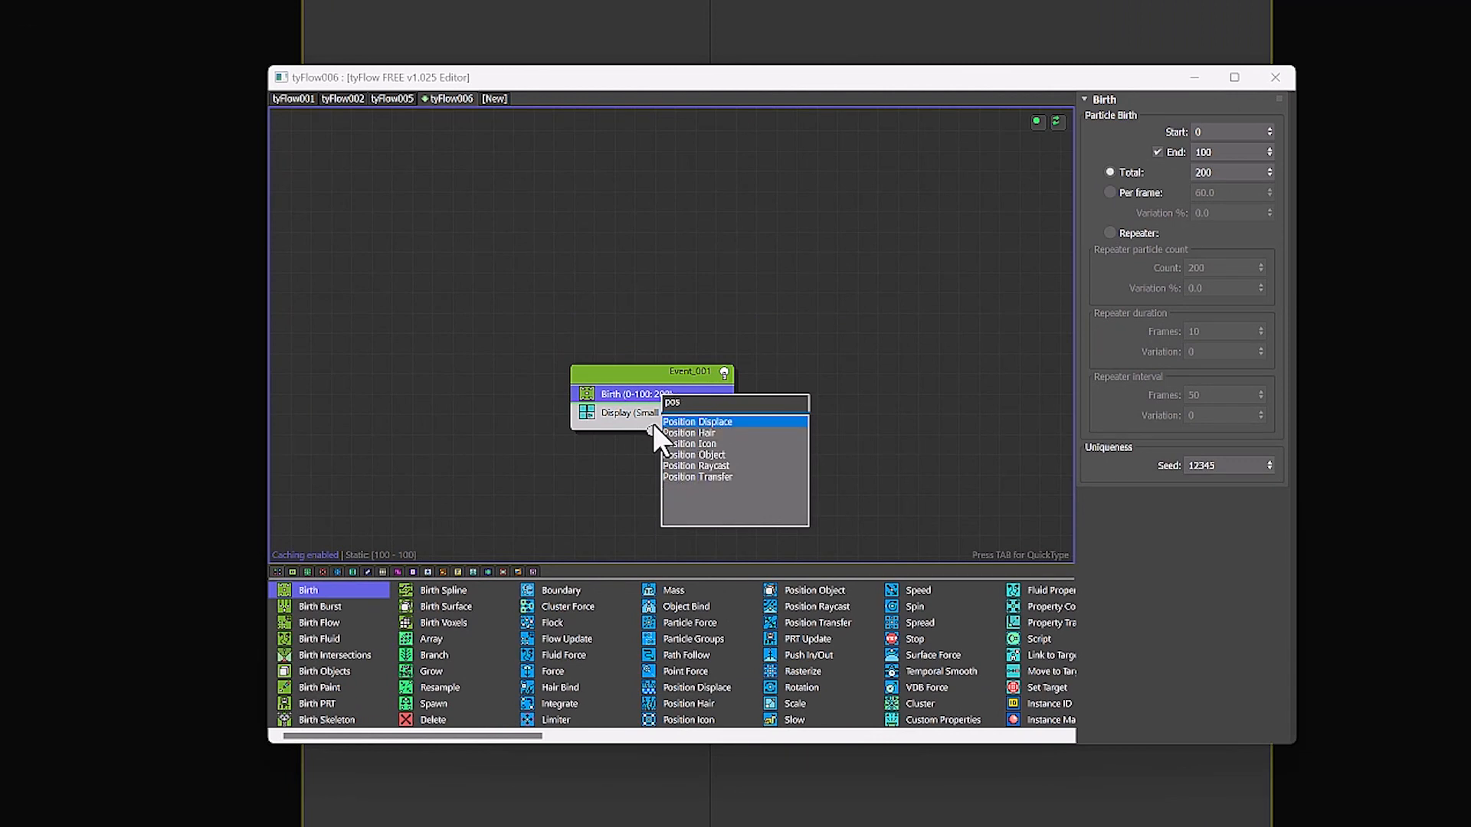
mouse_move(704, 483)
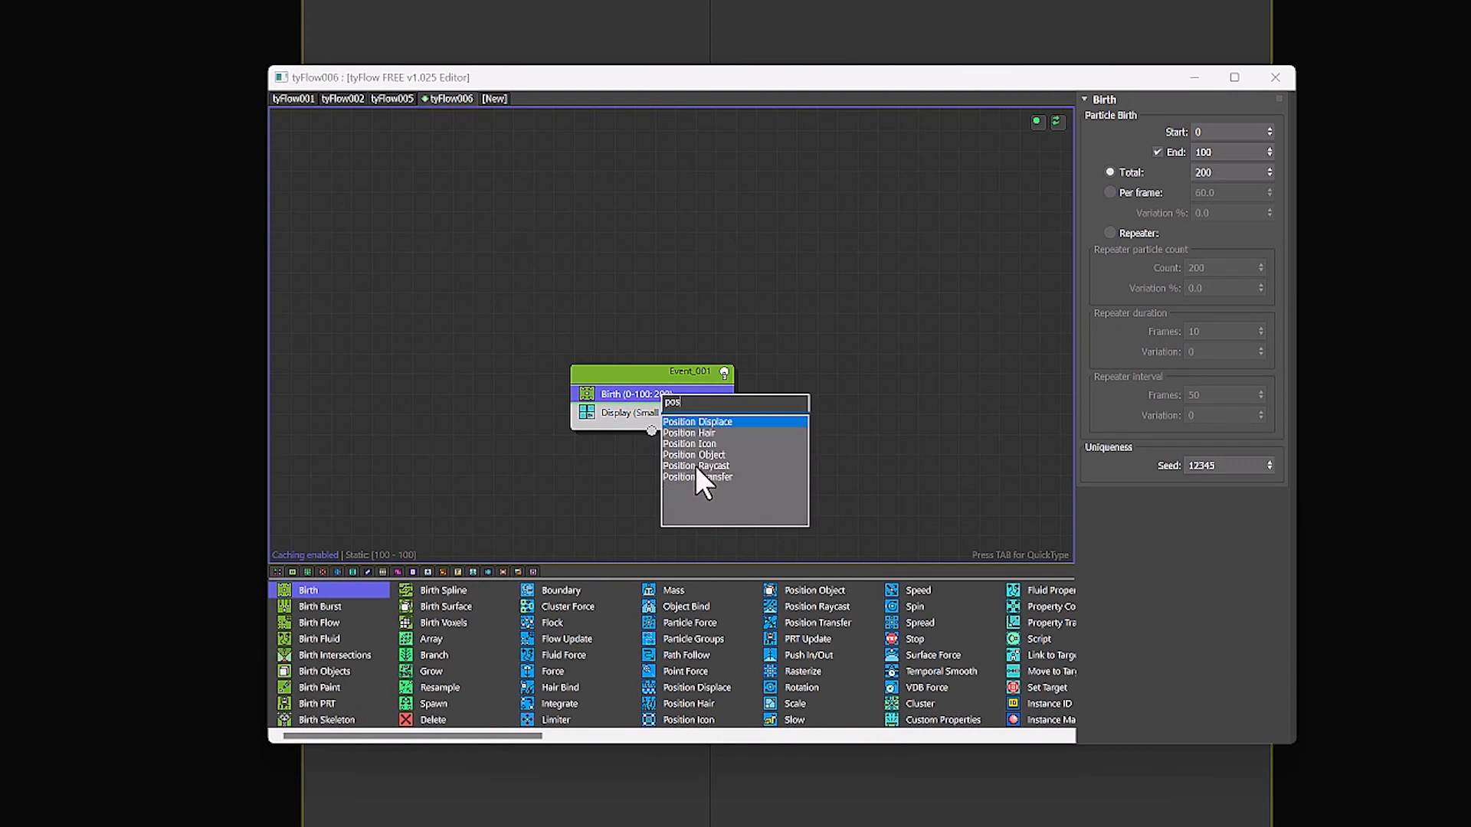
mouse_move(708, 489)
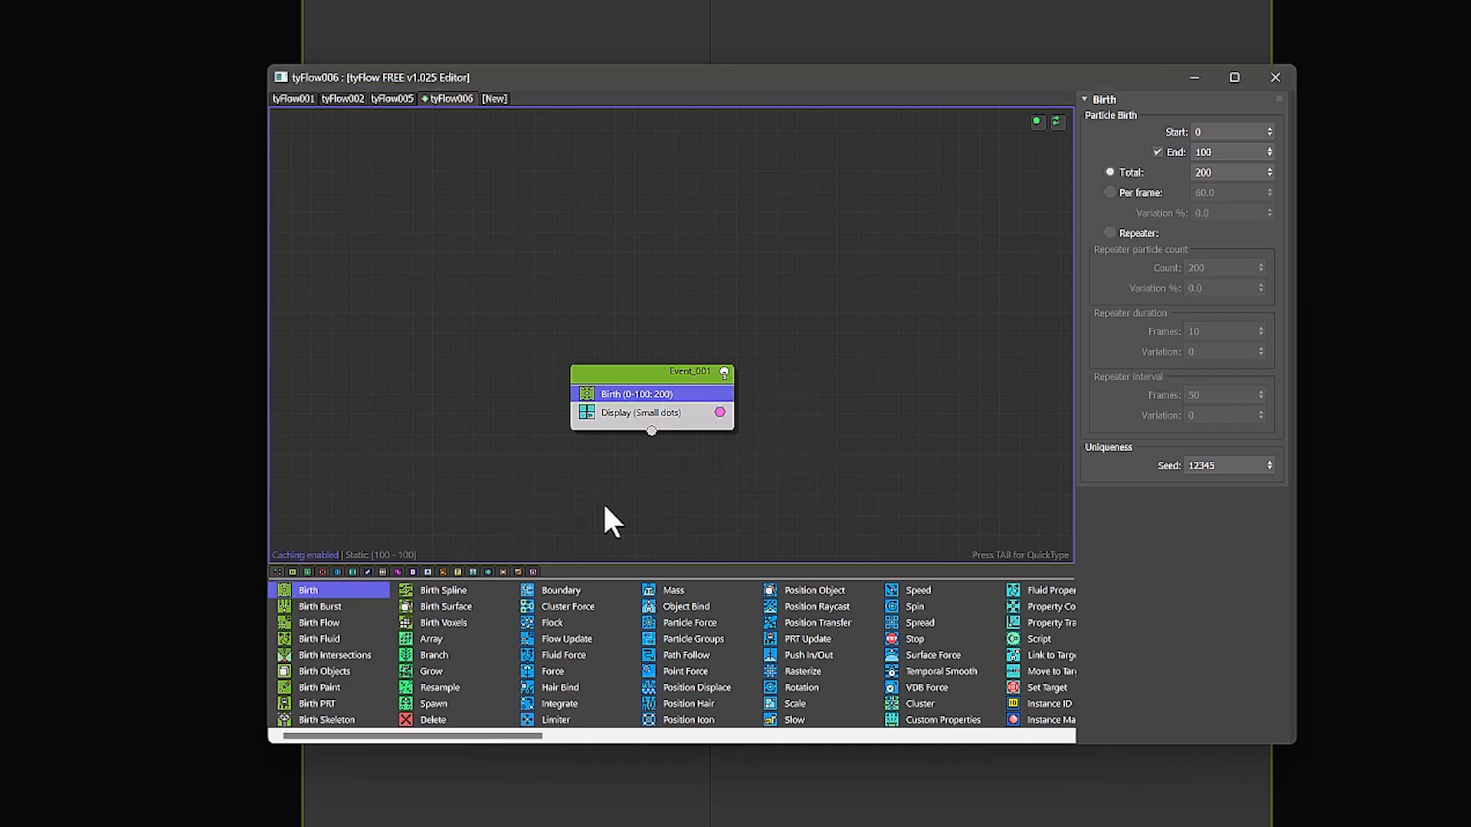
mouse_move(798, 647)
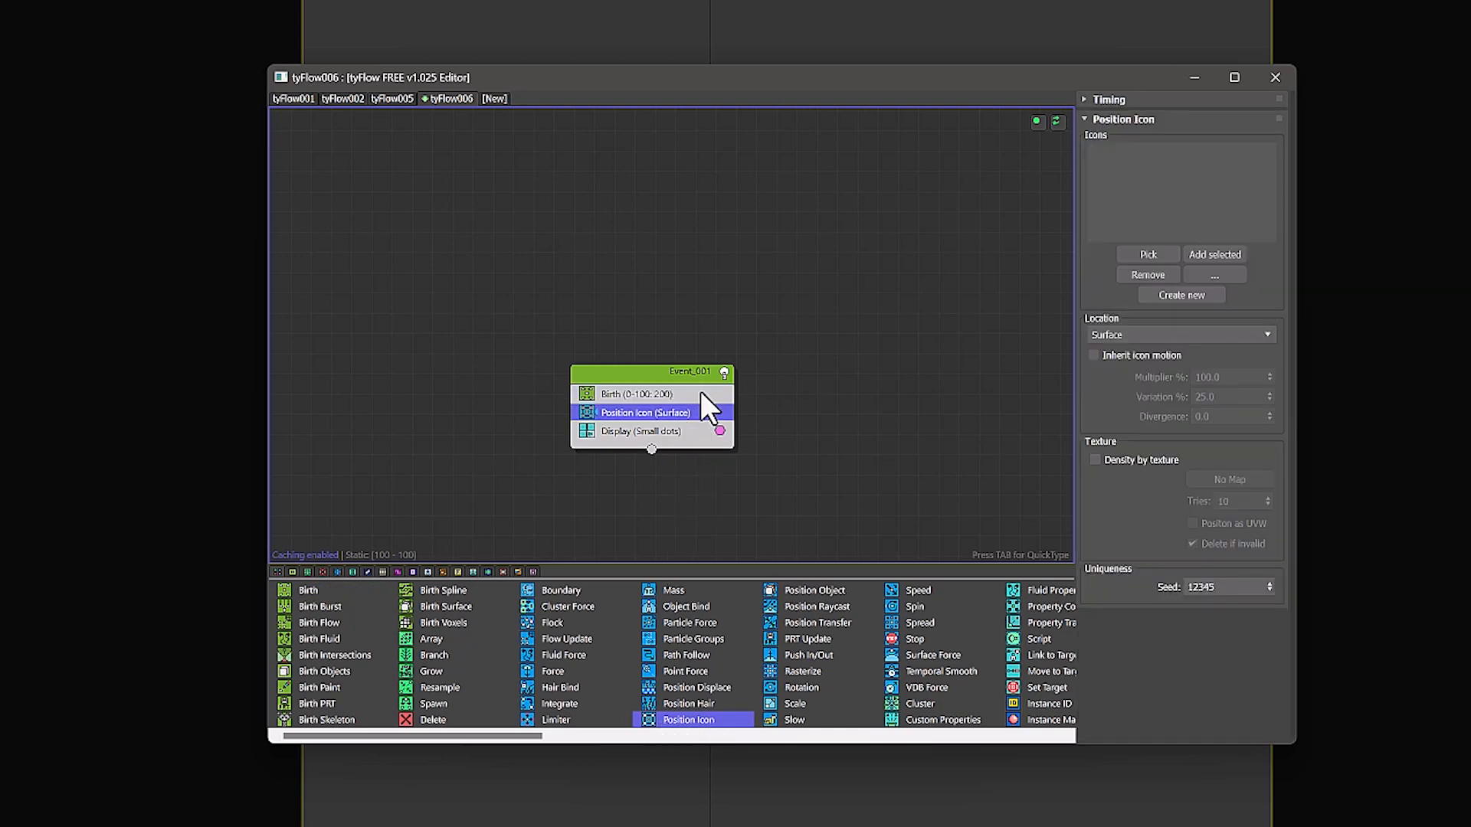
mouse_move(727, 441)
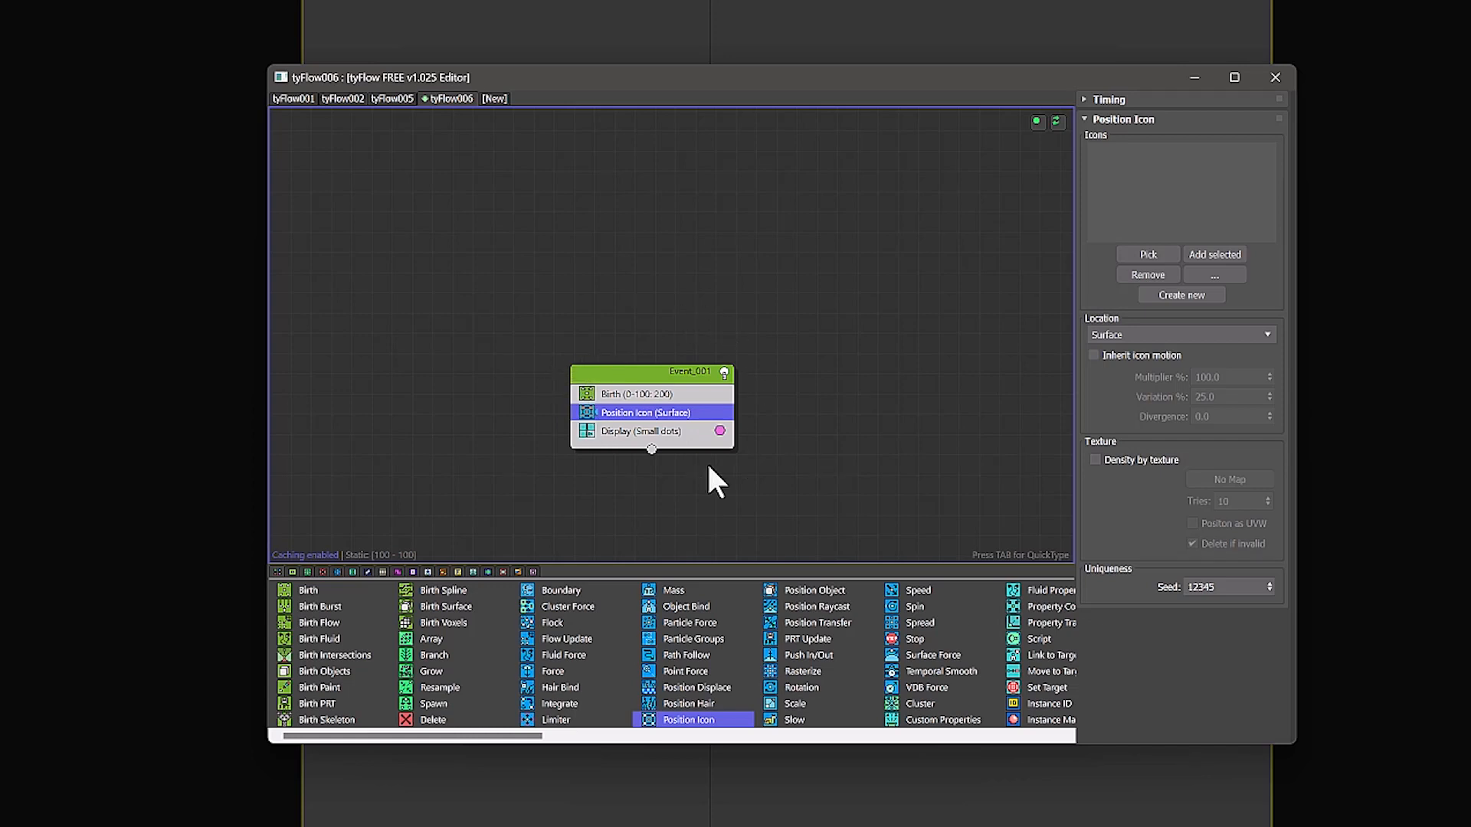
mouse_move(652, 515)
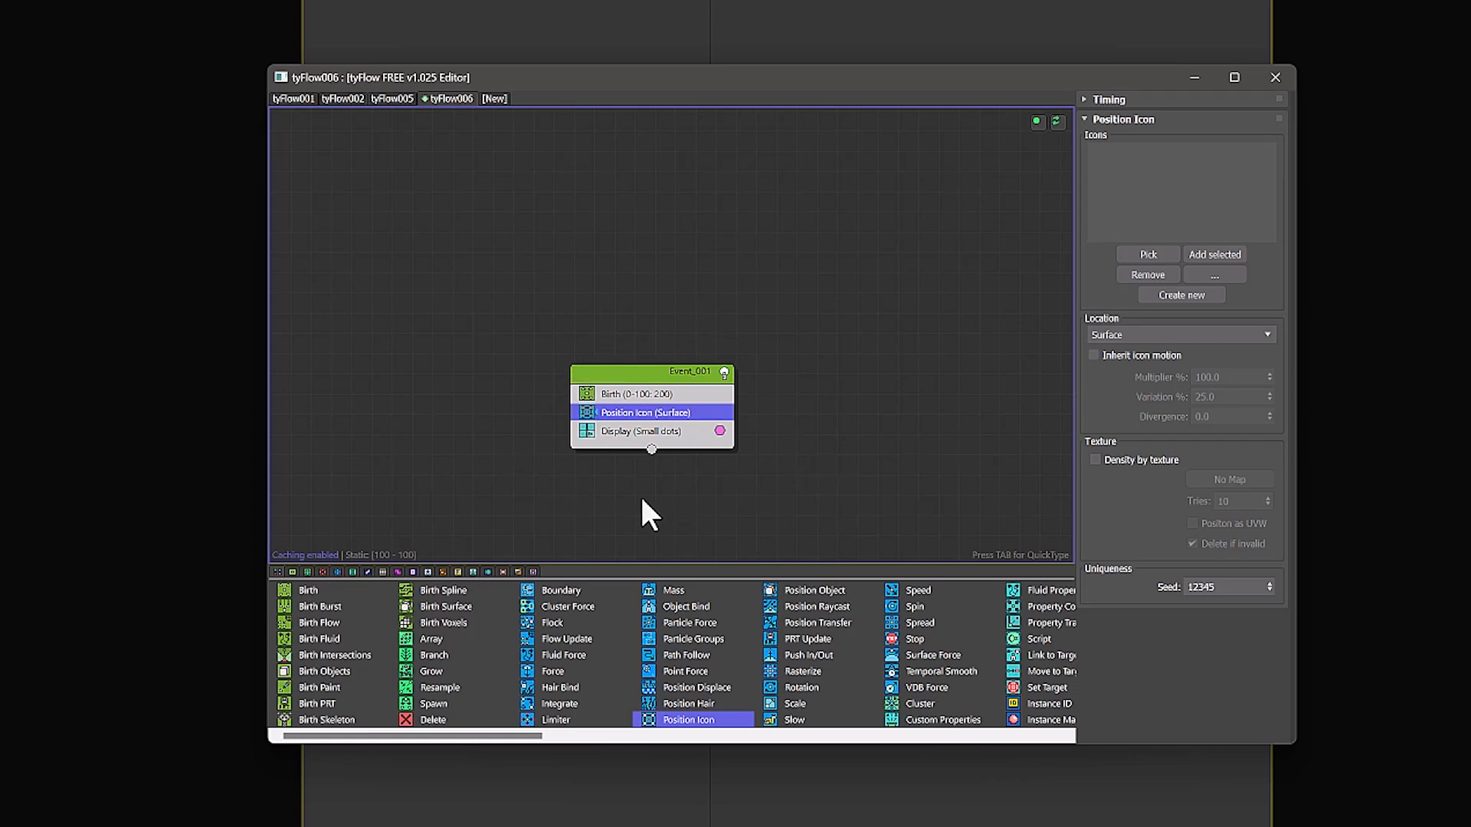
mouse_move(660, 476)
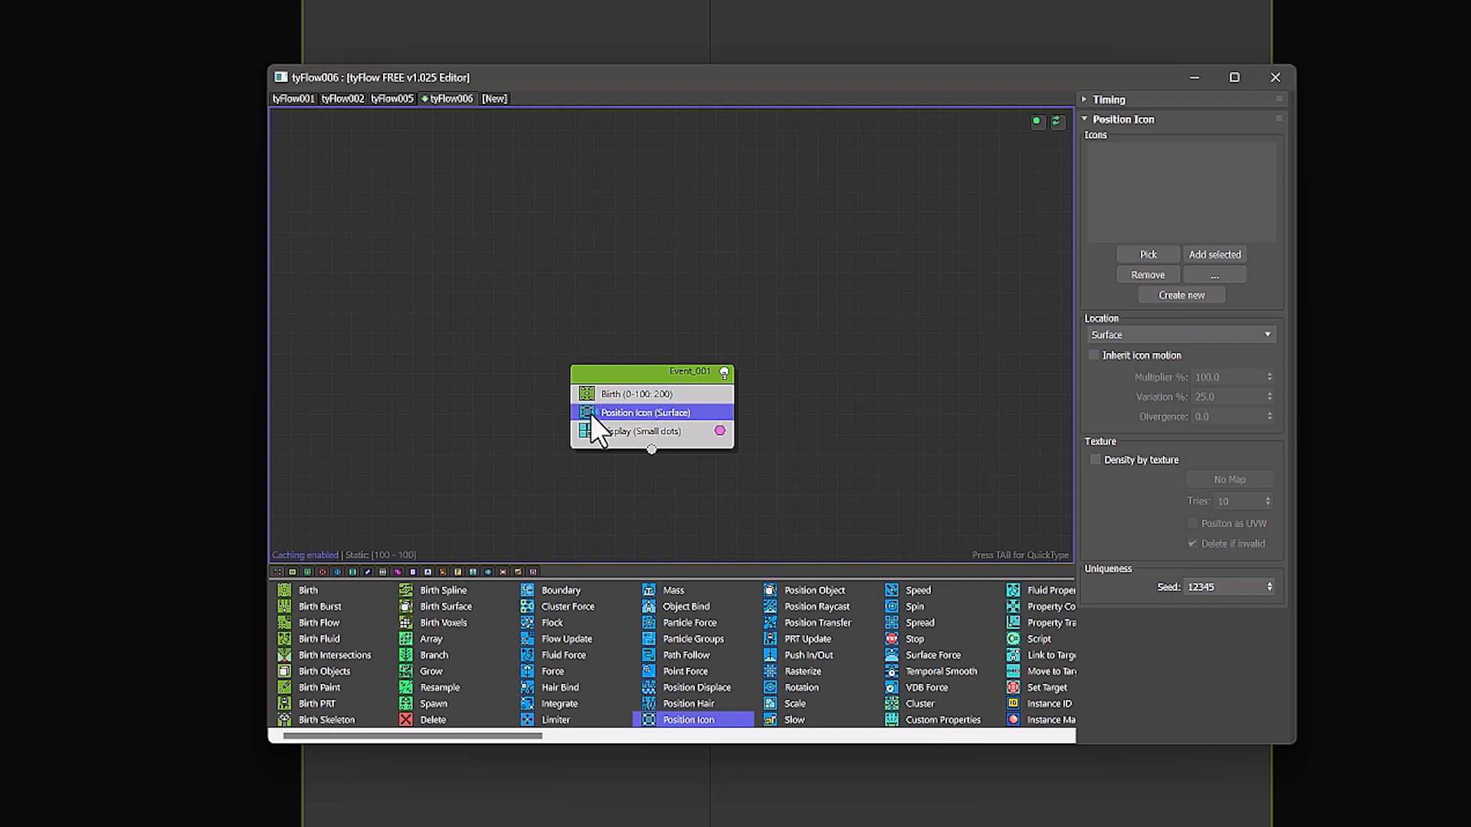
mouse_move(598, 448)
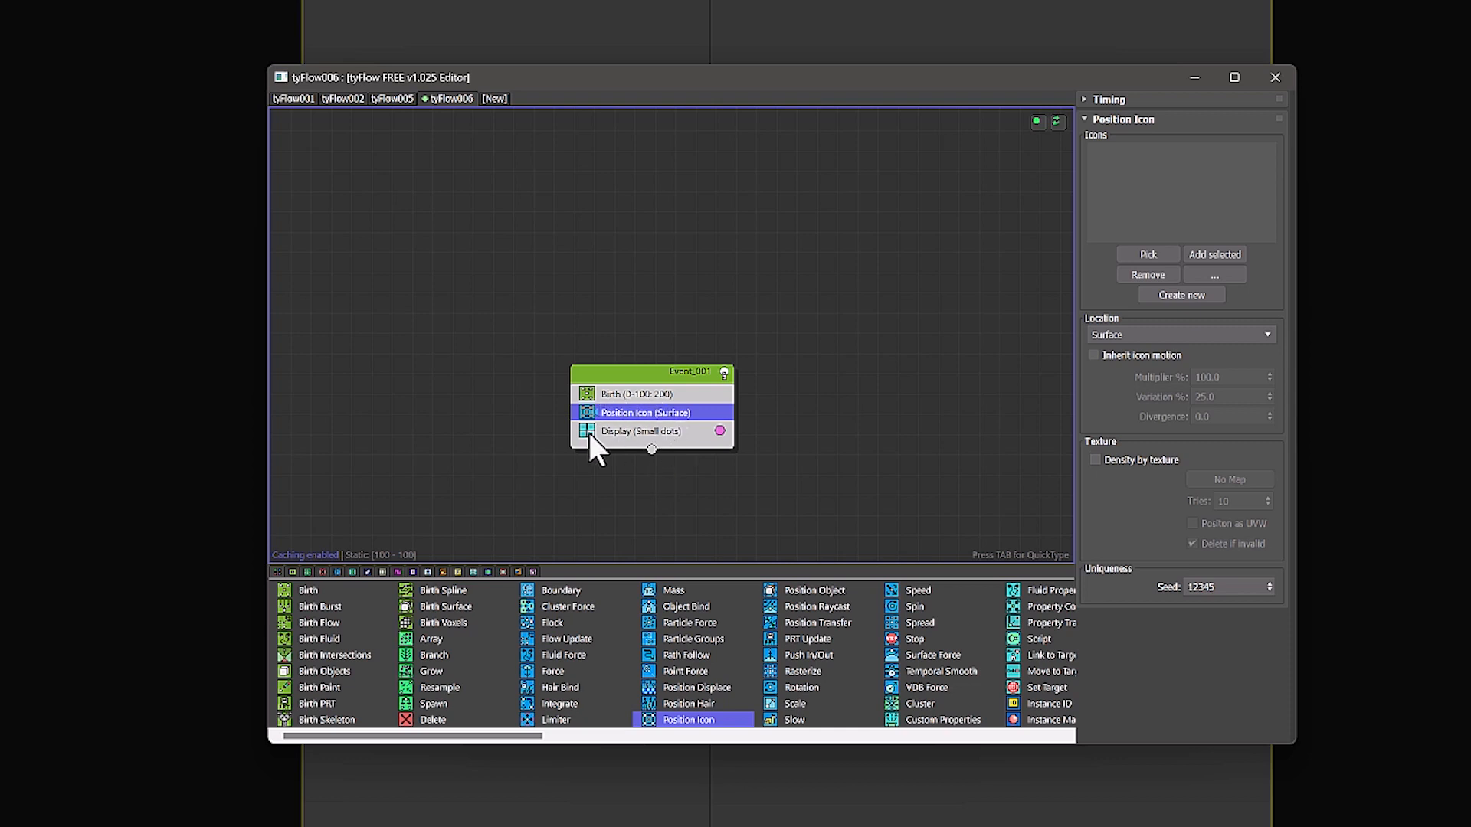
mouse_move(856, 395)
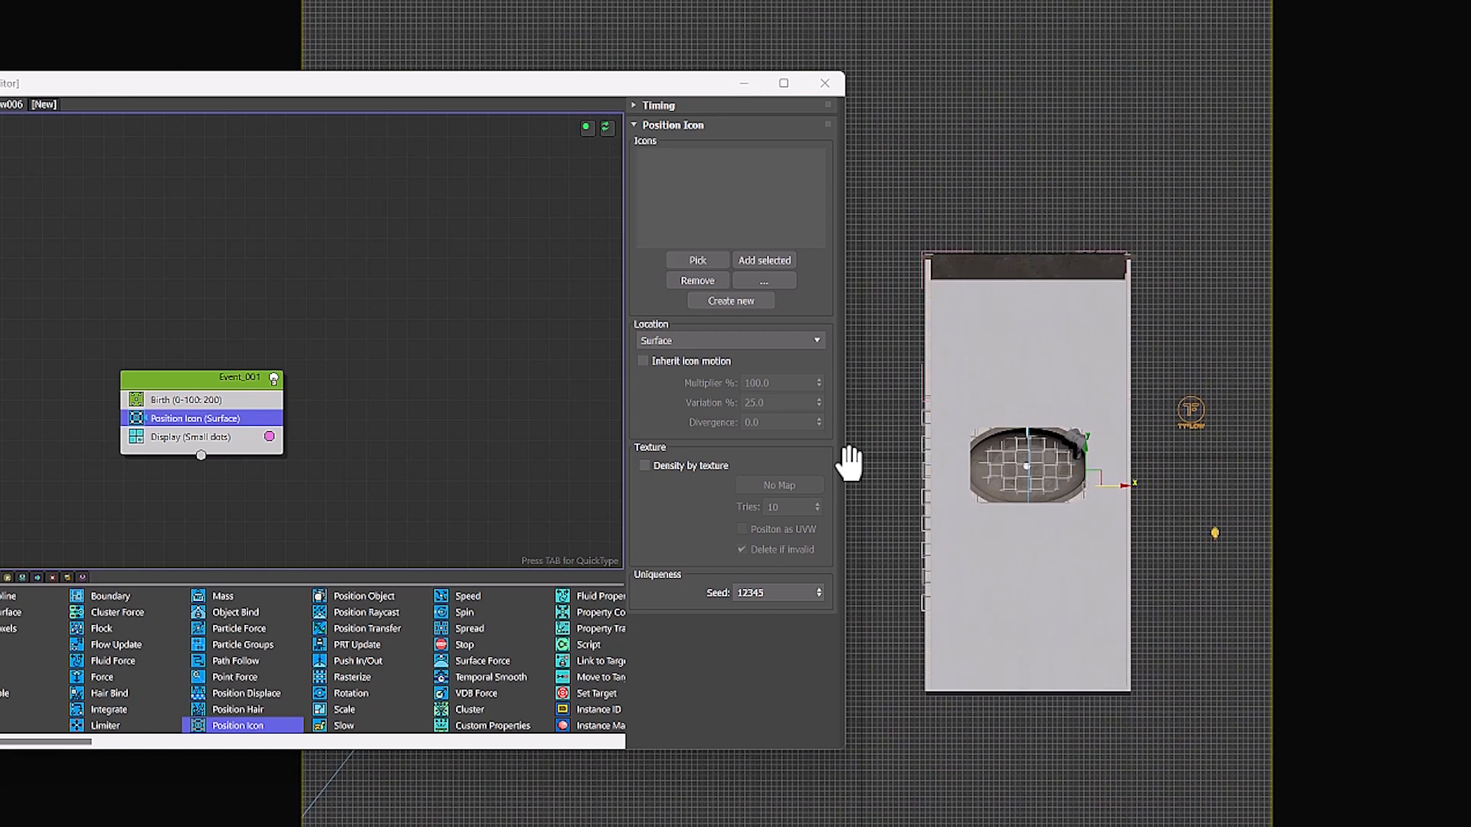
mouse_move(706, 325)
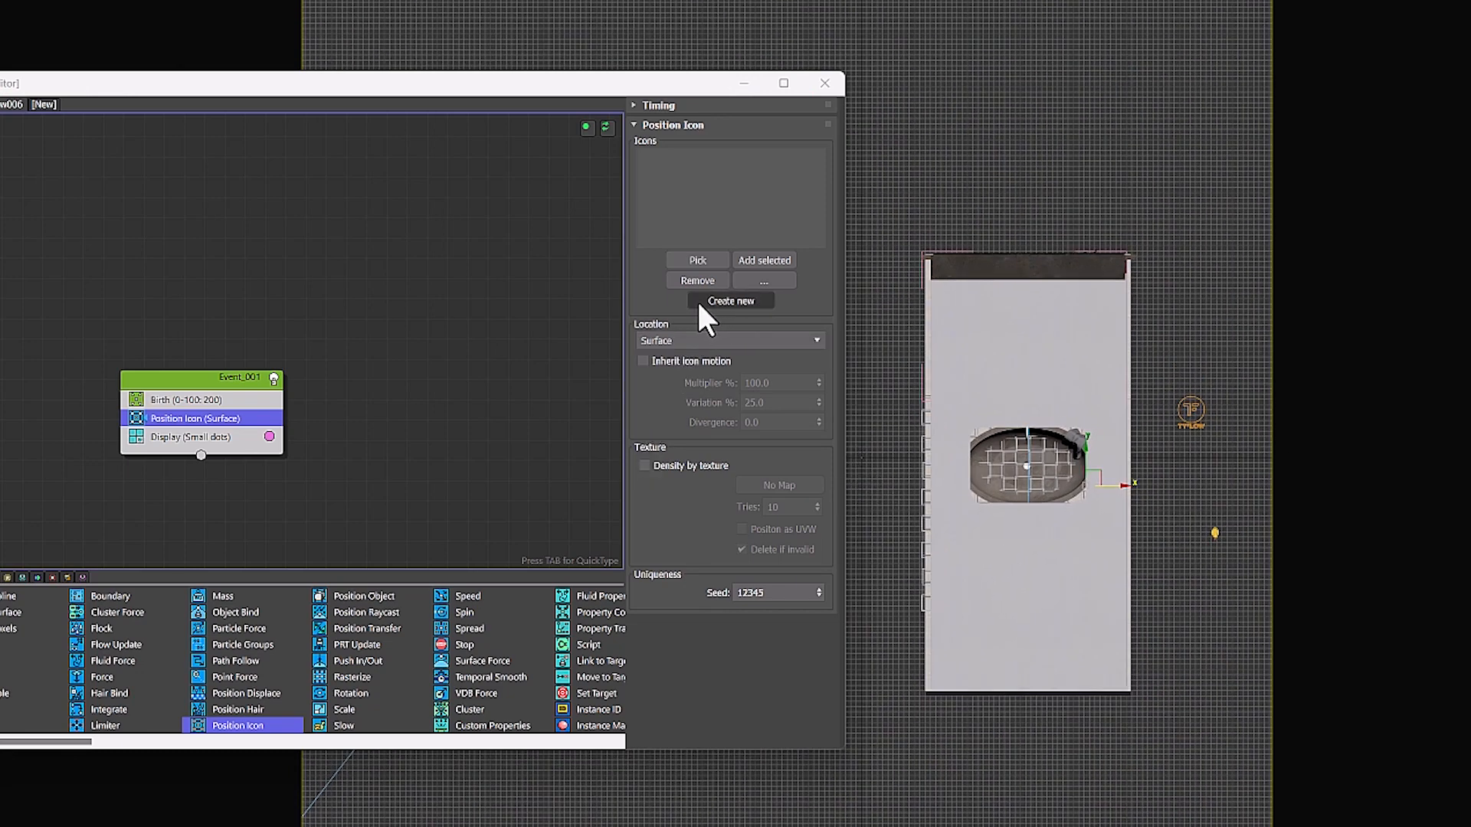
left_click(730, 300)
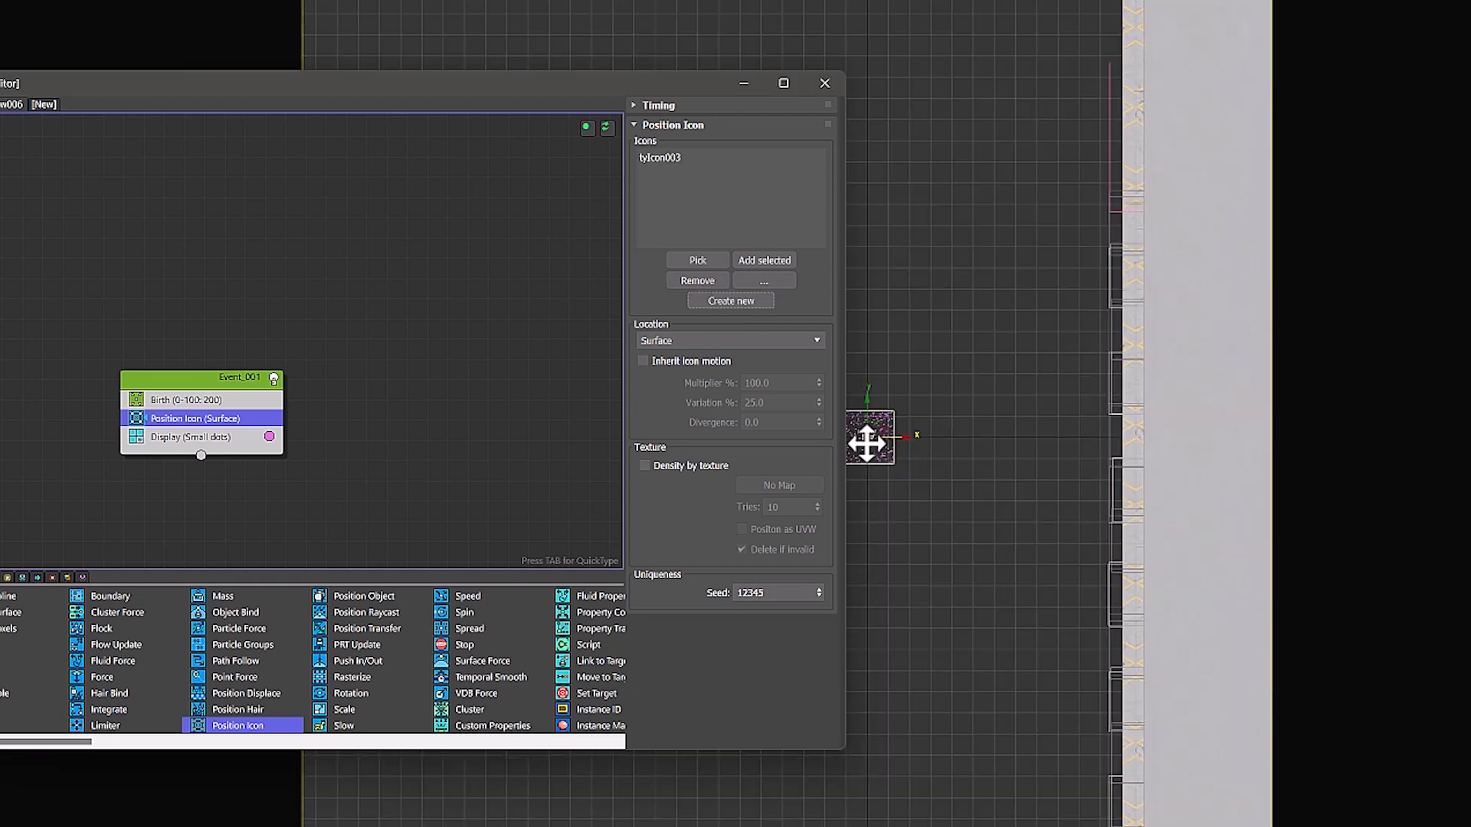
left_click(696, 279)
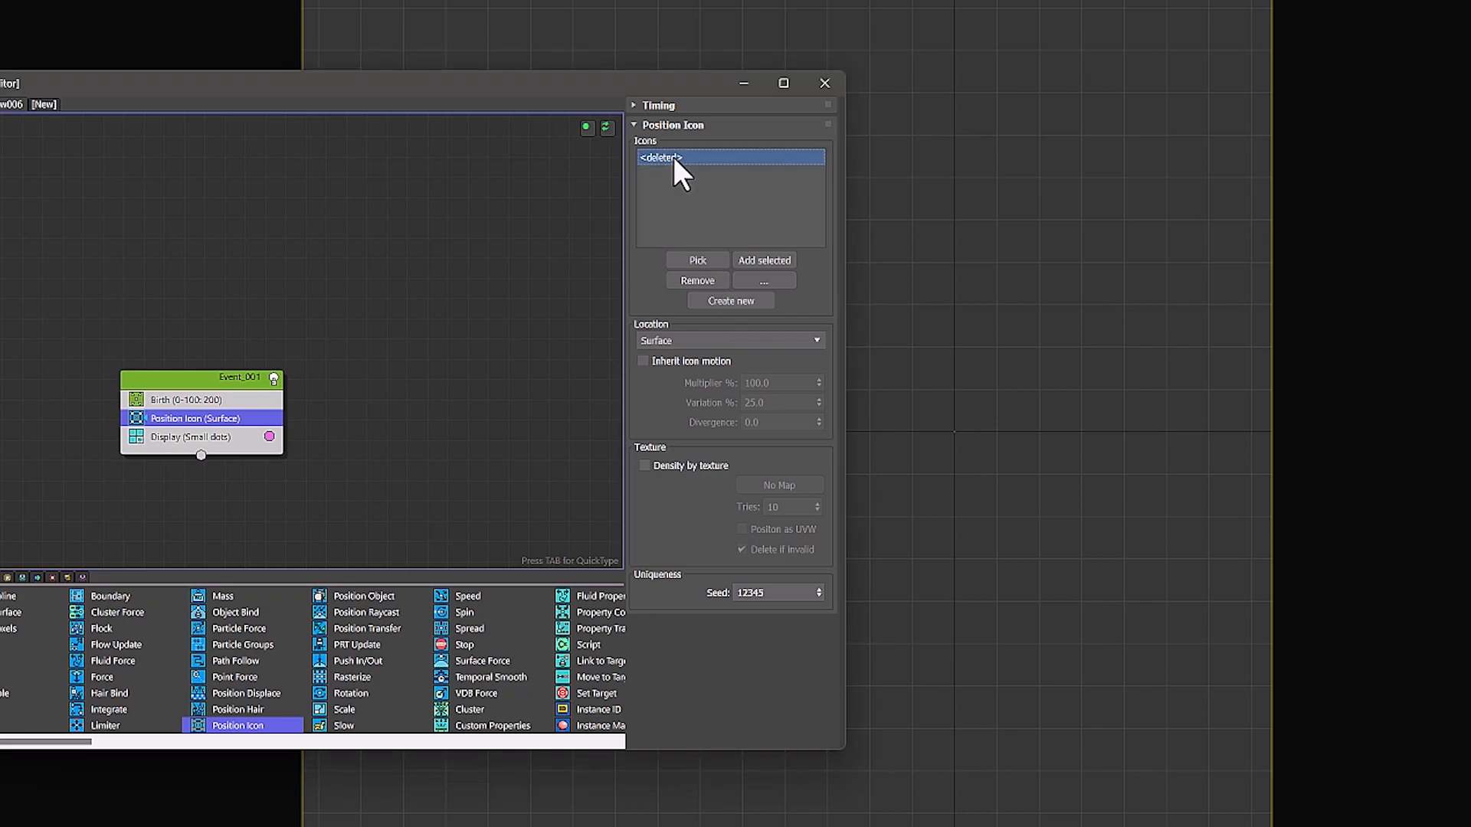
left_click(696, 281)
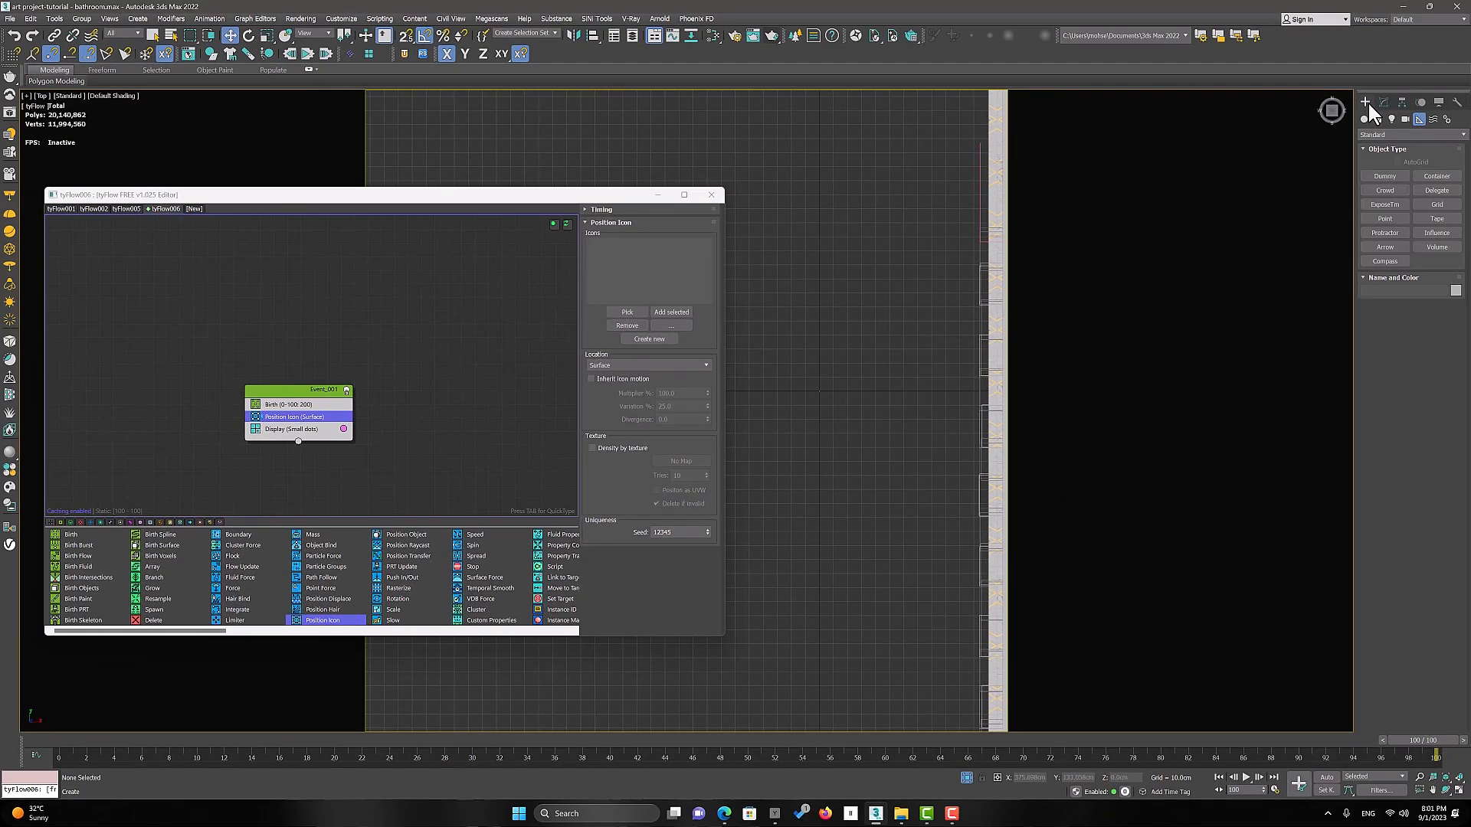
Step: Create tyIcon003 over the tub and assign it to the Position Icon operator
left_click(1410, 134)
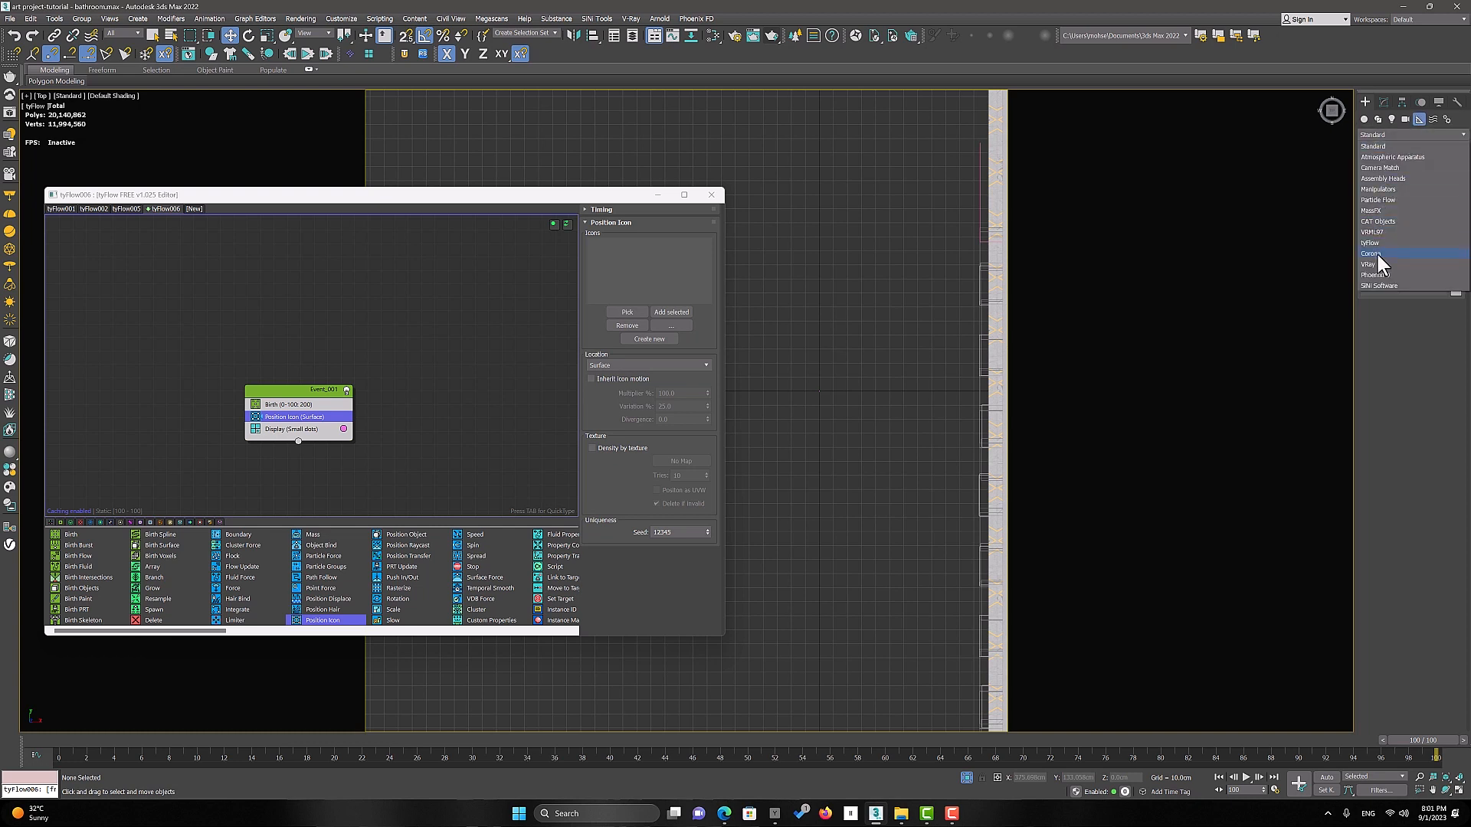
left_click(1370, 242)
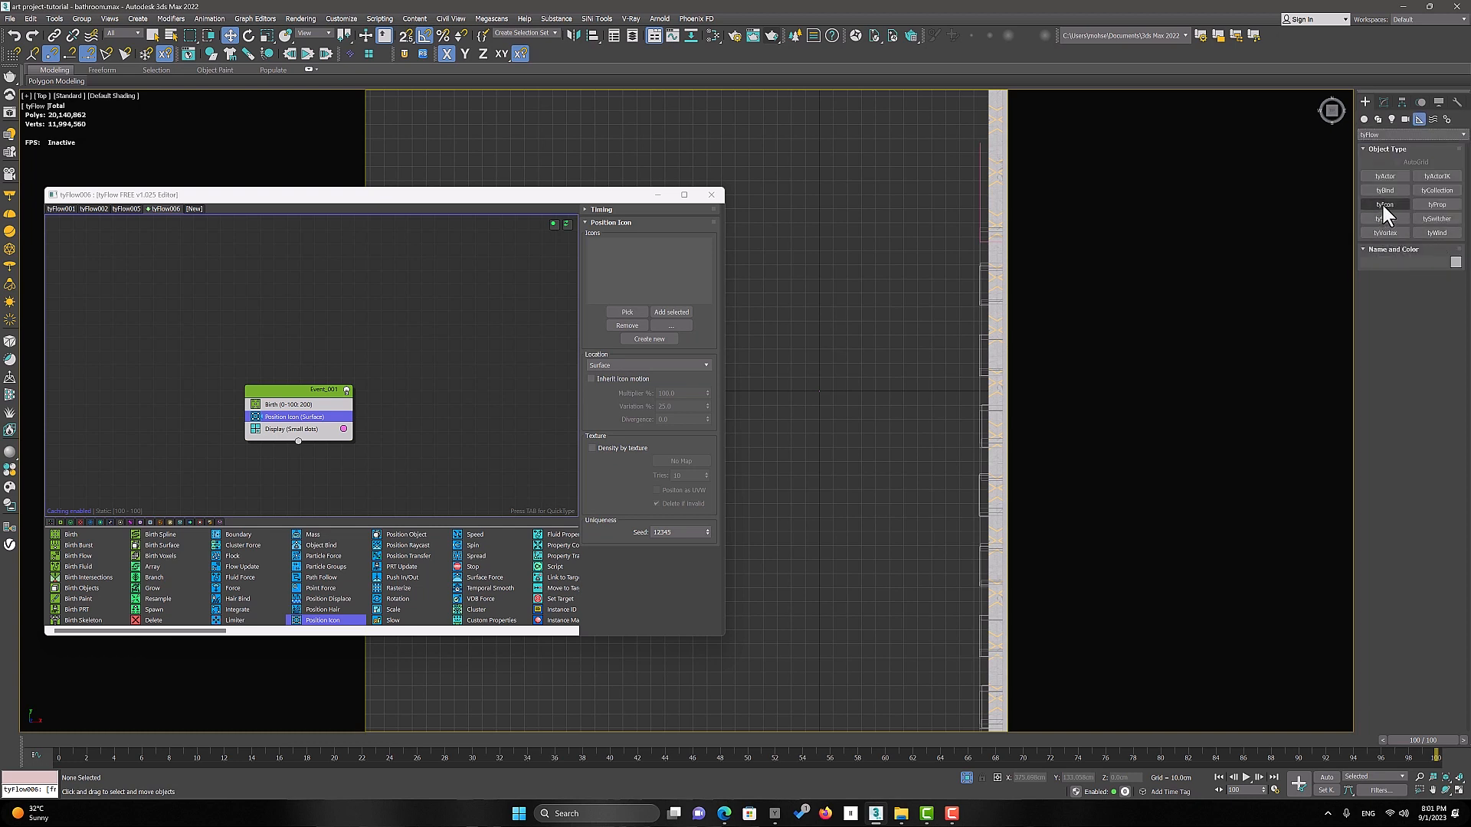
left_click(1383, 204)
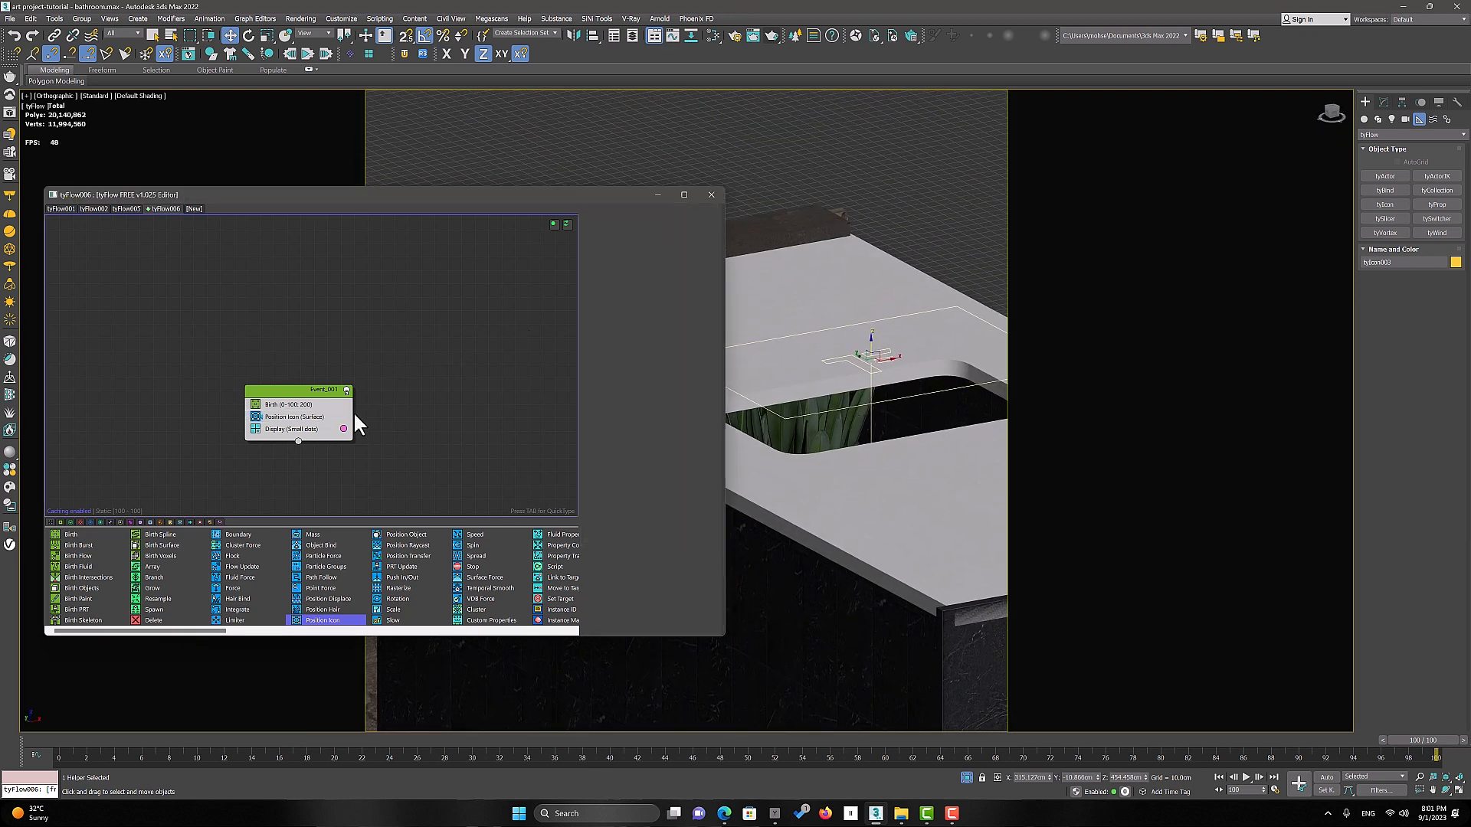
left_click(292, 416)
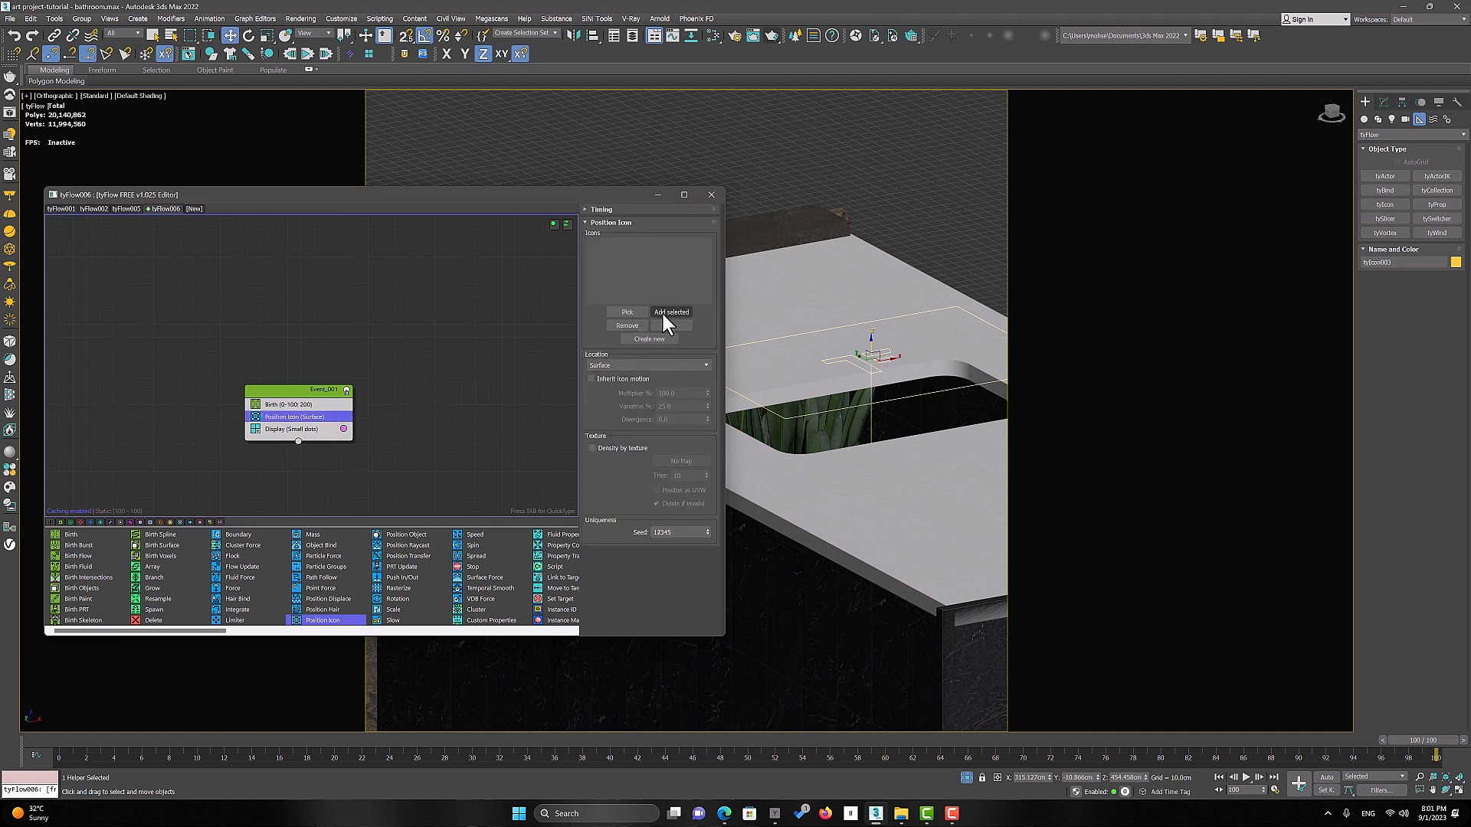
left_click(672, 312)
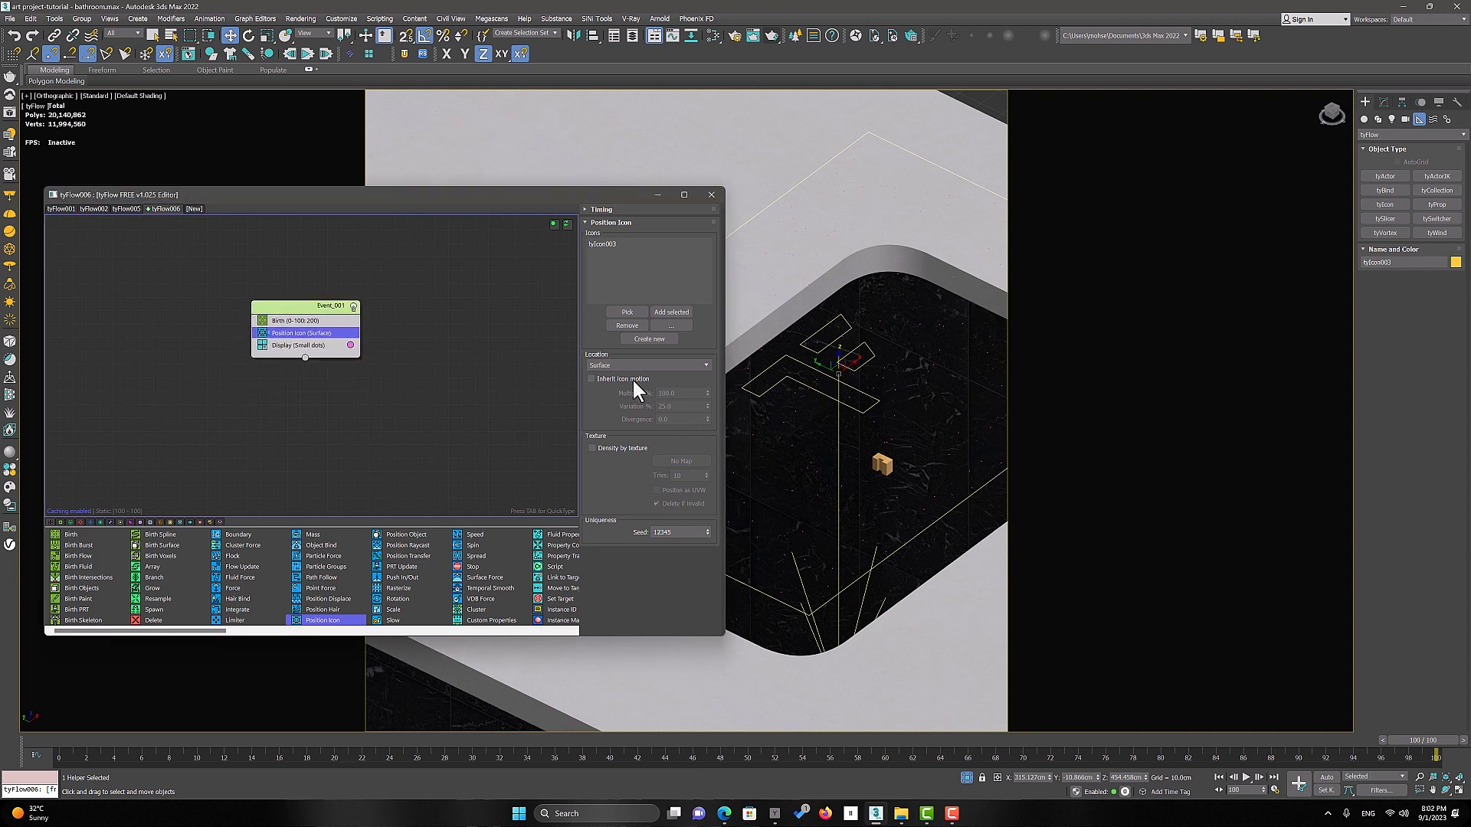
mouse_move(766, 410)
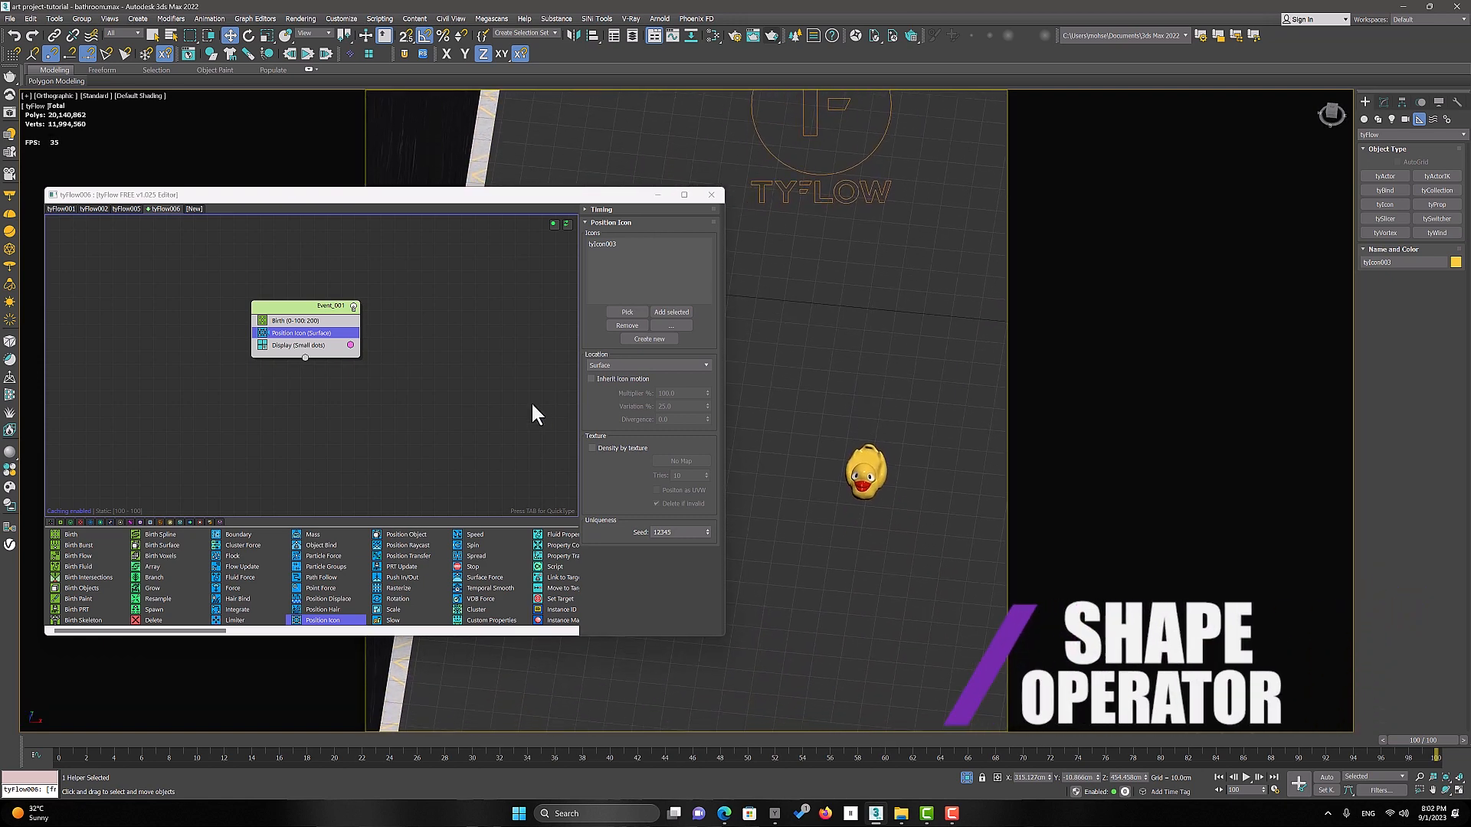
Step: Add a Shape operator and set the rubber duck model as the particle shape
left_click(301, 350)
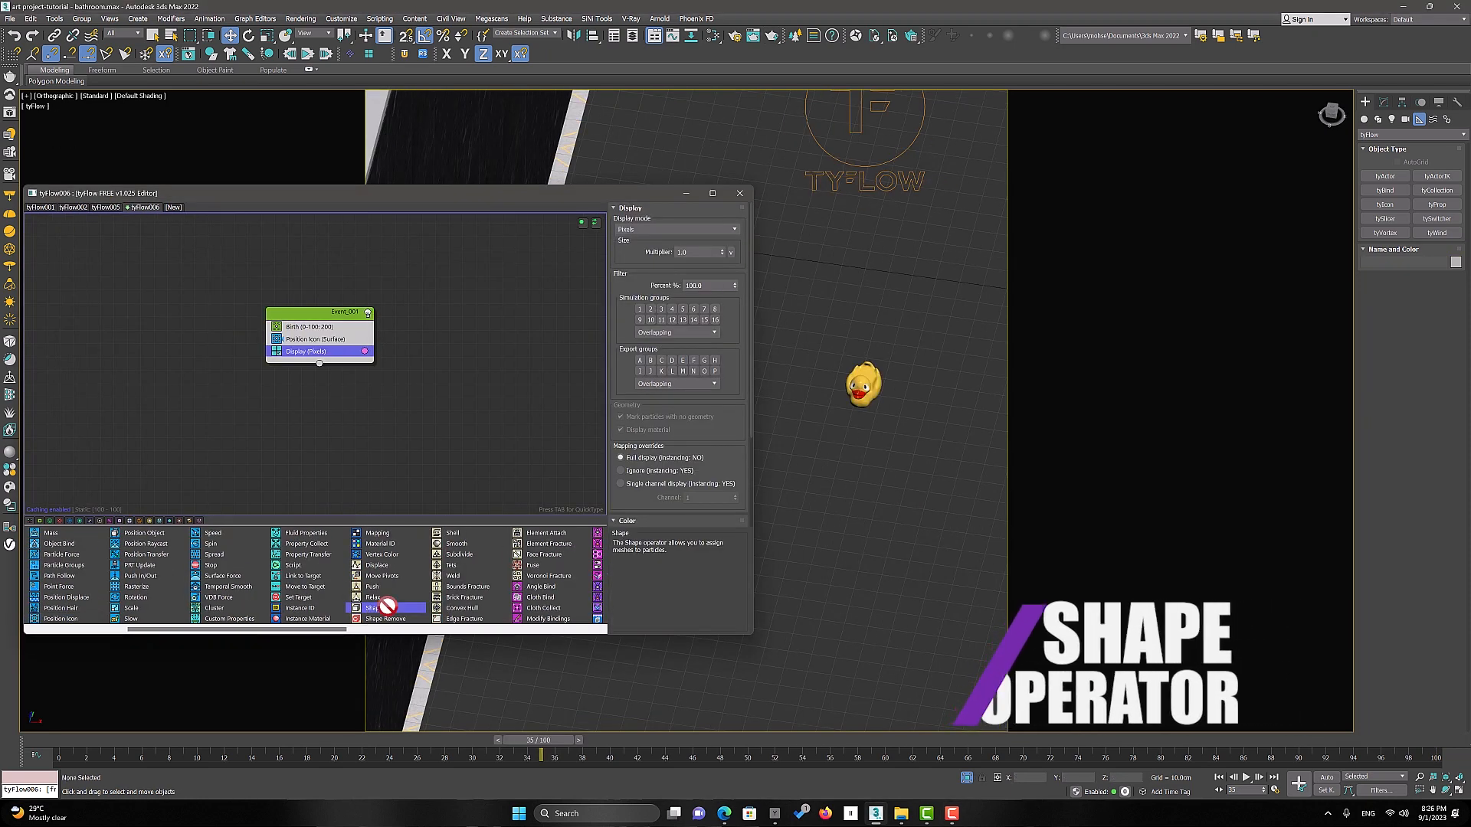
left_click(368, 607)
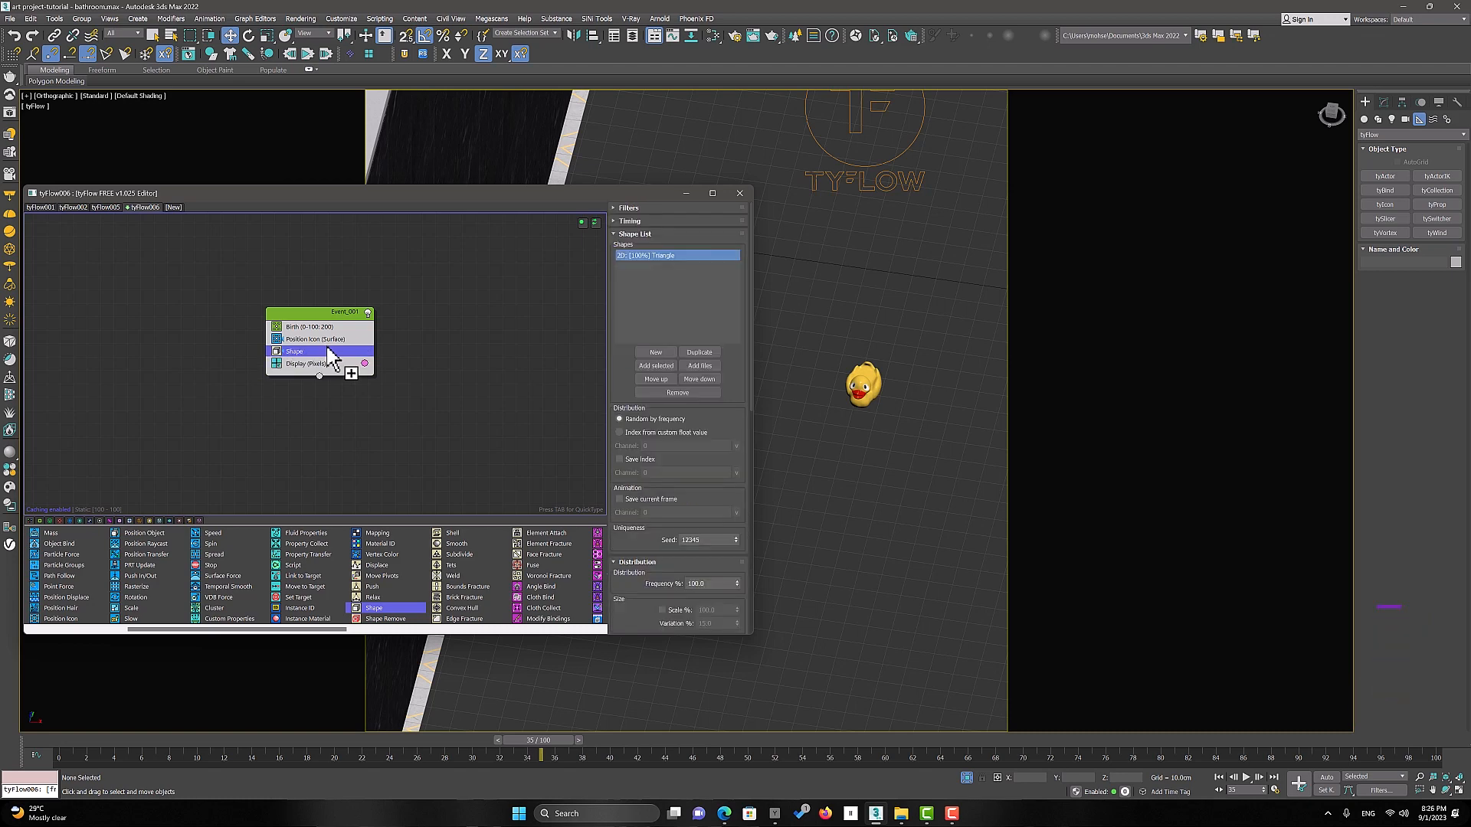
mouse_move(656, 365)
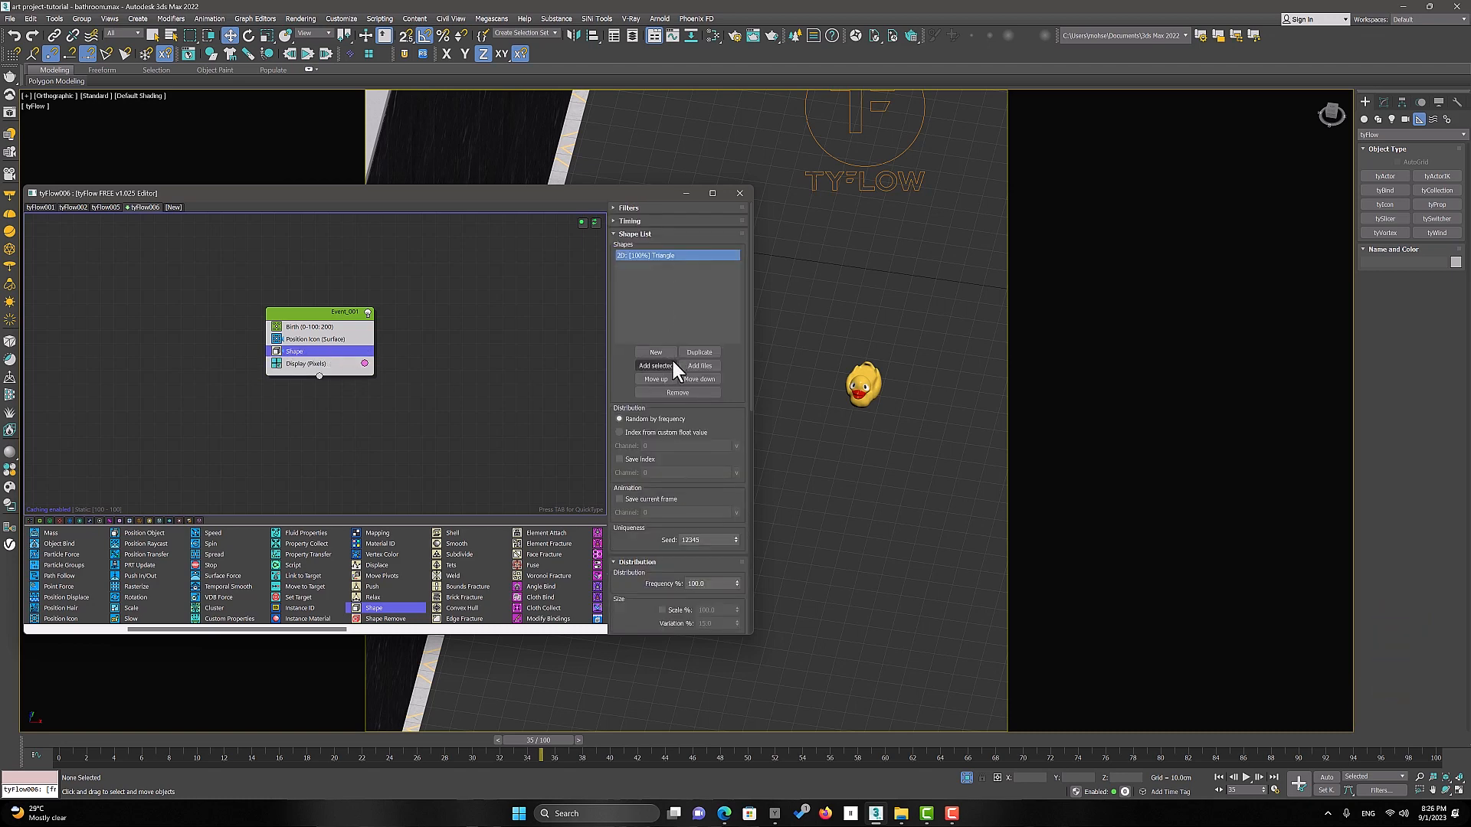
left_click(676, 392)
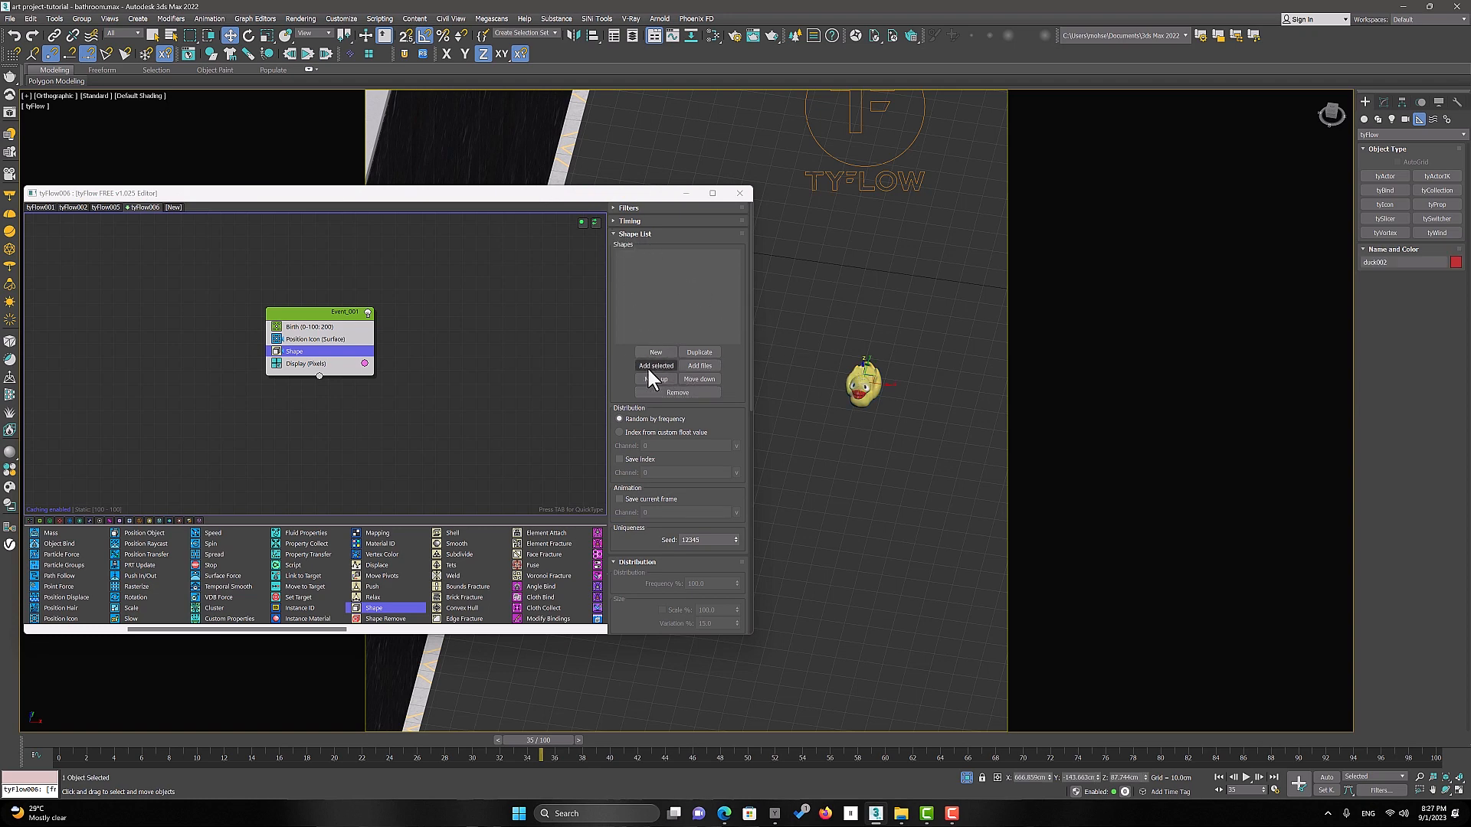
left_click(656, 366)
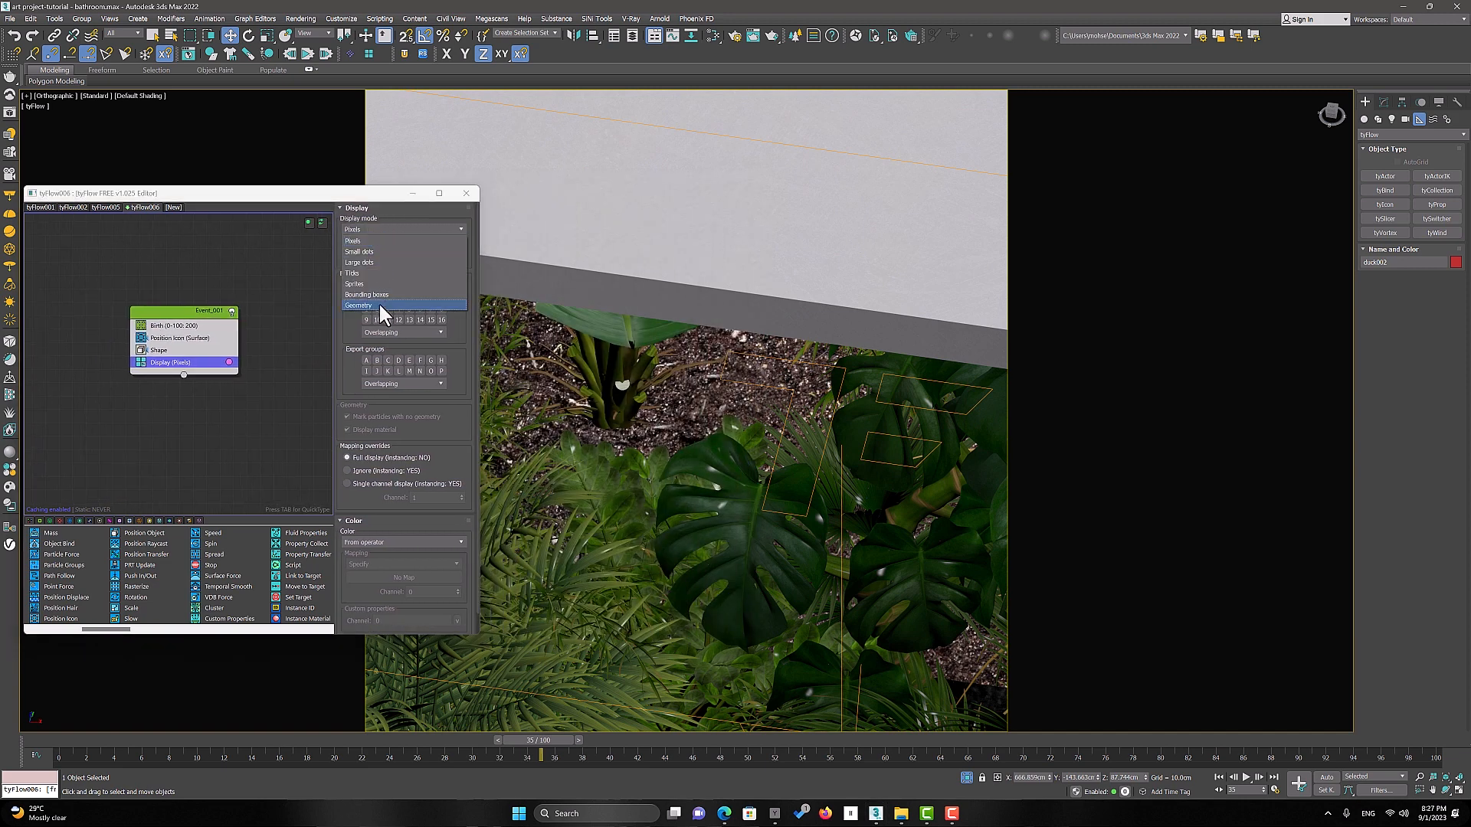
Step: Set the Display operator to Geometry mode, then view the Shape operator settings
left_click(359, 305)
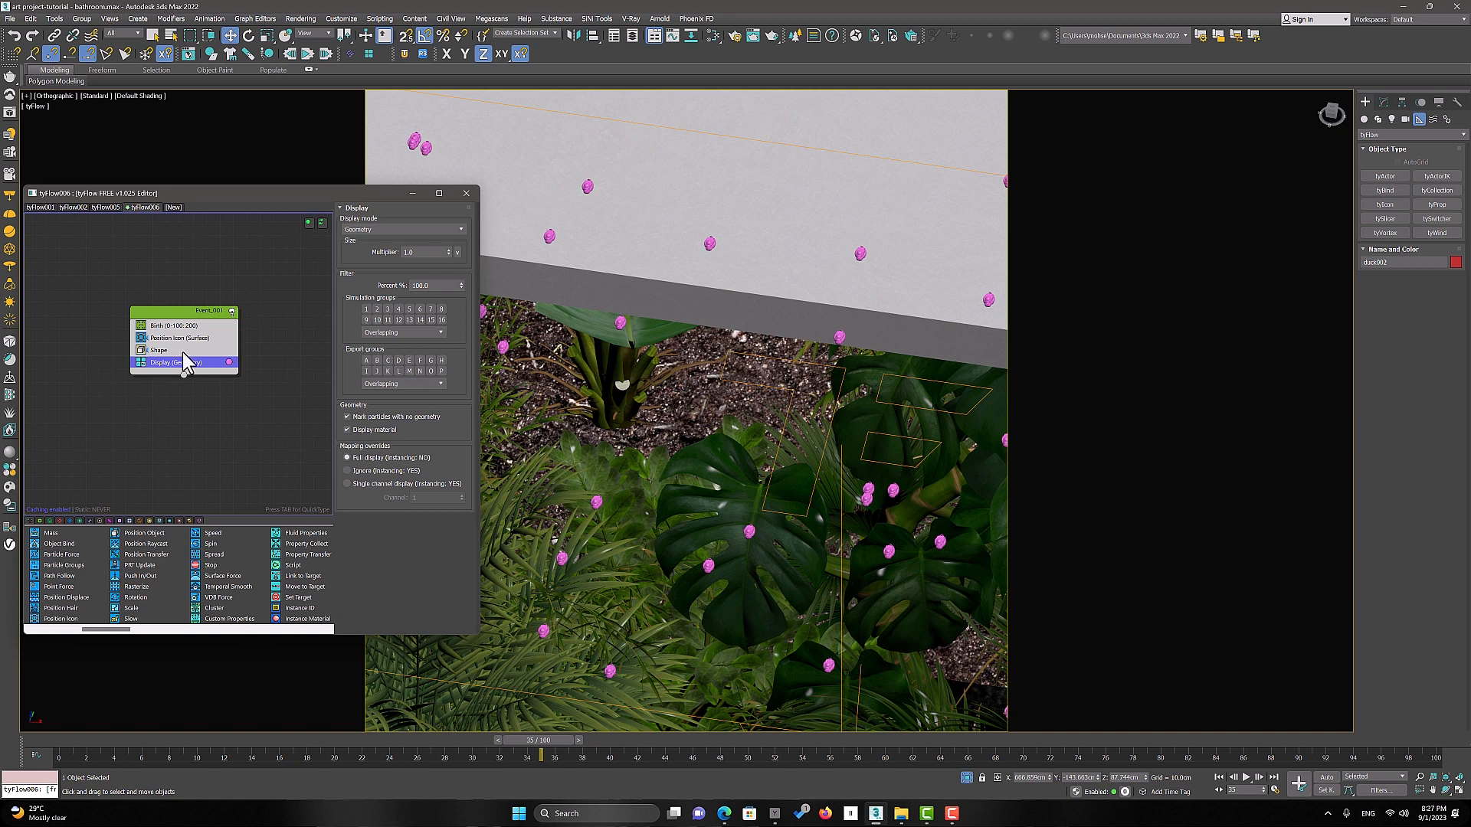
left_click(159, 350)
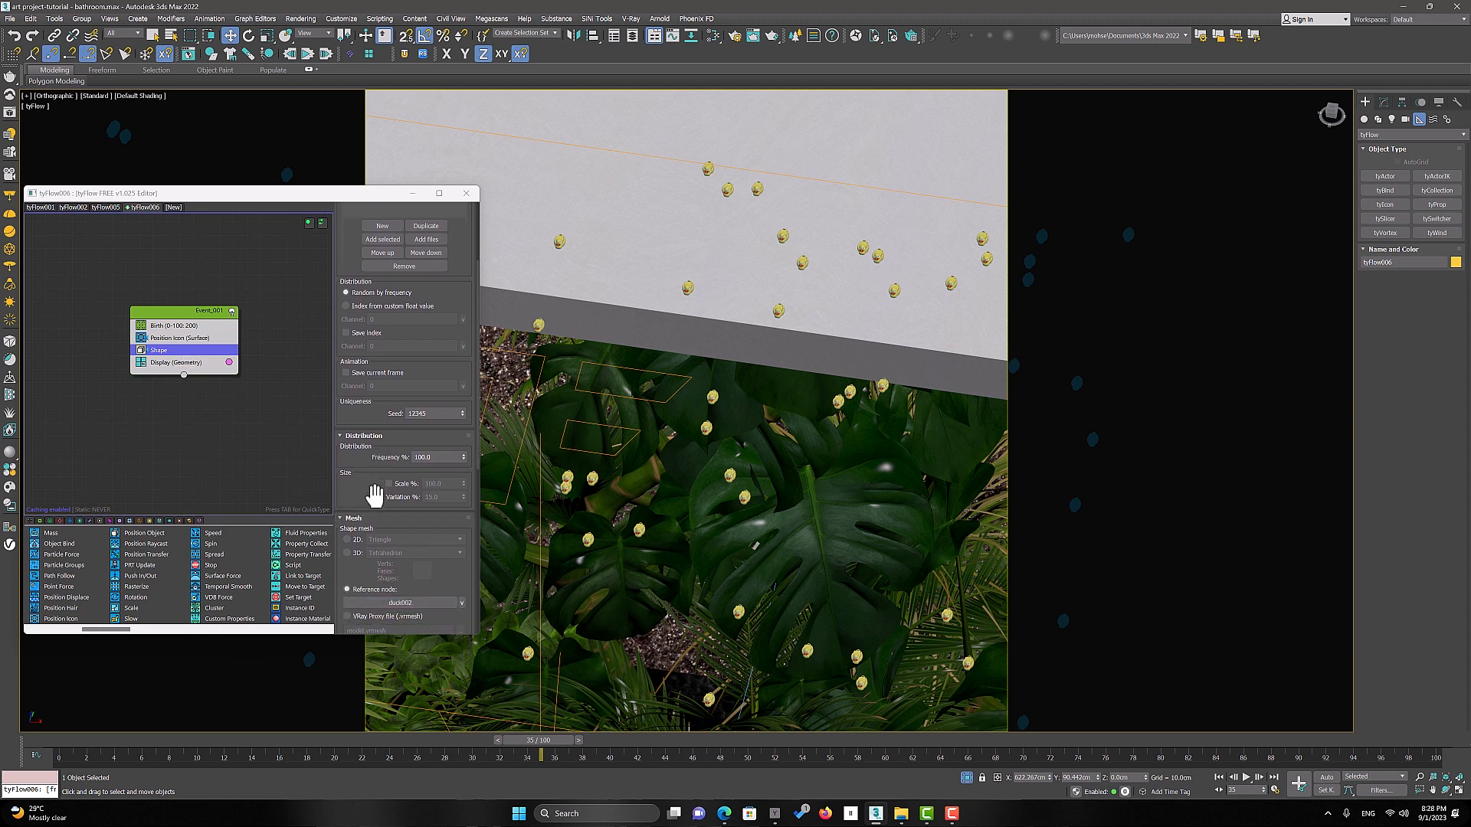
mouse_move(340, 472)
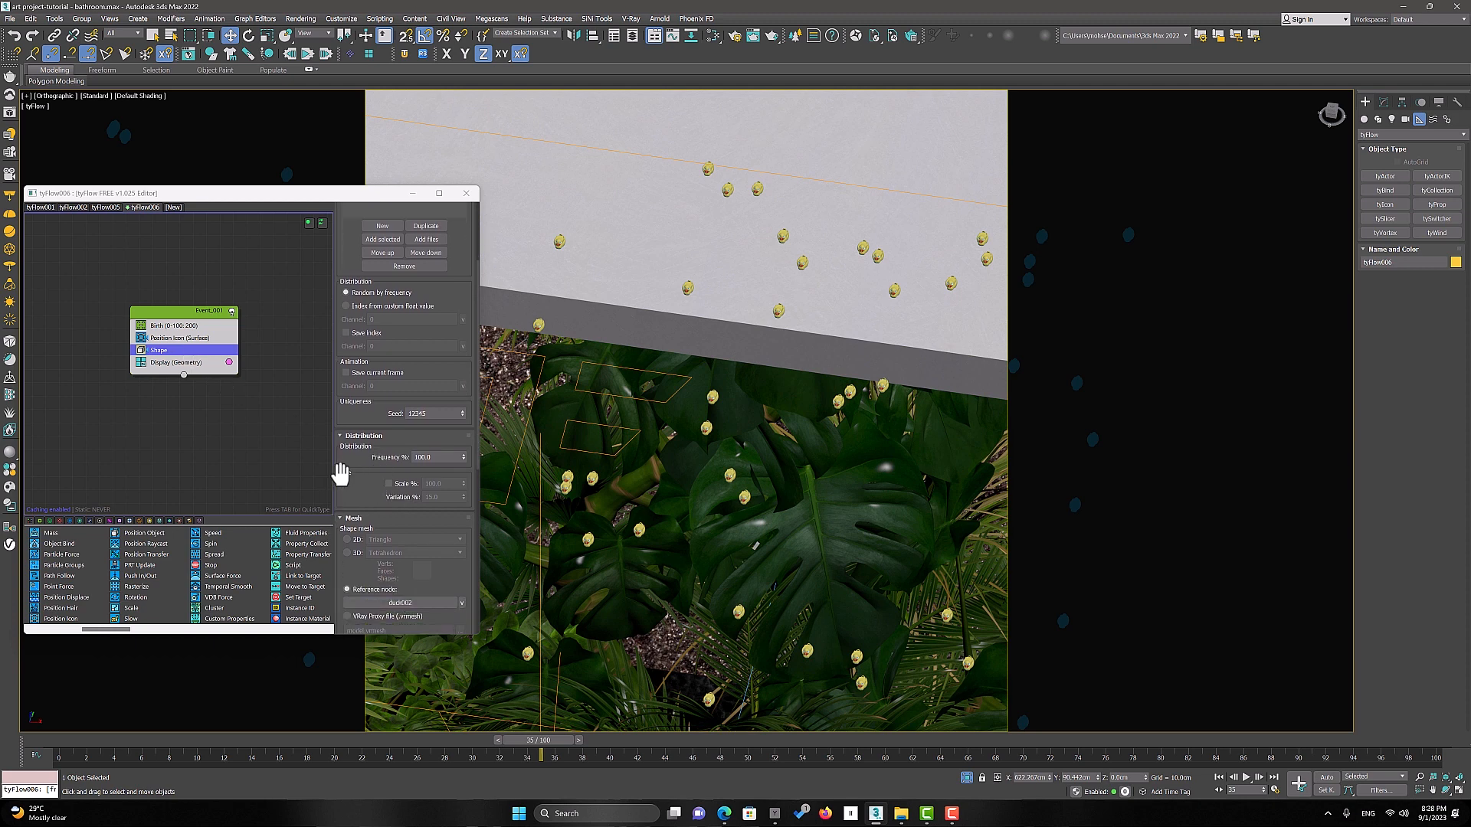
Step: Enable Scale % on the duck shape, with scale 450 and 20% variation
left_click(432, 483)
type("400")
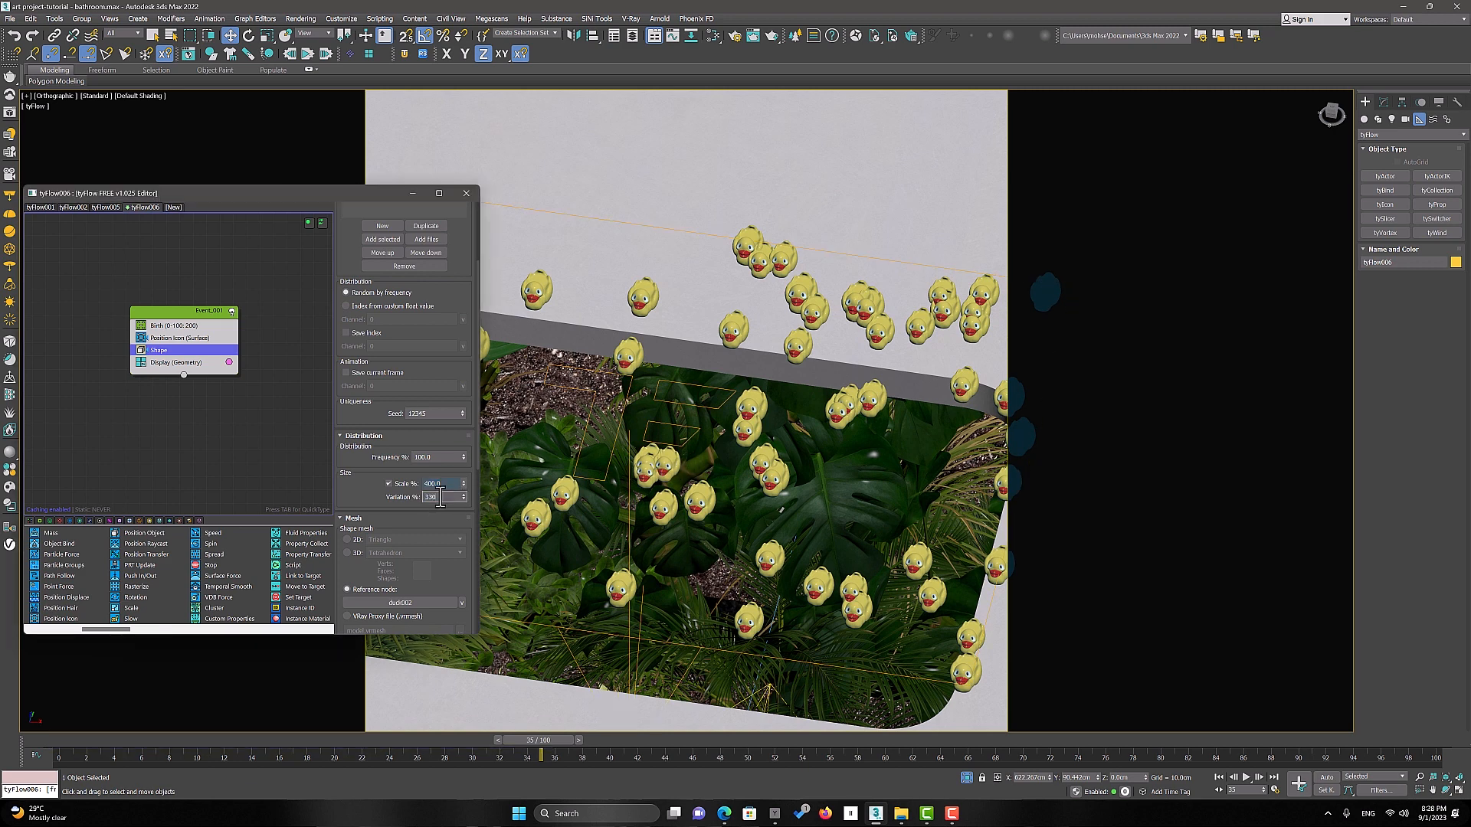
type("2")
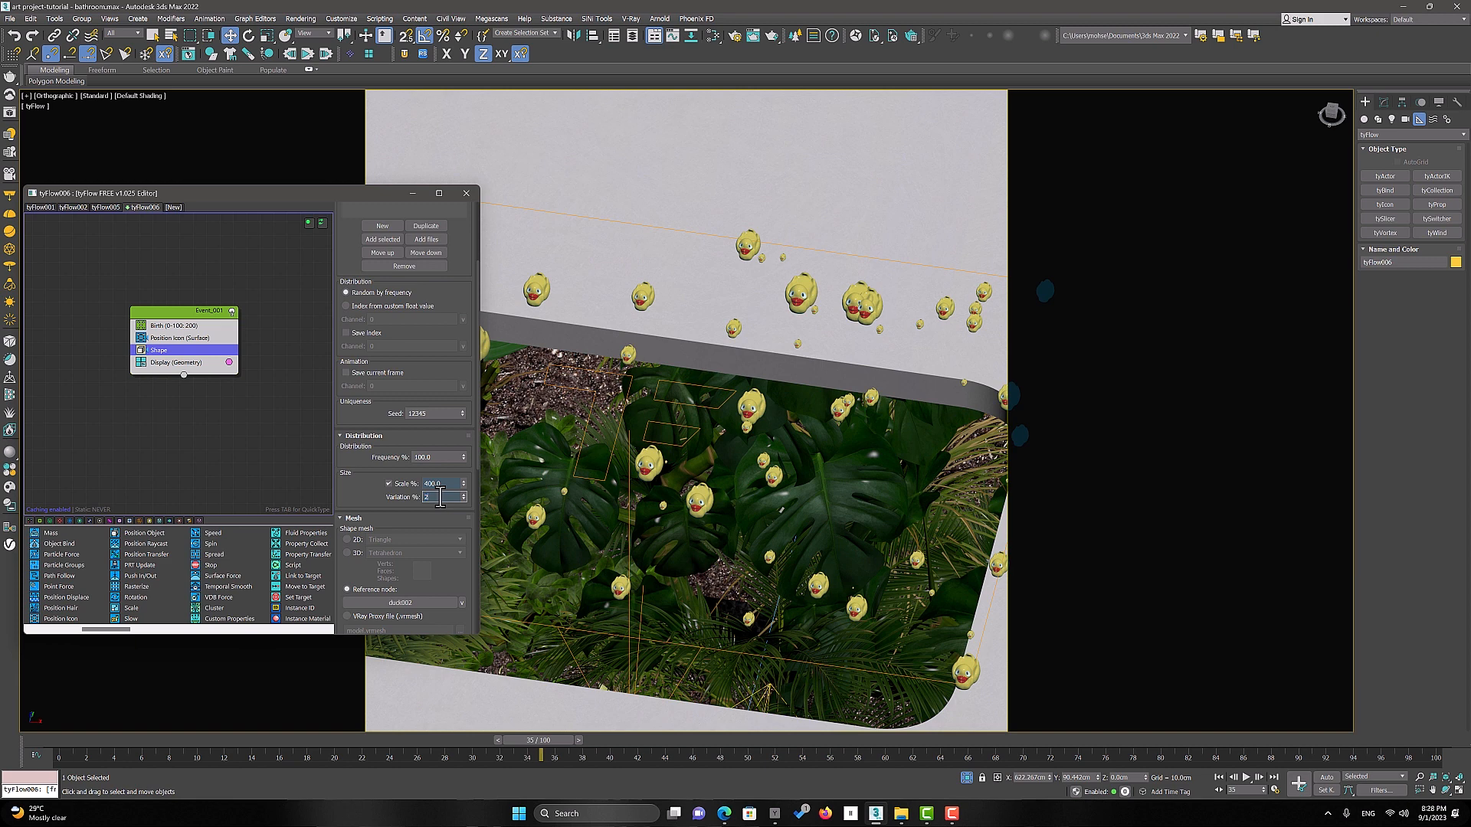
type("20.0")
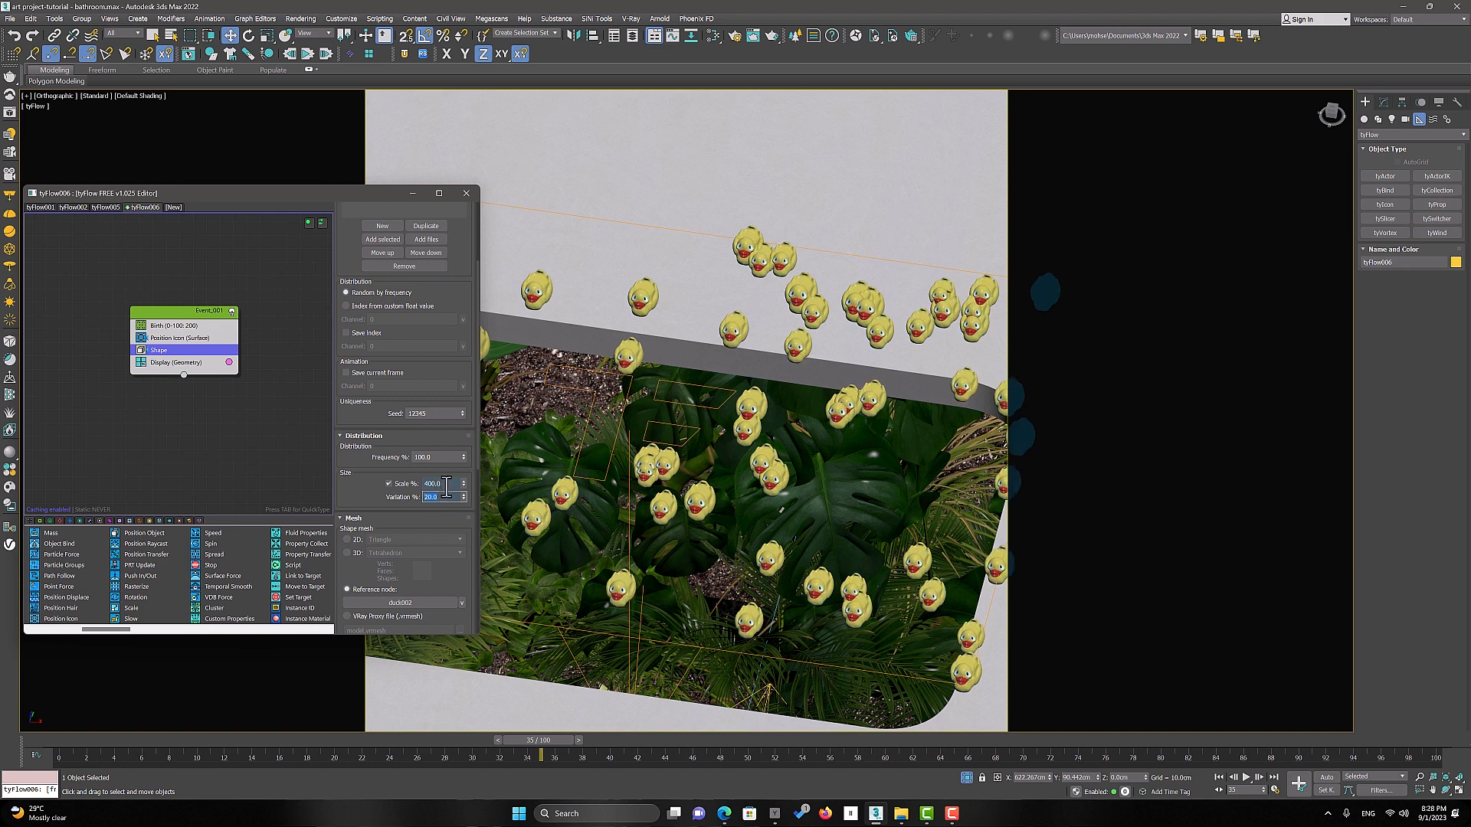
left_click(432, 483)
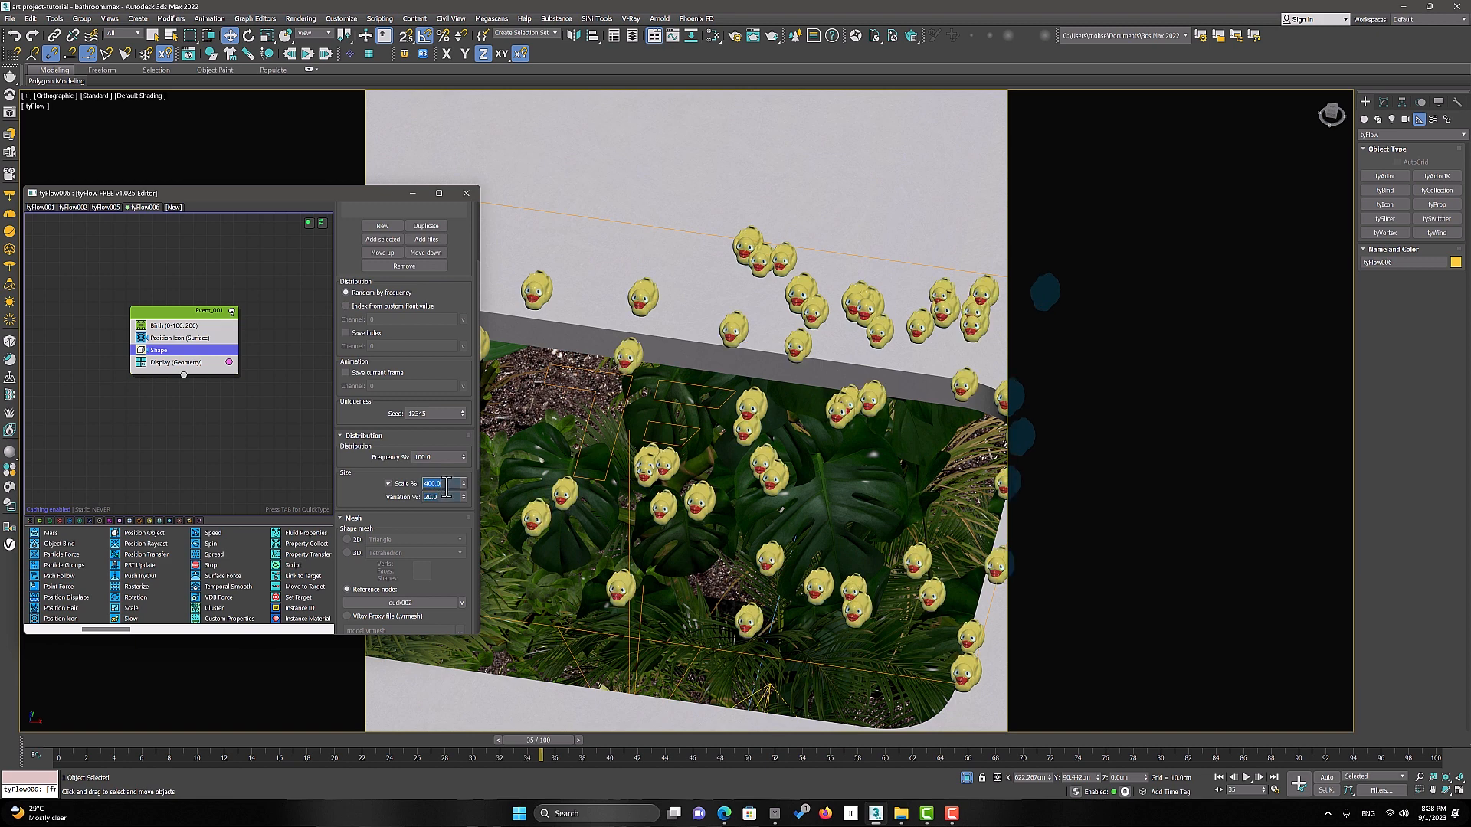
type("450.0")
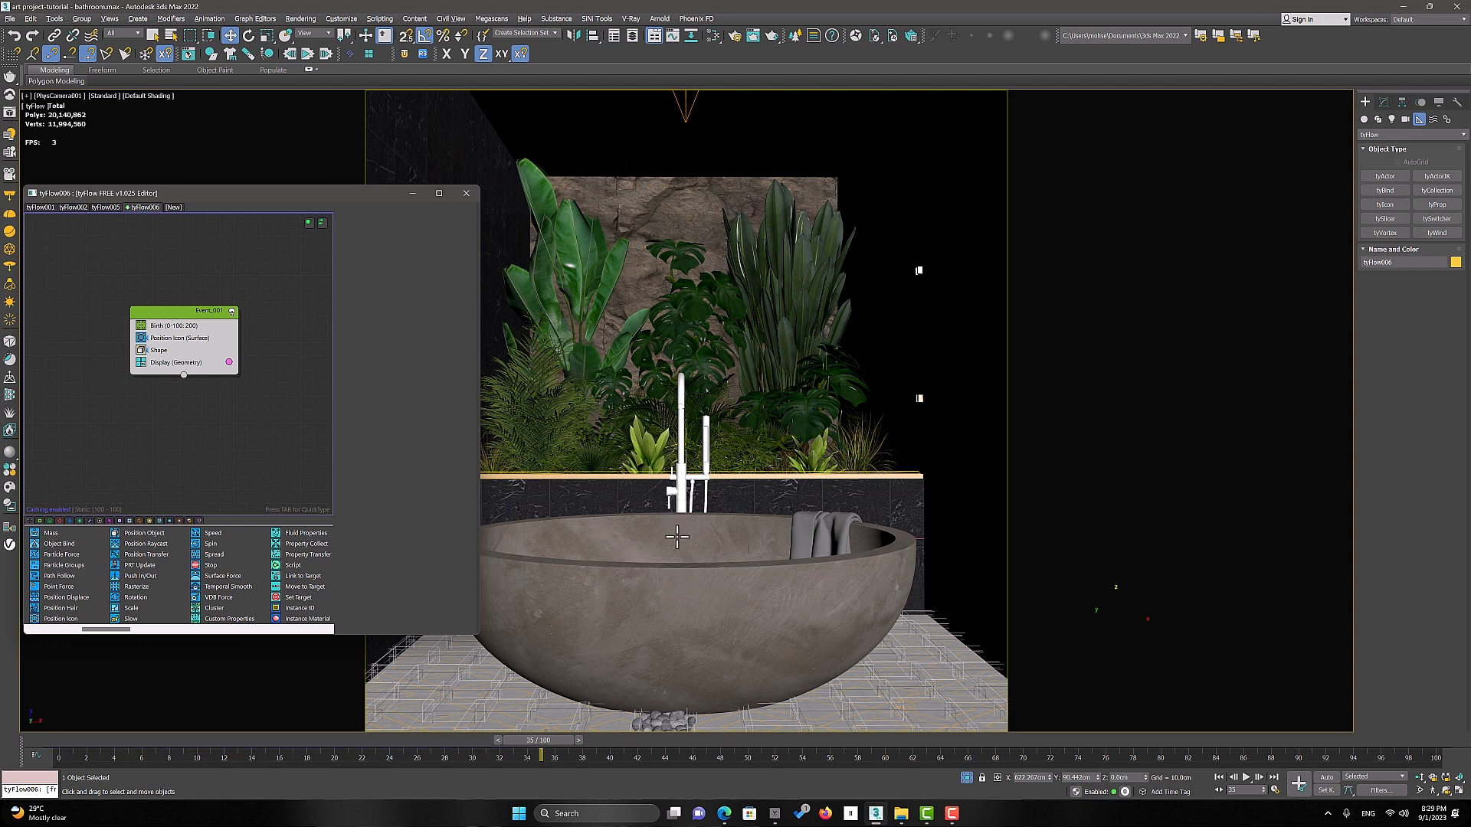
mouse_move(312, 590)
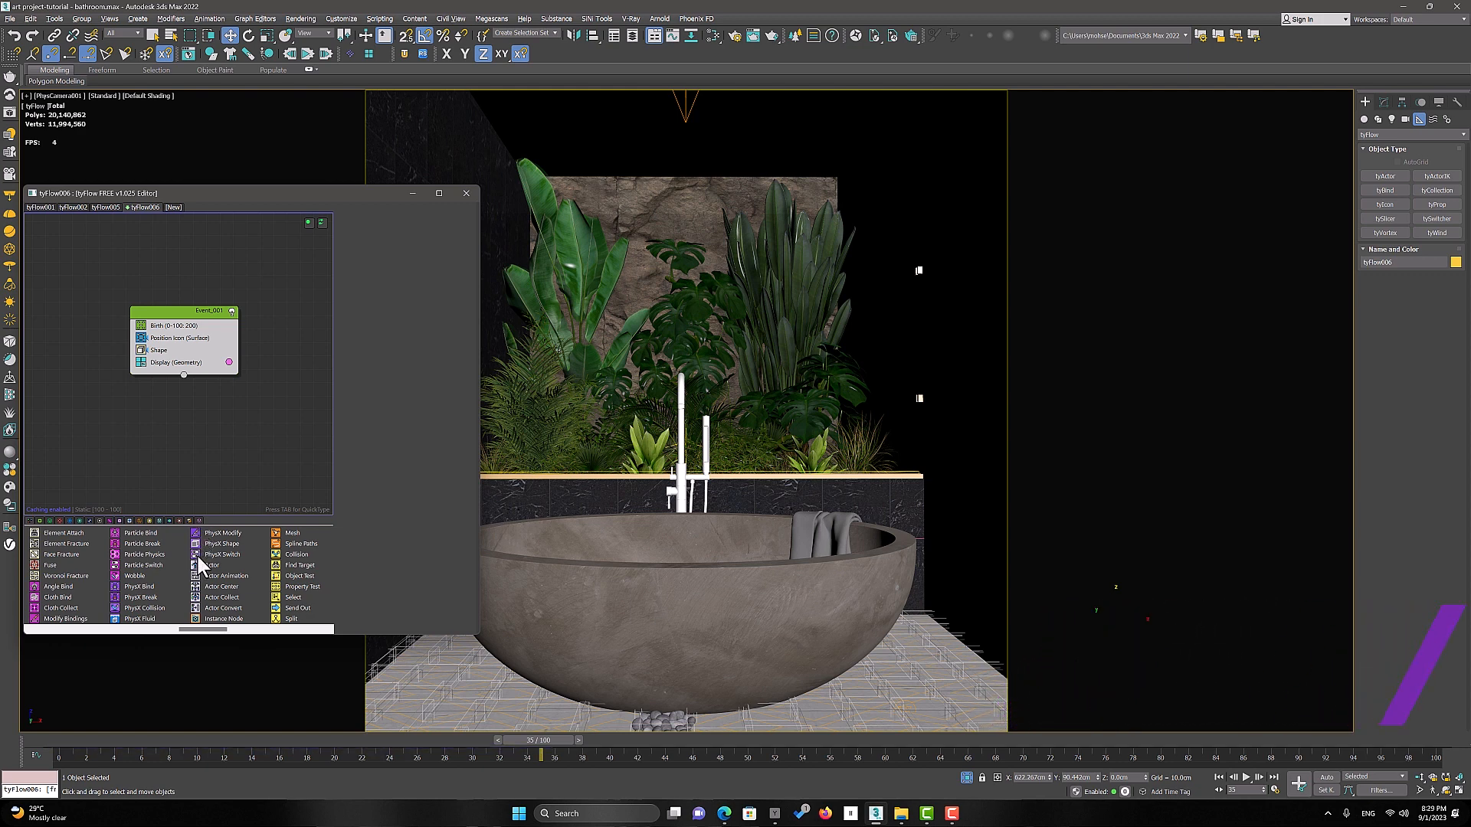
mouse_move(222, 543)
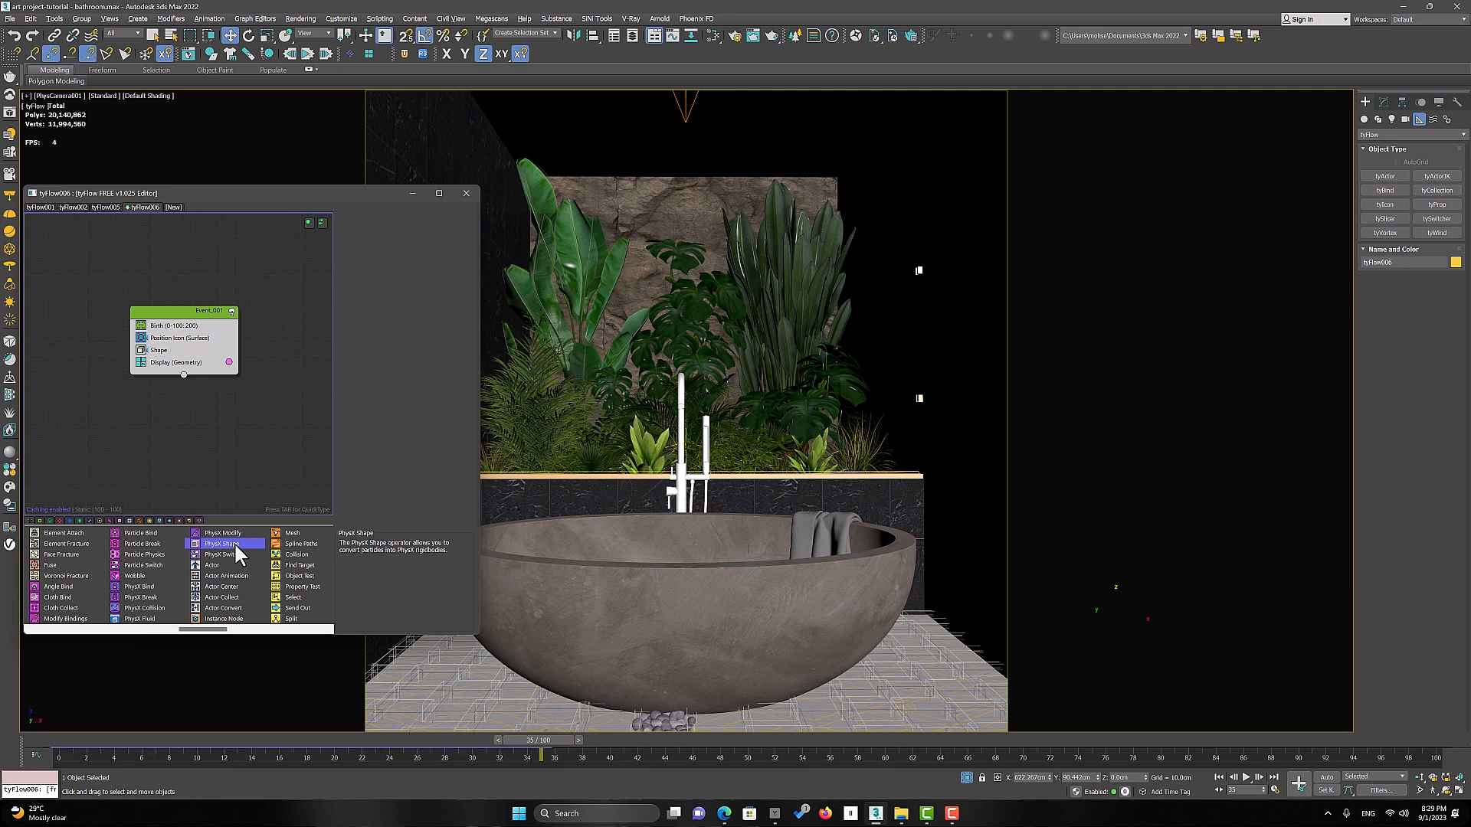
Step: Add a convex-hull PhysX Shape operator to Event_001 and scrub the falling ducks
left_click(225, 544)
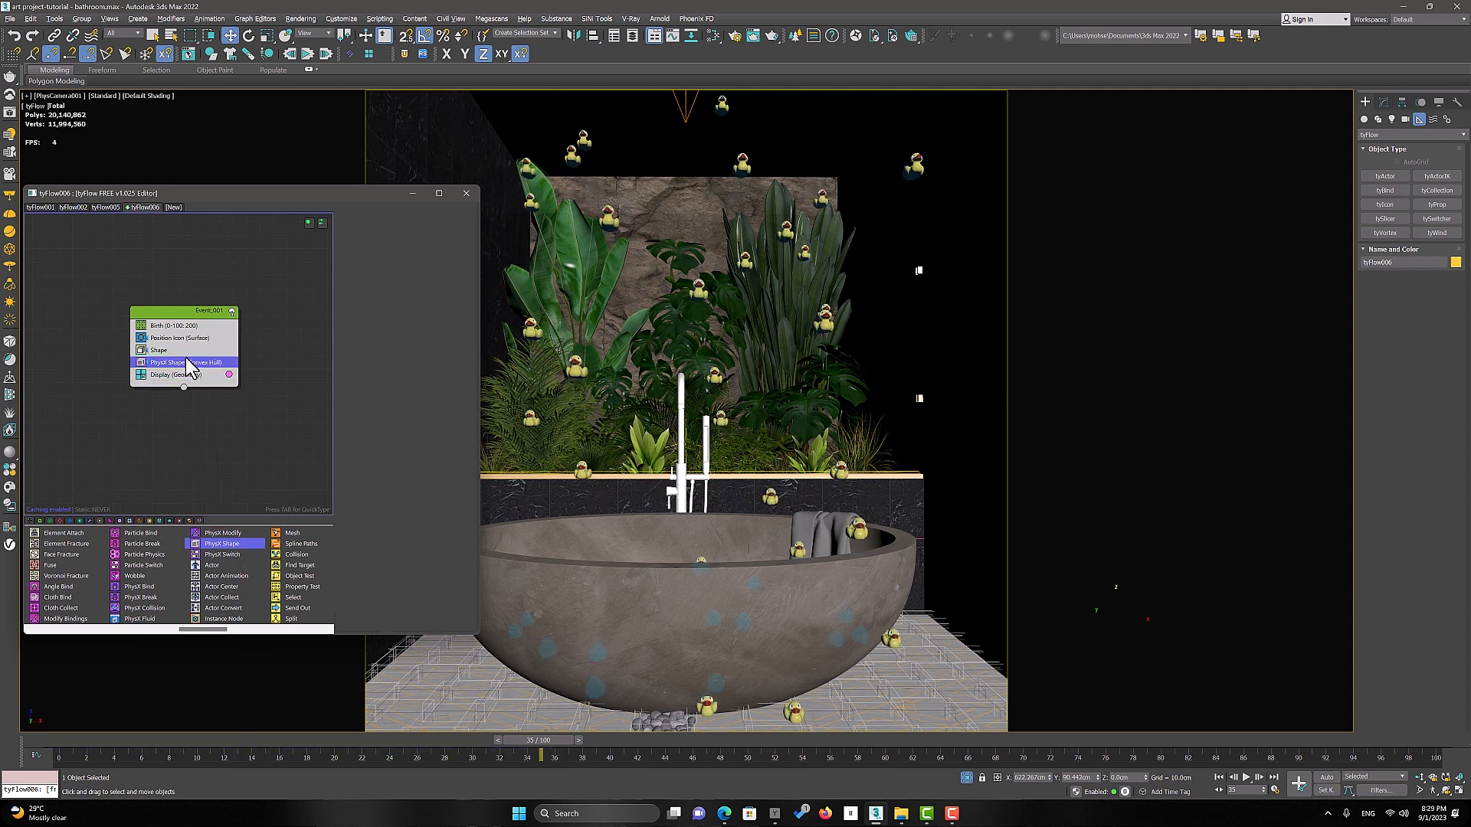
left_click(167, 362)
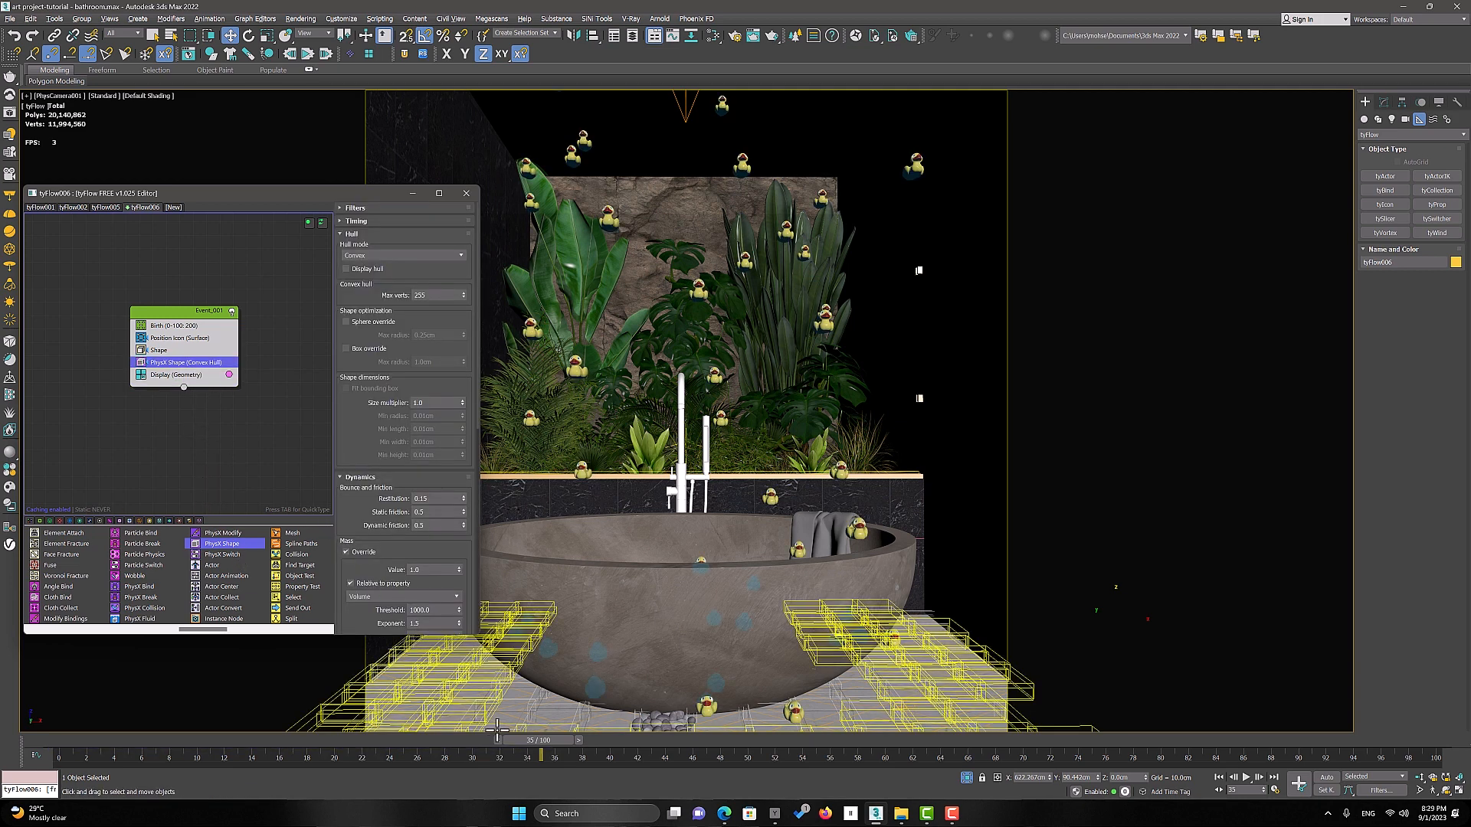
left_click_drag(543, 740, 514, 740)
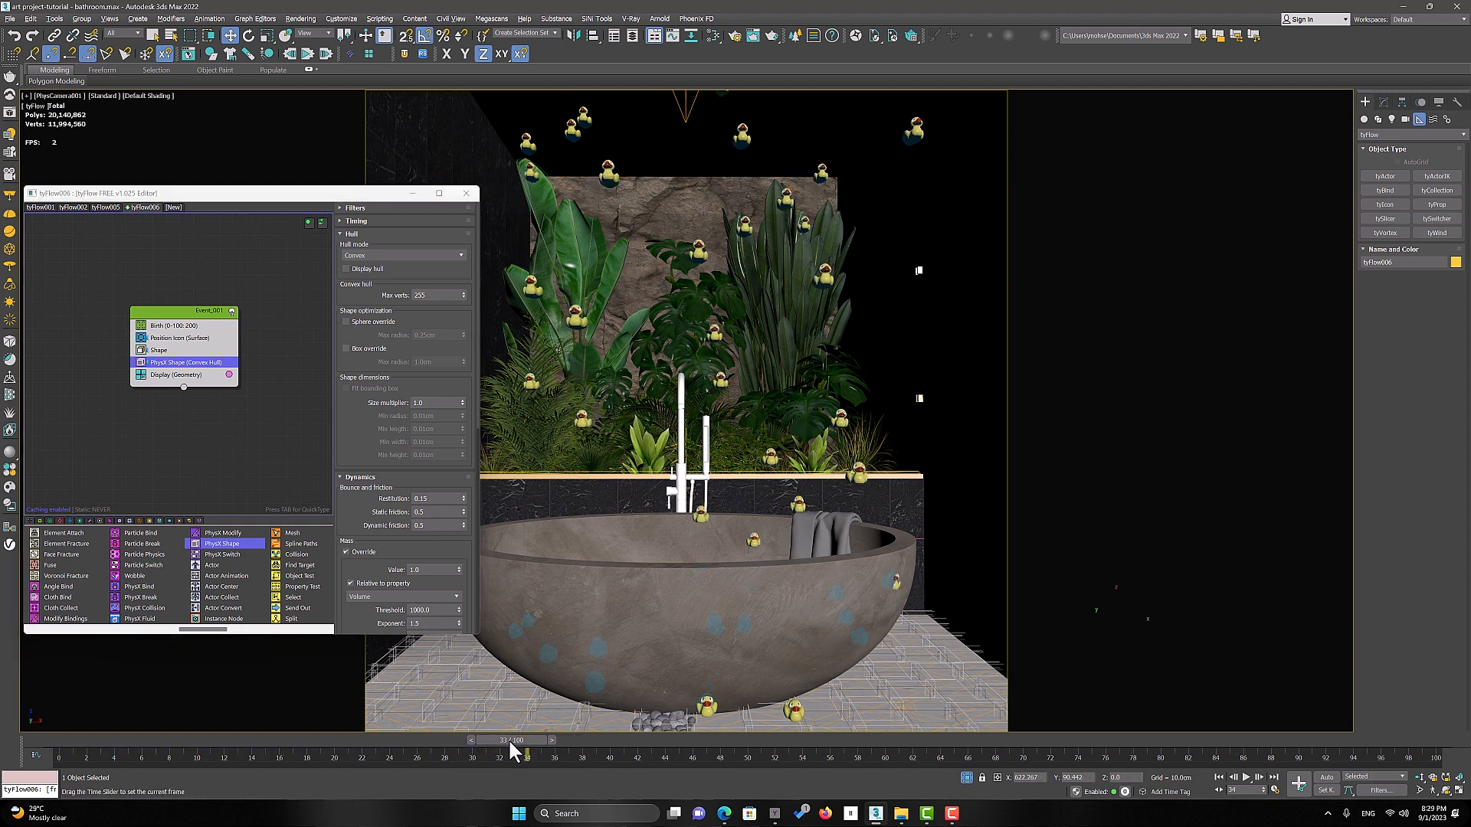
left_click_drag(514, 740, 279, 740)
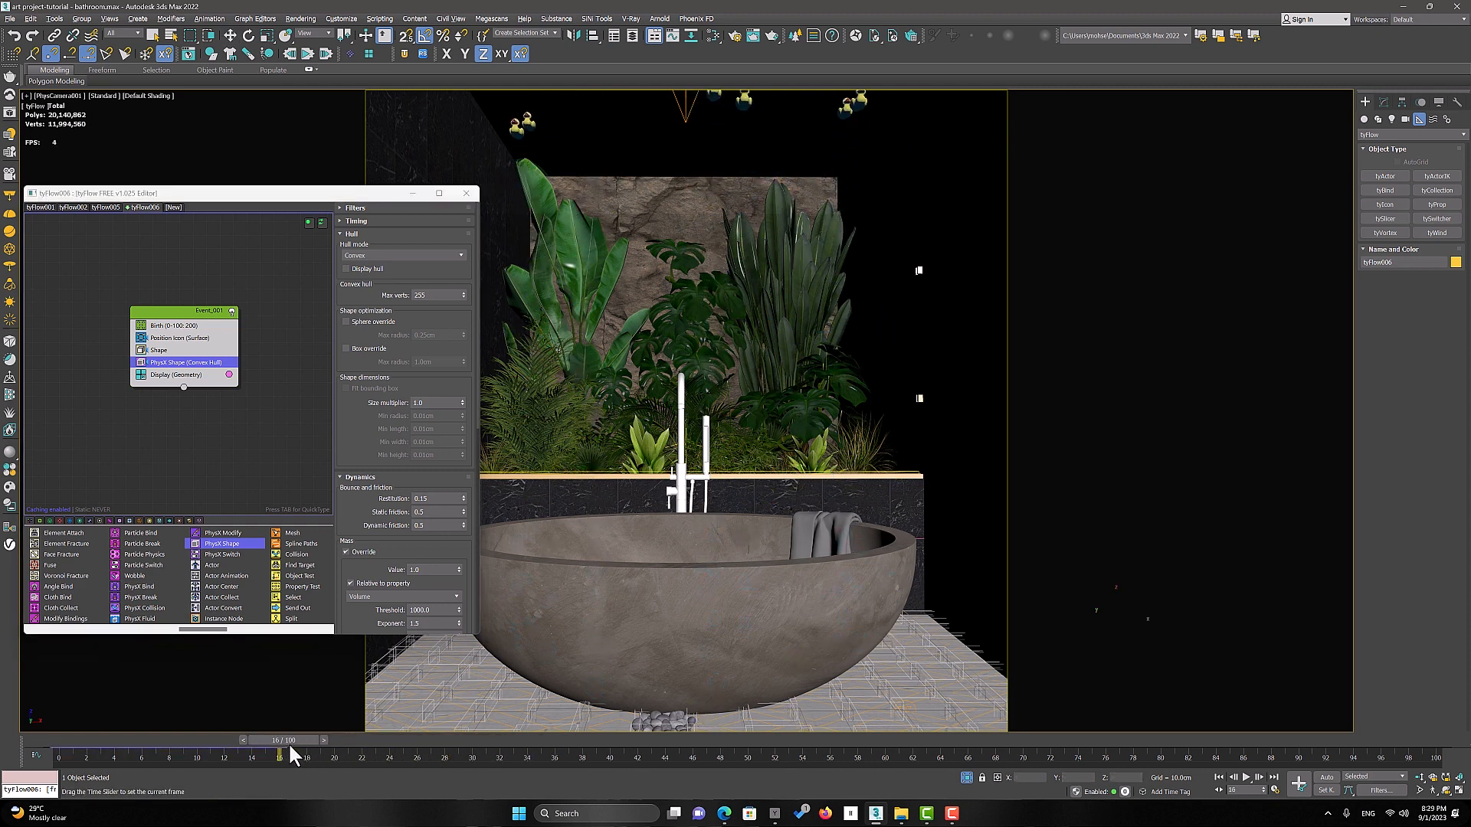
left_click_drag(279, 740, 645, 740)
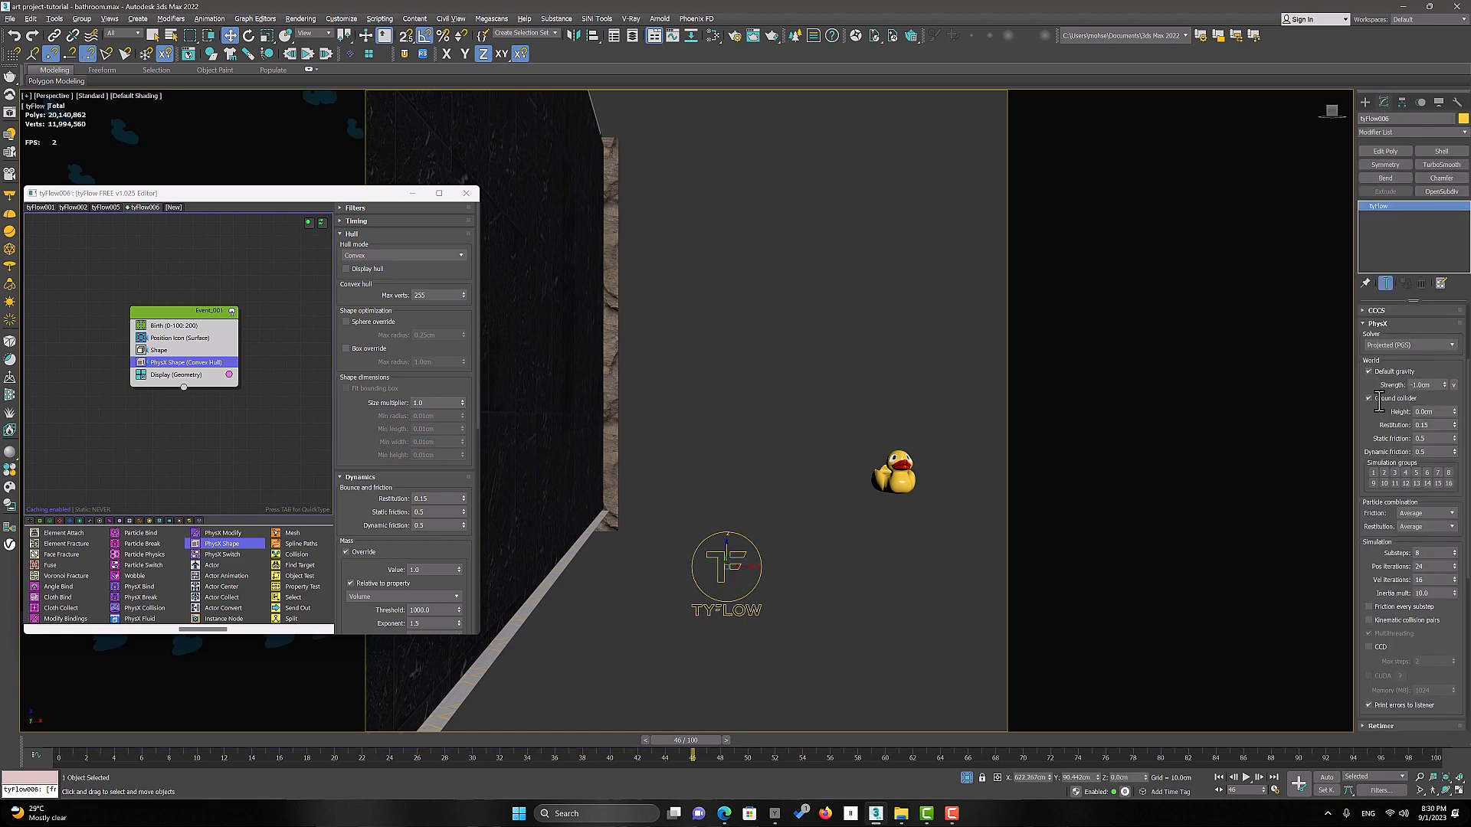
Step: Enable the PhysX Ground collider and scrub to see ducks landing on the floor
left_click(1370, 398)
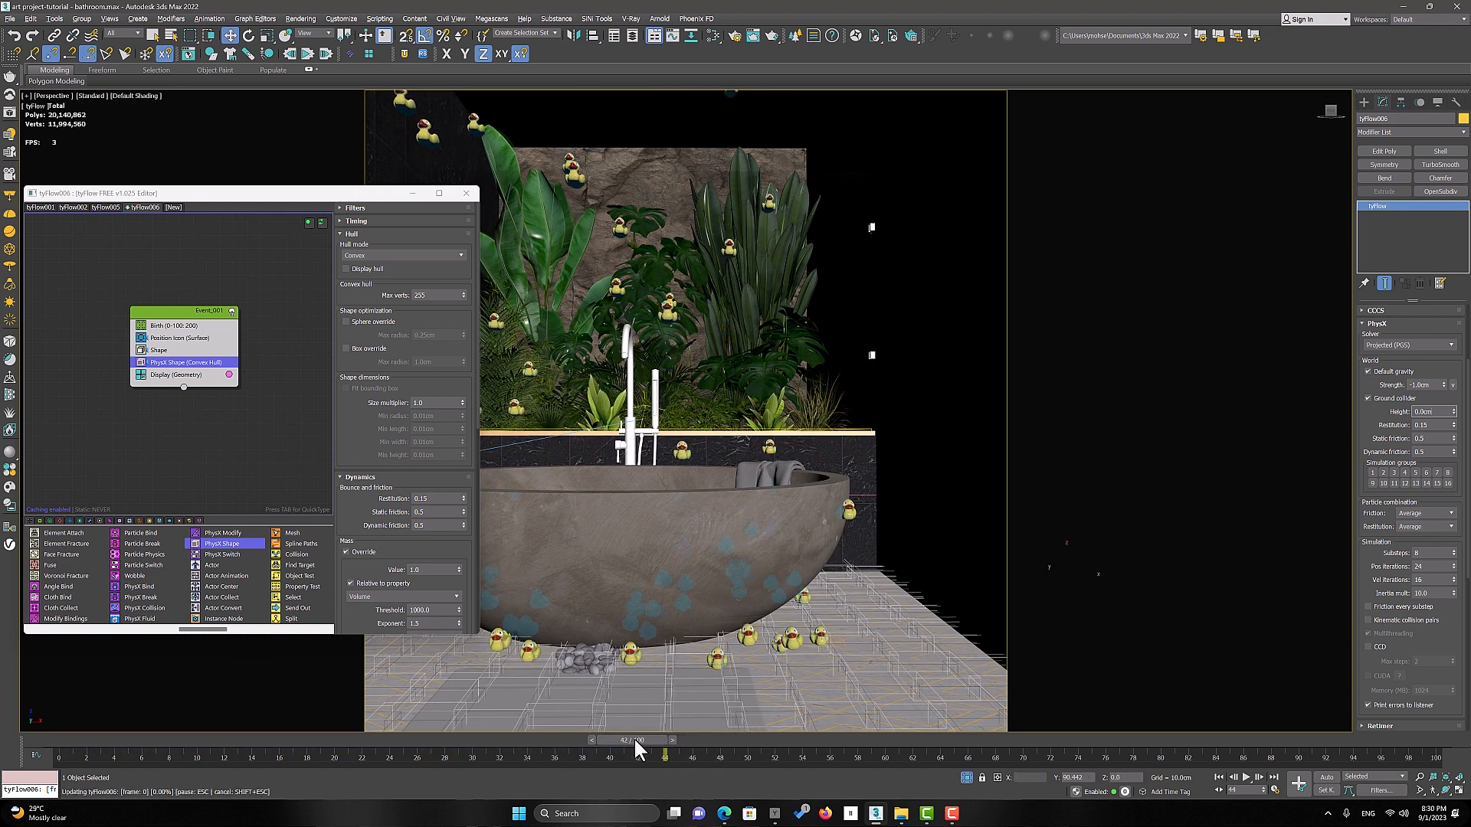
left_click_drag(638, 740, 305, 740)
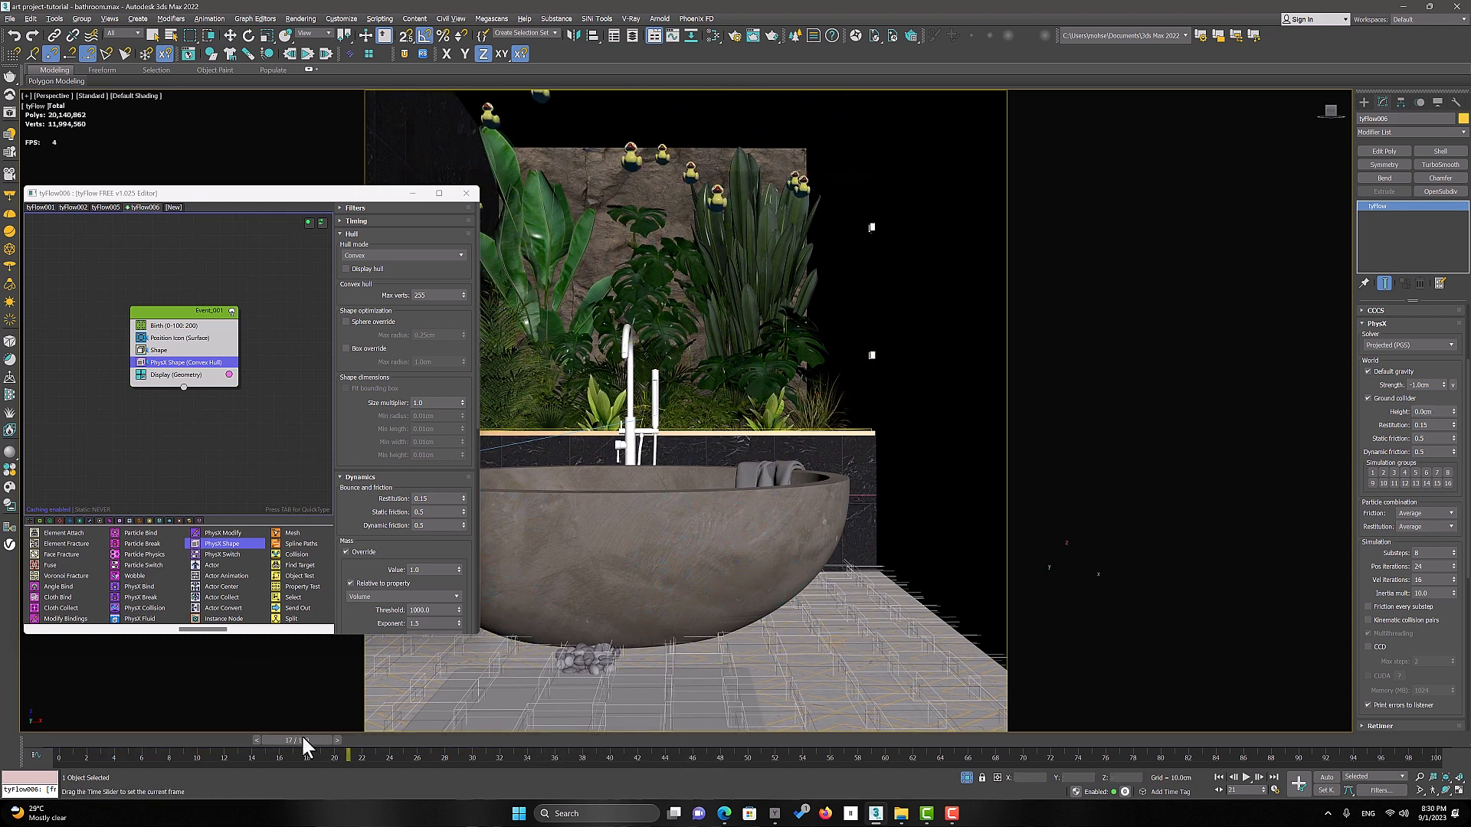
left_click_drag(305, 740, 680, 740)
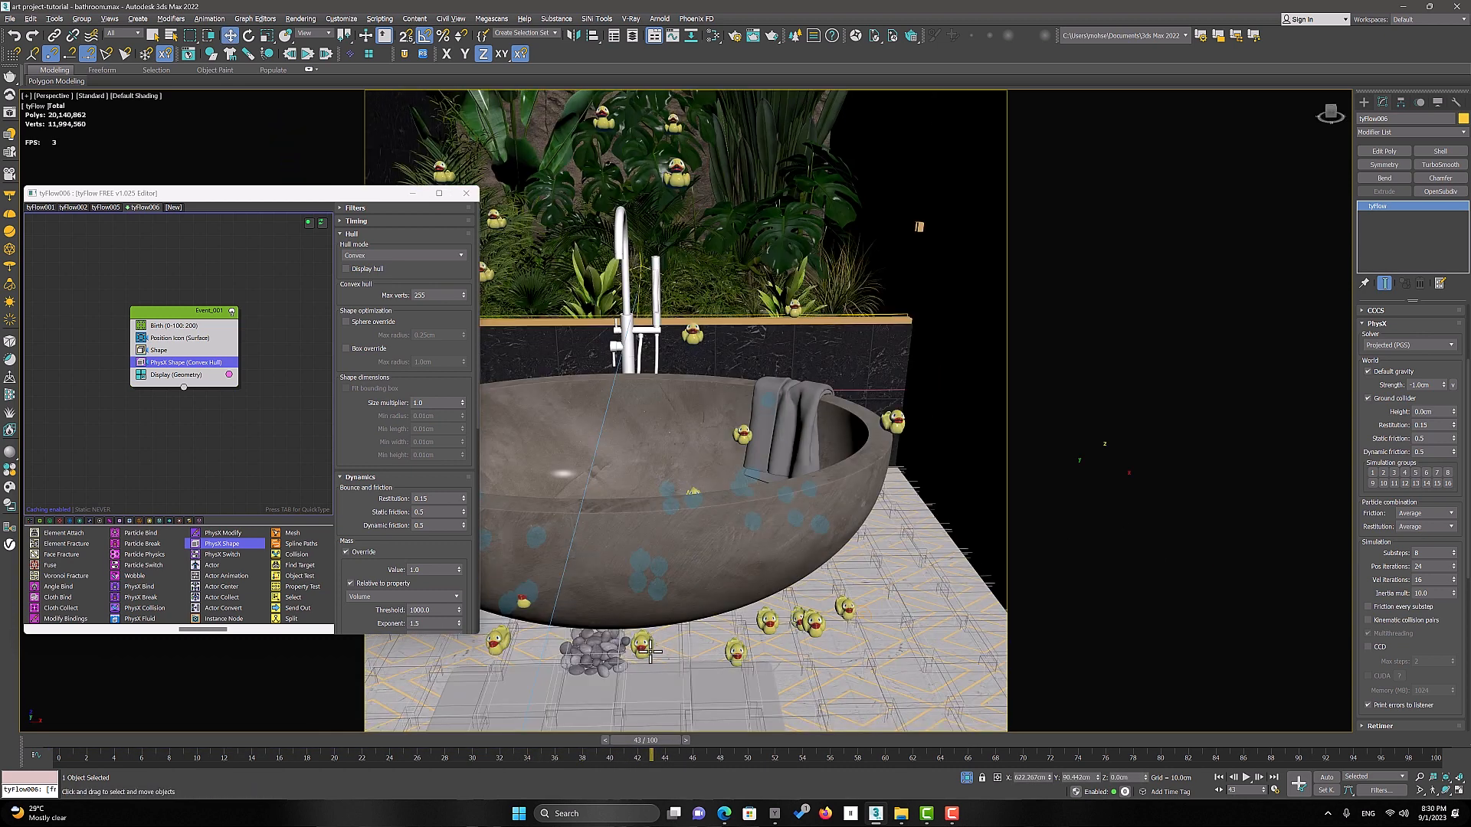
mouse_move(577, 484)
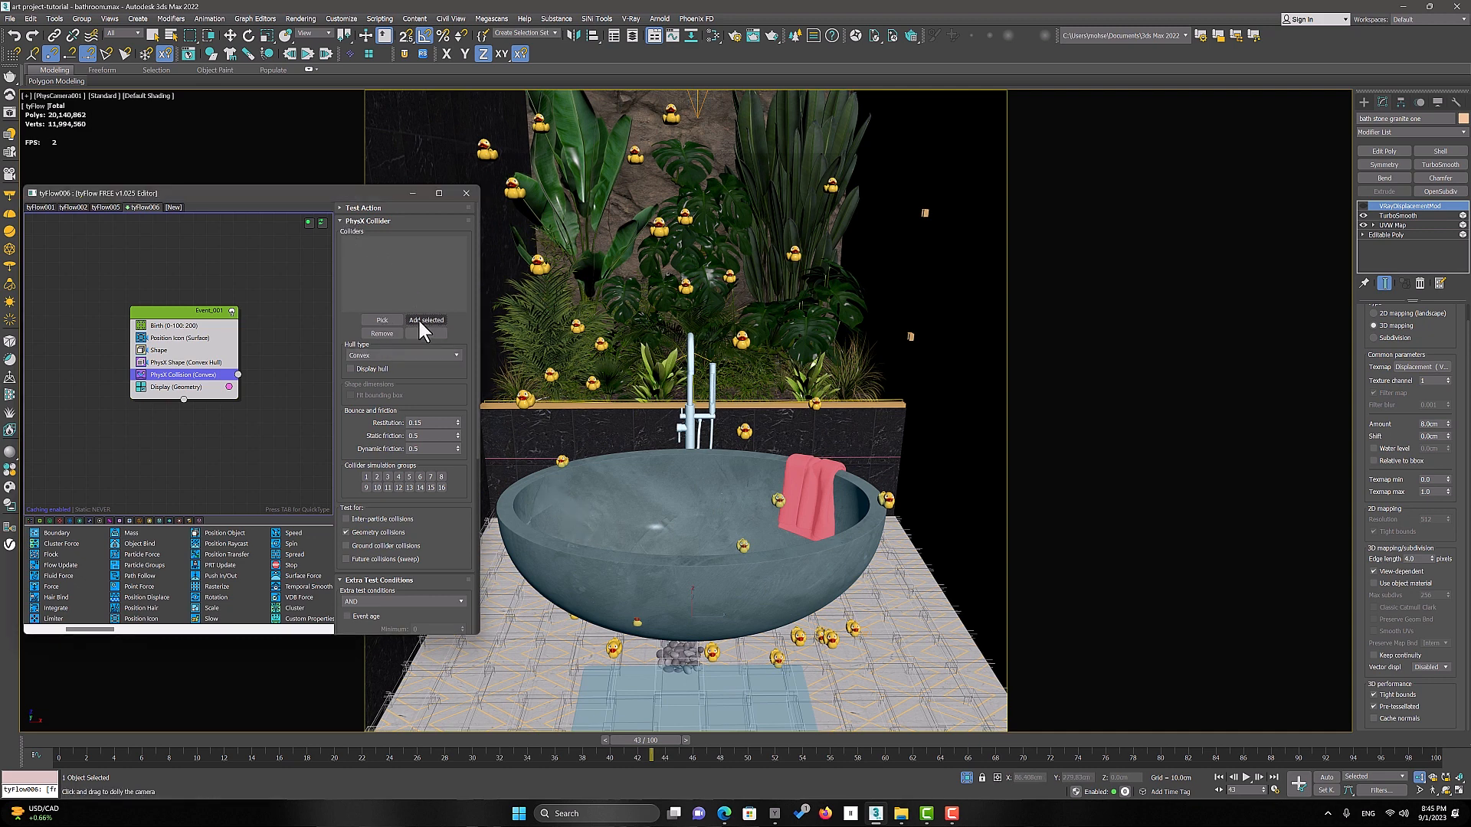
Step: Add the stone bathtub as a PhysX collider and scrub through later frames
left_click(426, 320)
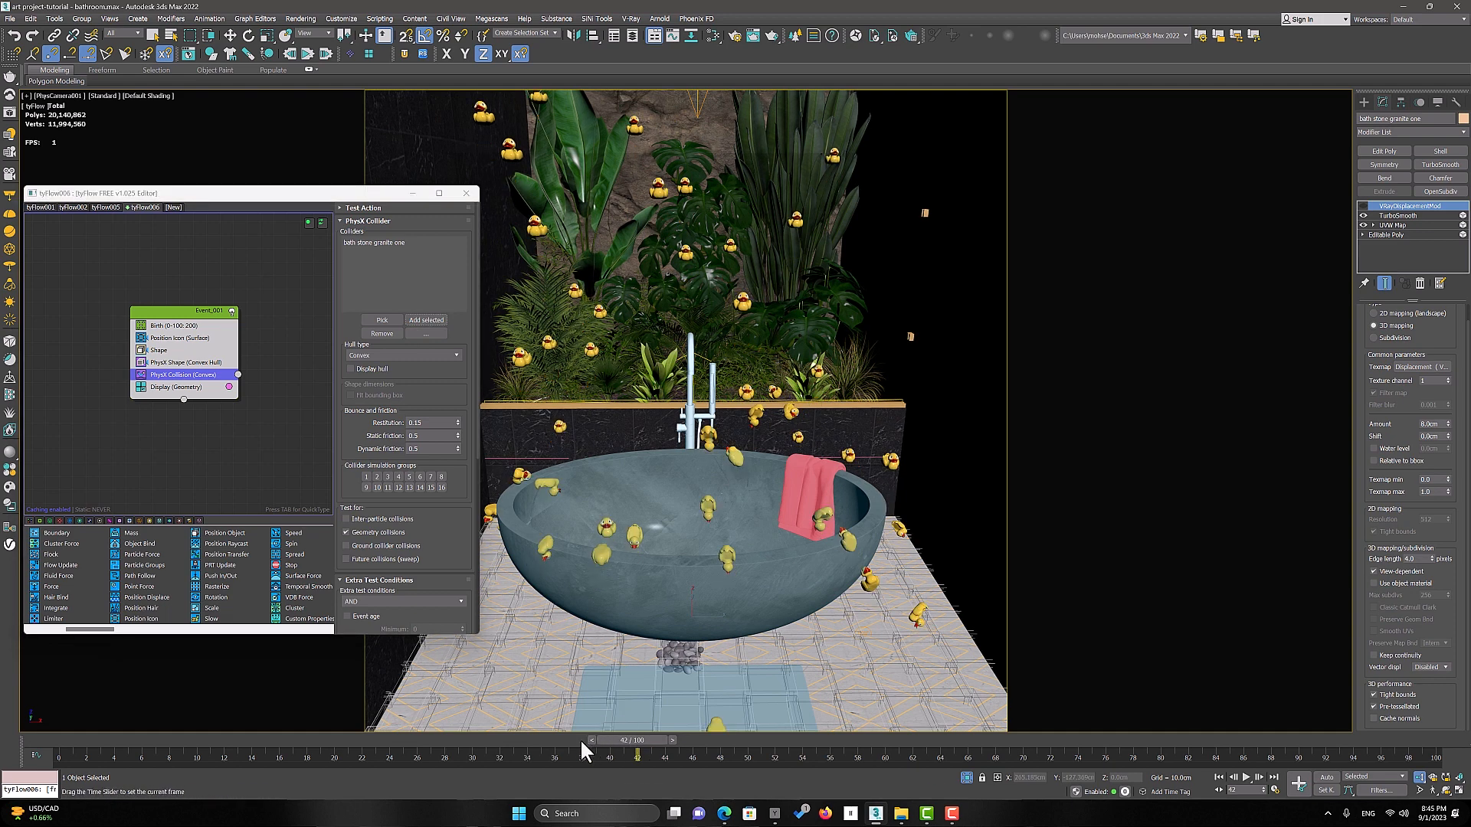
left_click_drag(621, 740, 668, 740)
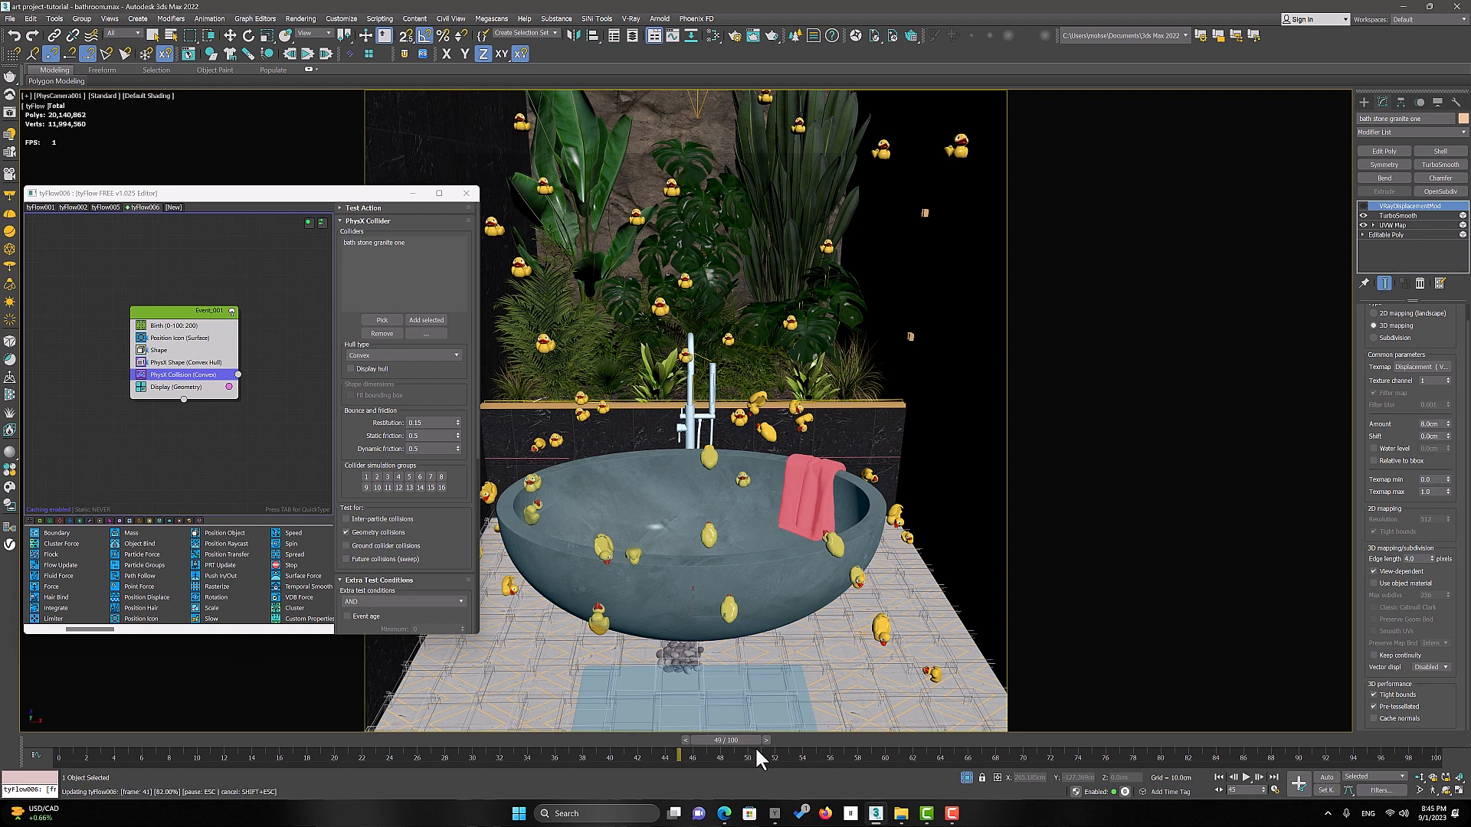
left_click_drag(699, 753, 778, 753)
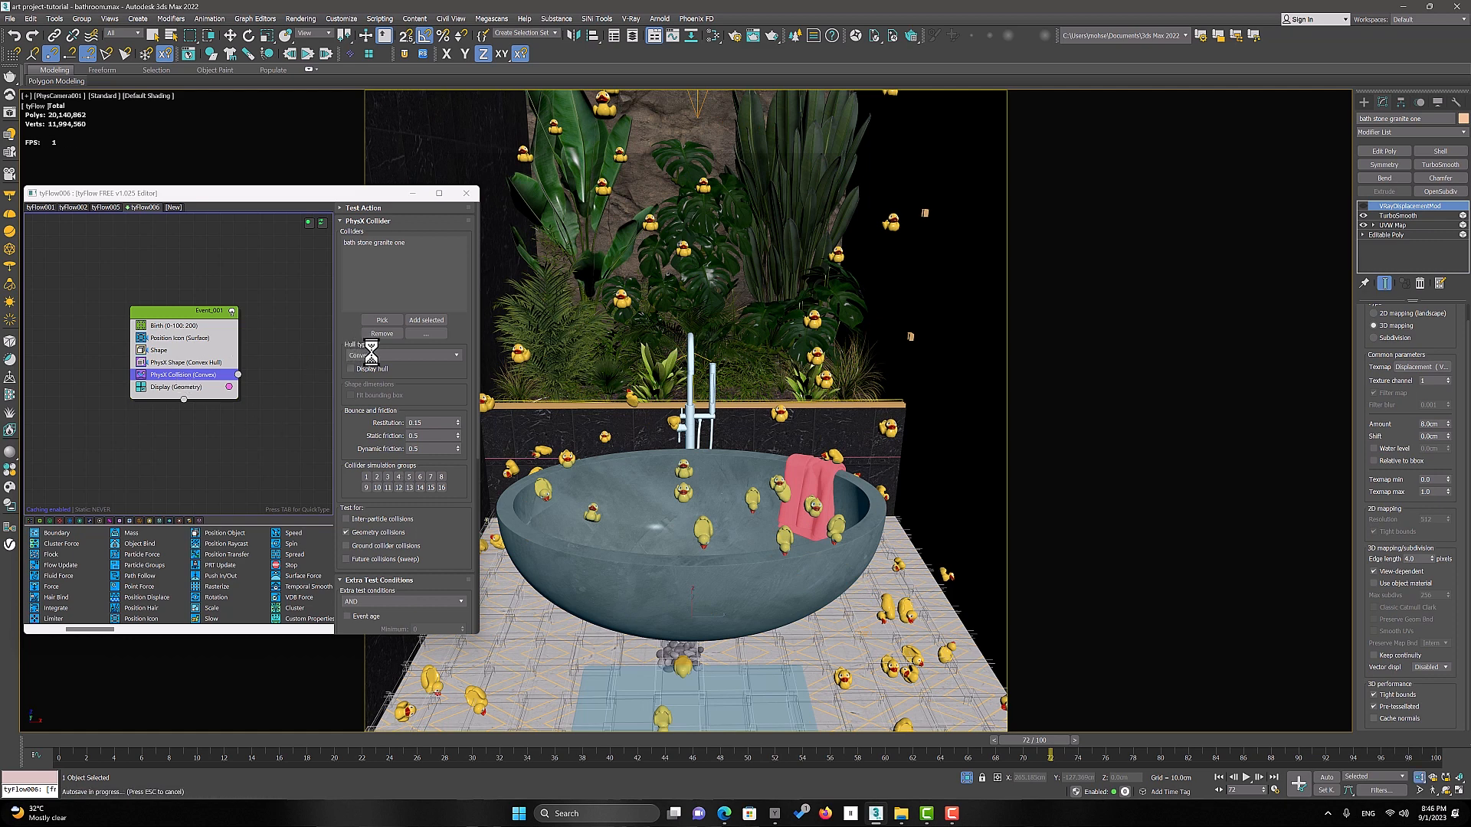
Step: Switch the bathtub collider's hull type from Convex to Mesh
left_click(404, 354)
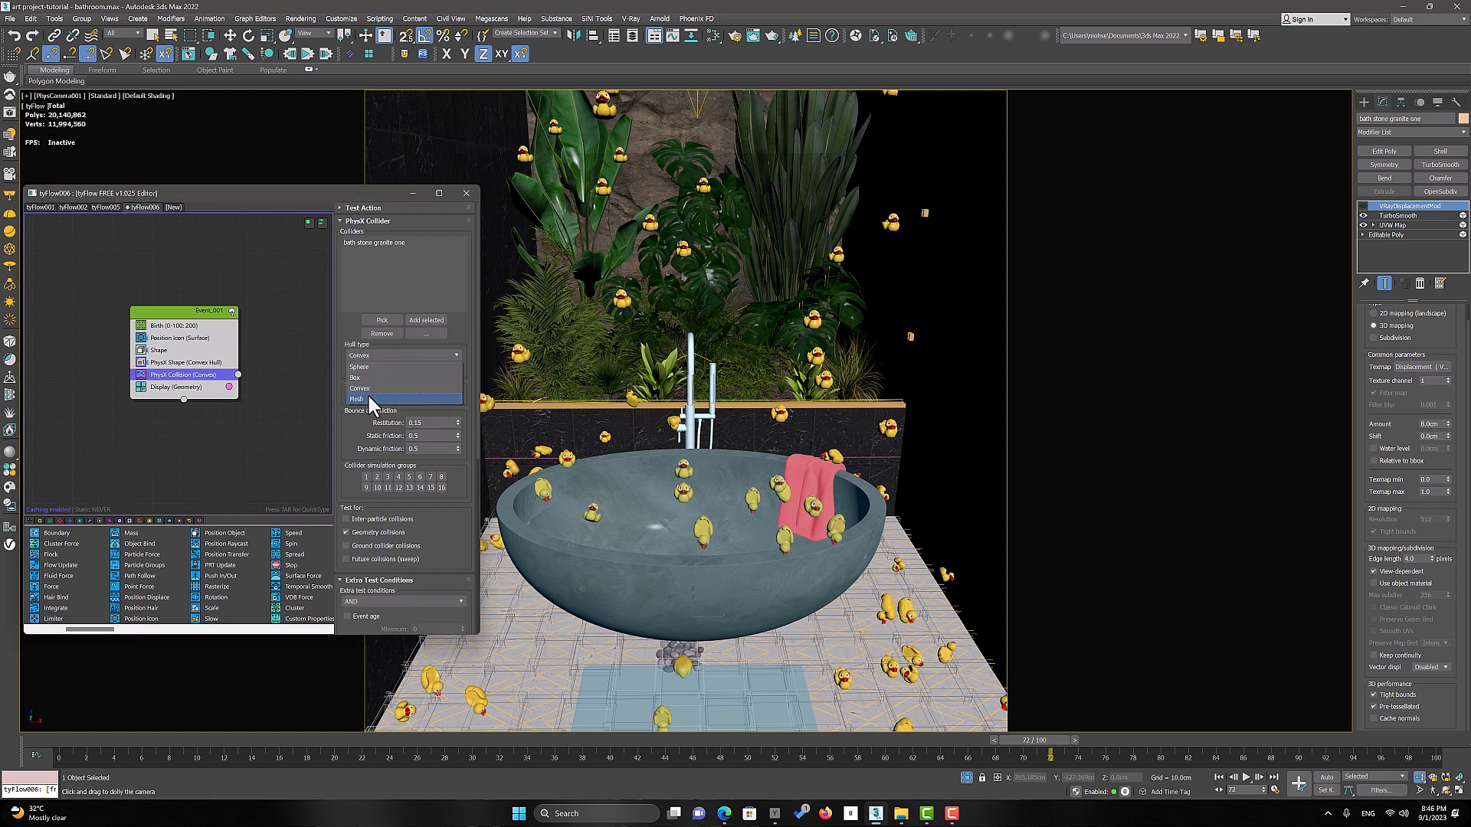
left_click(366, 398)
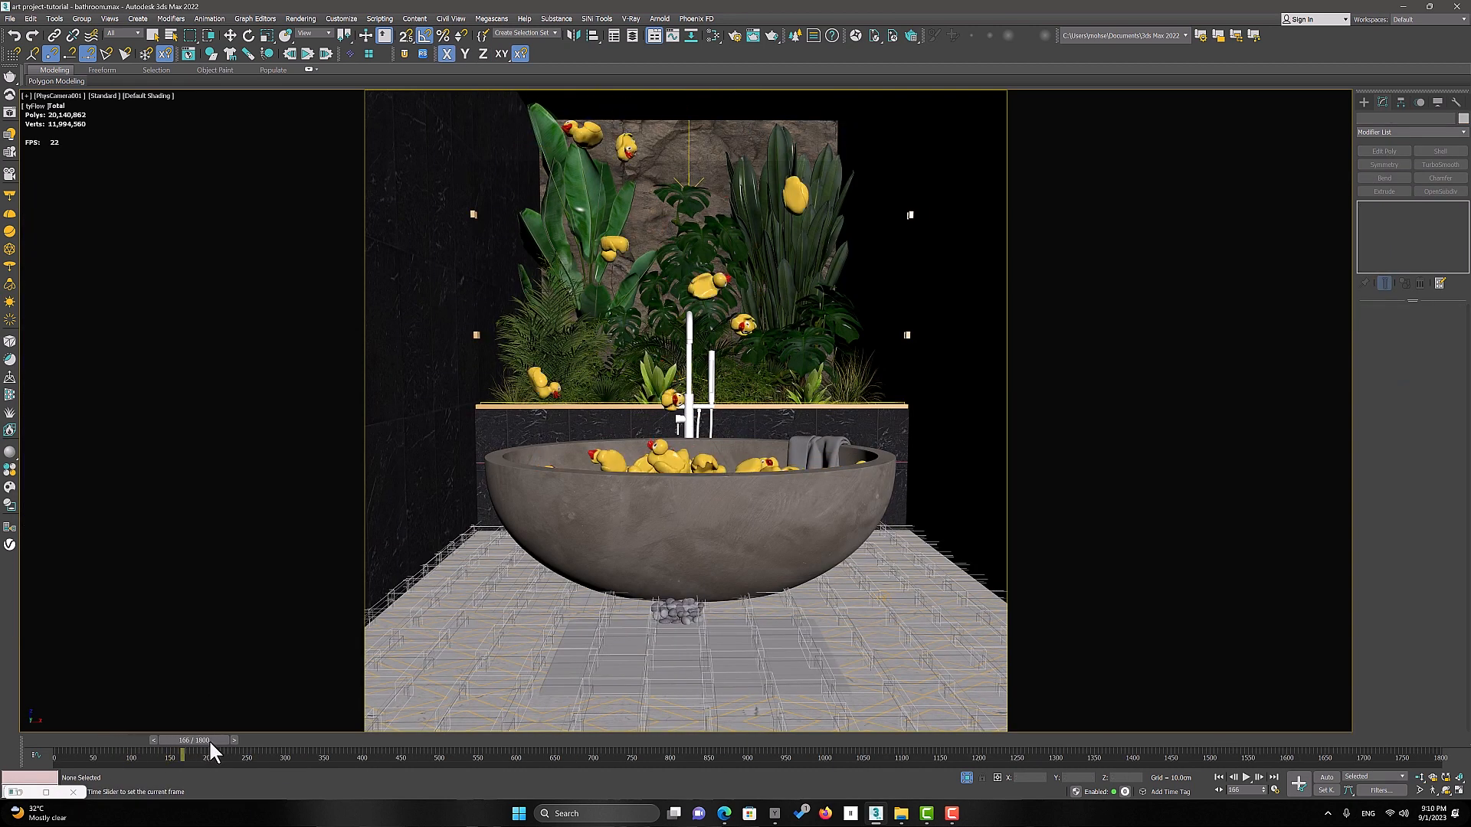
Step: Scrub forward to about frame 504 where ducks heap inside the tub
left_click_drag(183, 753, 441, 753)
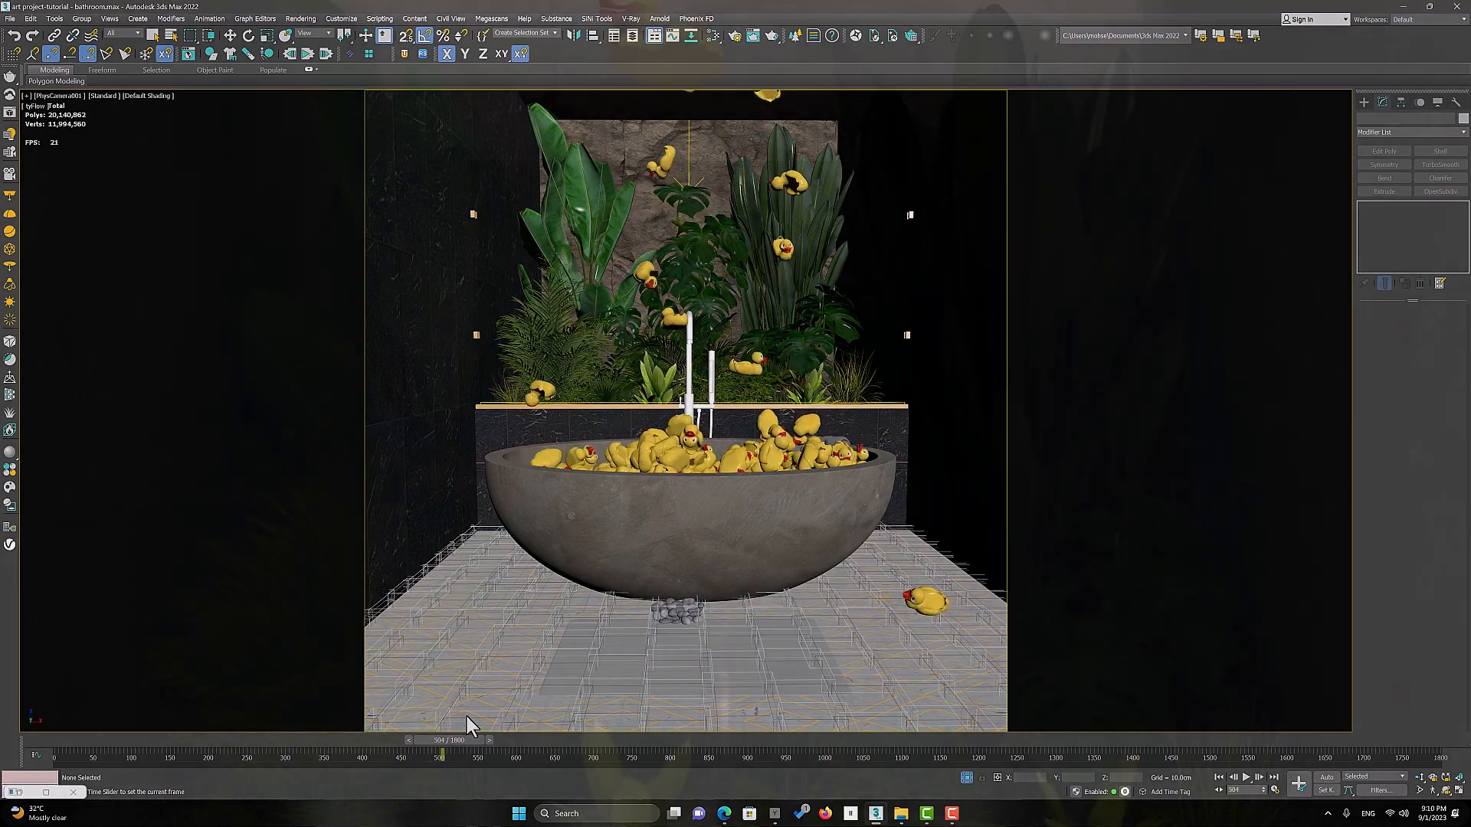